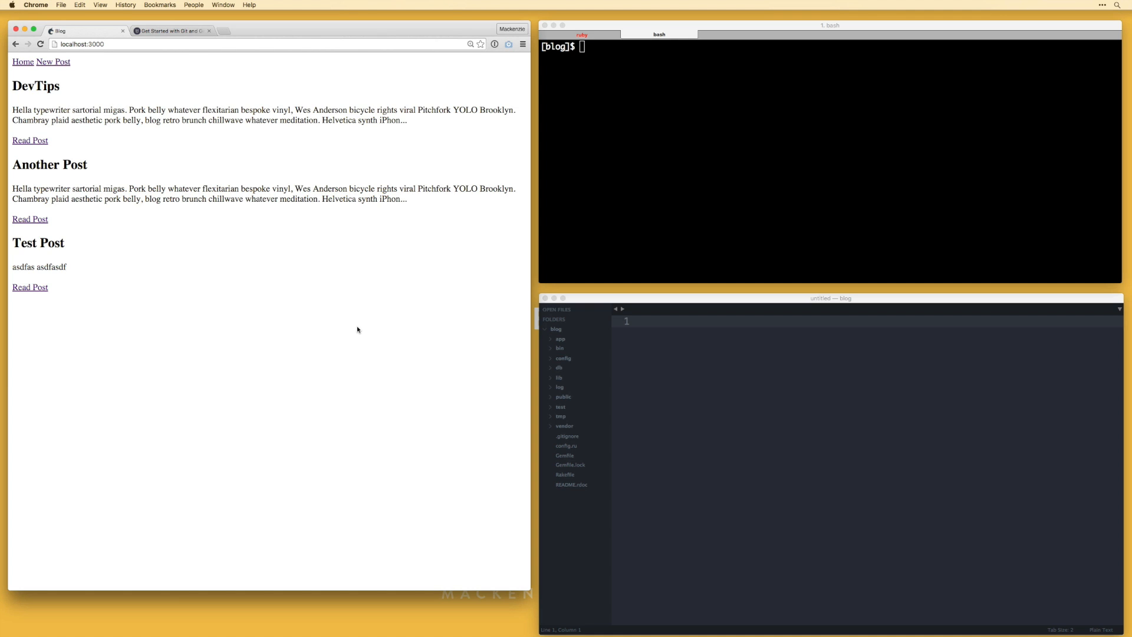
pyautogui.moveTo(85, 217)
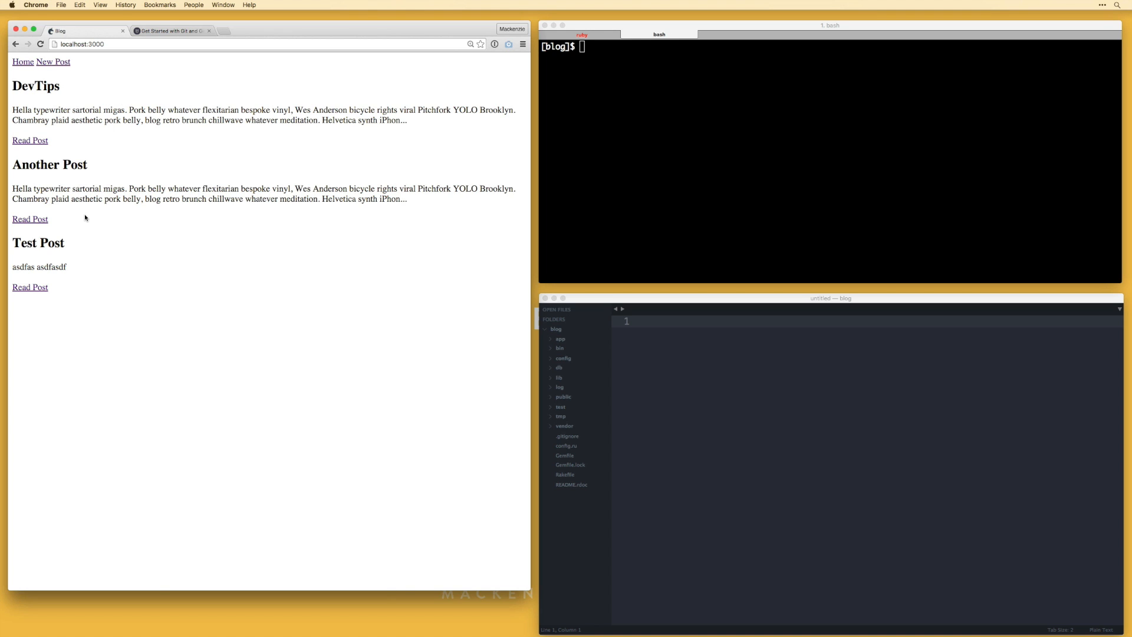
# Initialize a Git repository in the blog folder and commit all files as 'Initial Commit'.
pyautogui.click(177, 30)
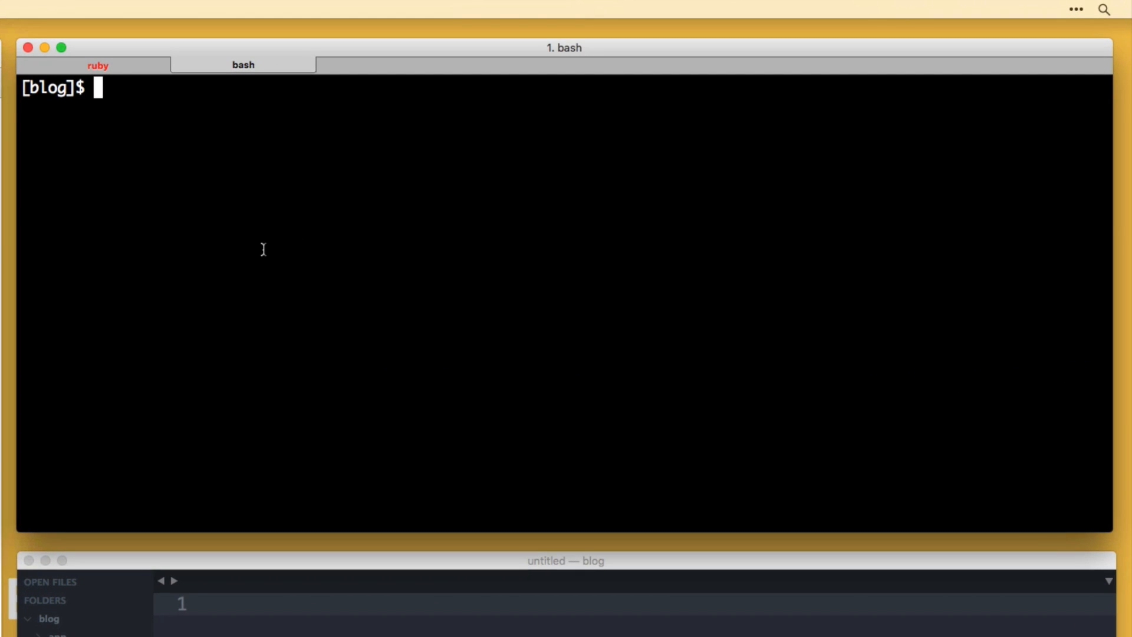
pyautogui.write('git init')
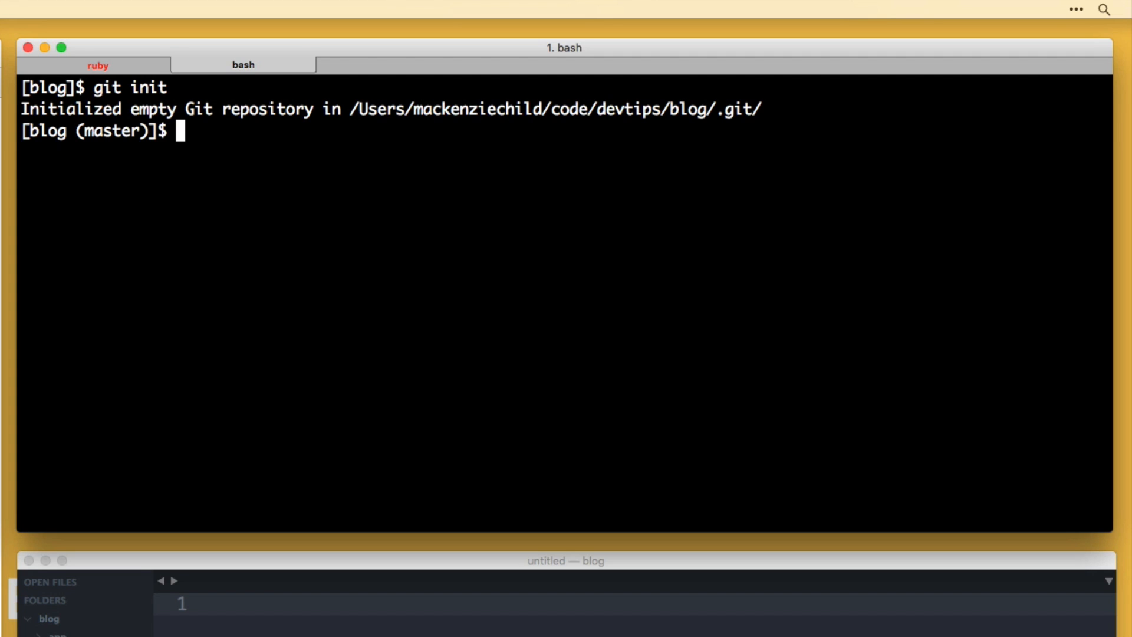
pyautogui.write('git status')
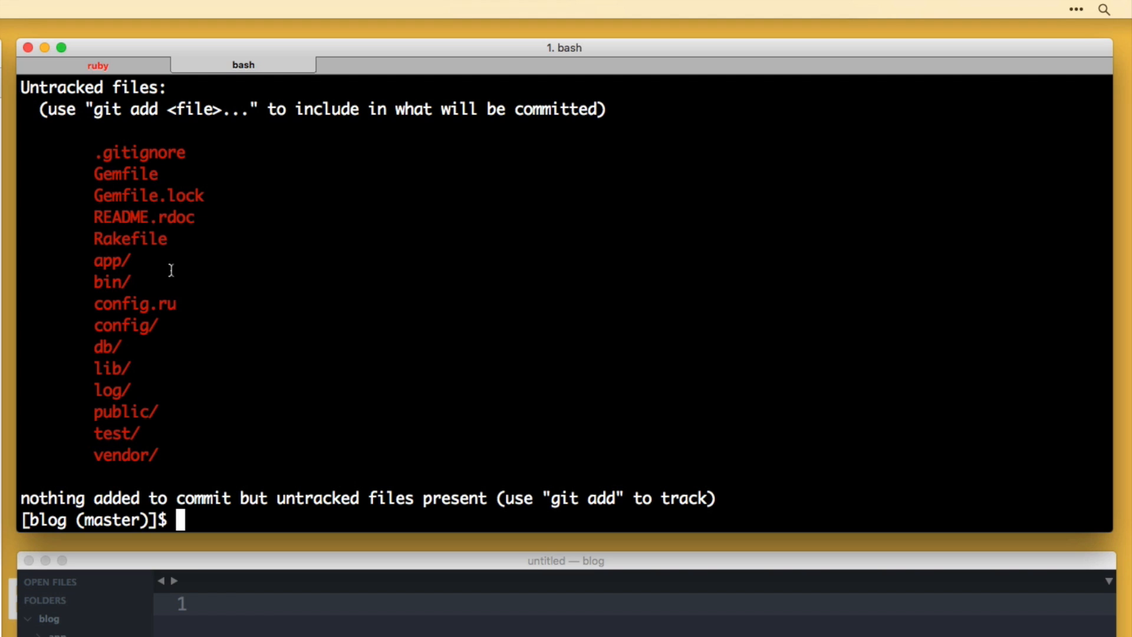
pyautogui.moveTo(340, 428)
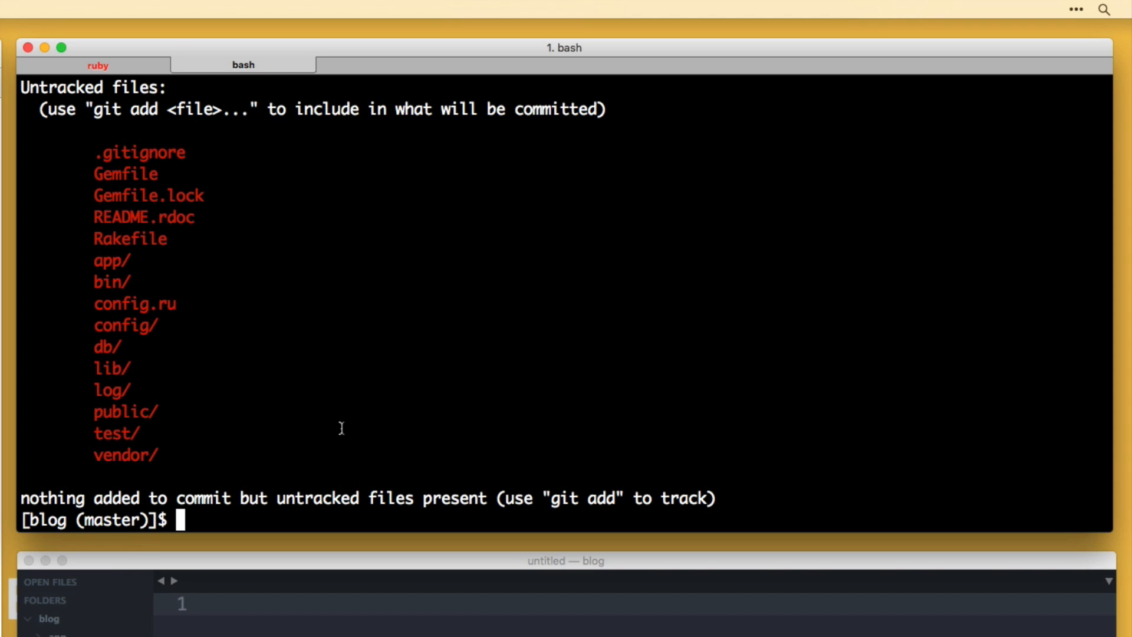
pyautogui.write('add .')
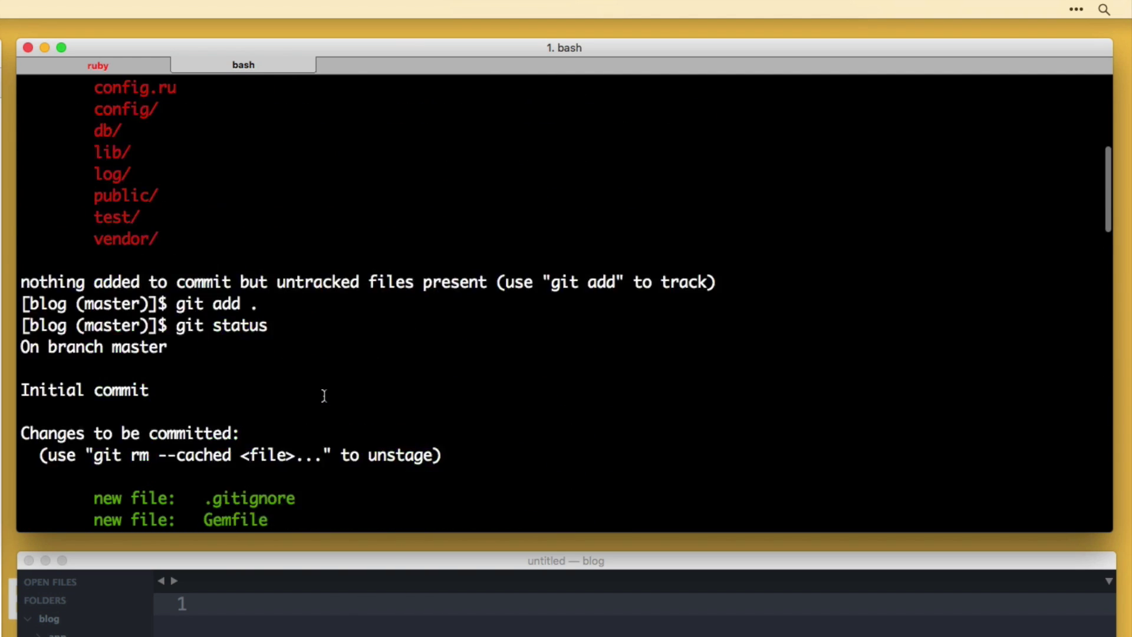
pyautogui.scroll(-3)
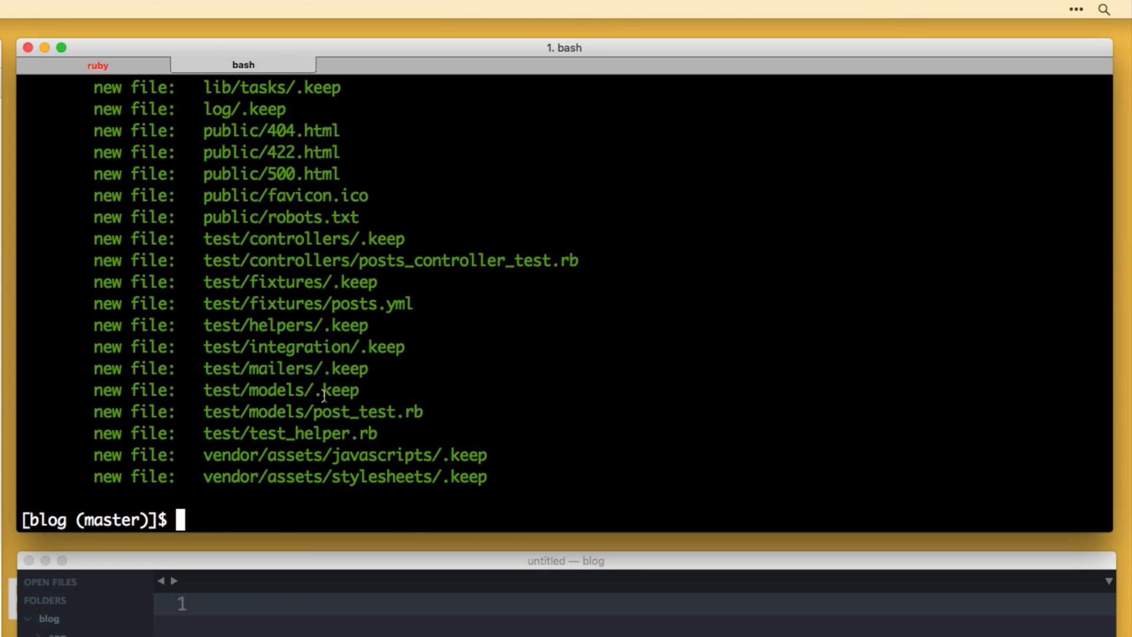
pyautogui.write('git commit')
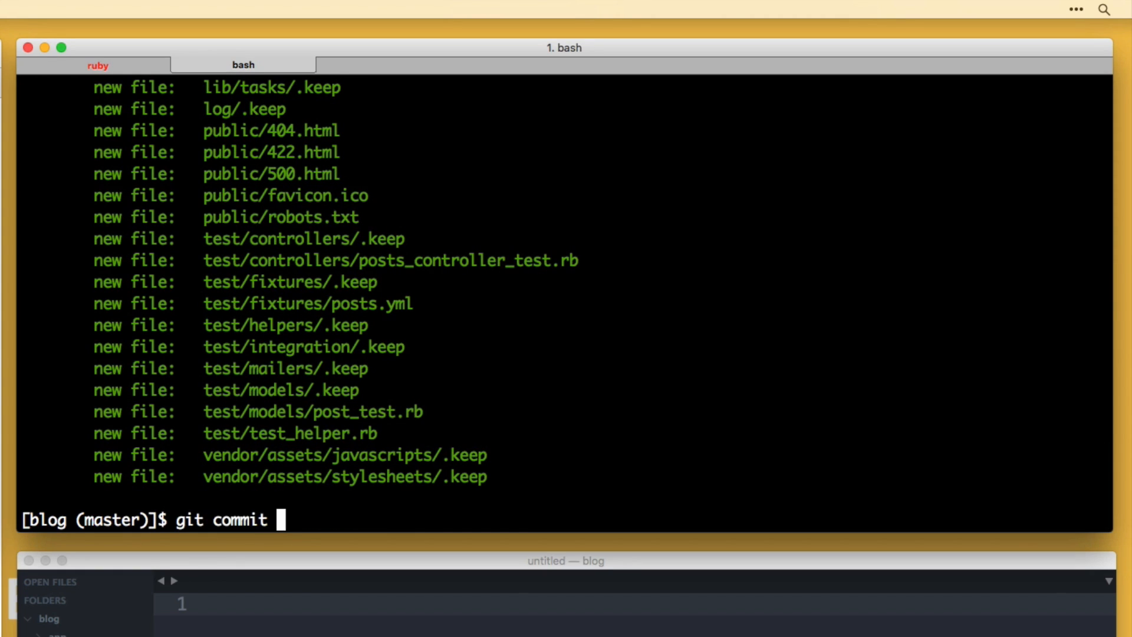
pyautogui.write('-am "')
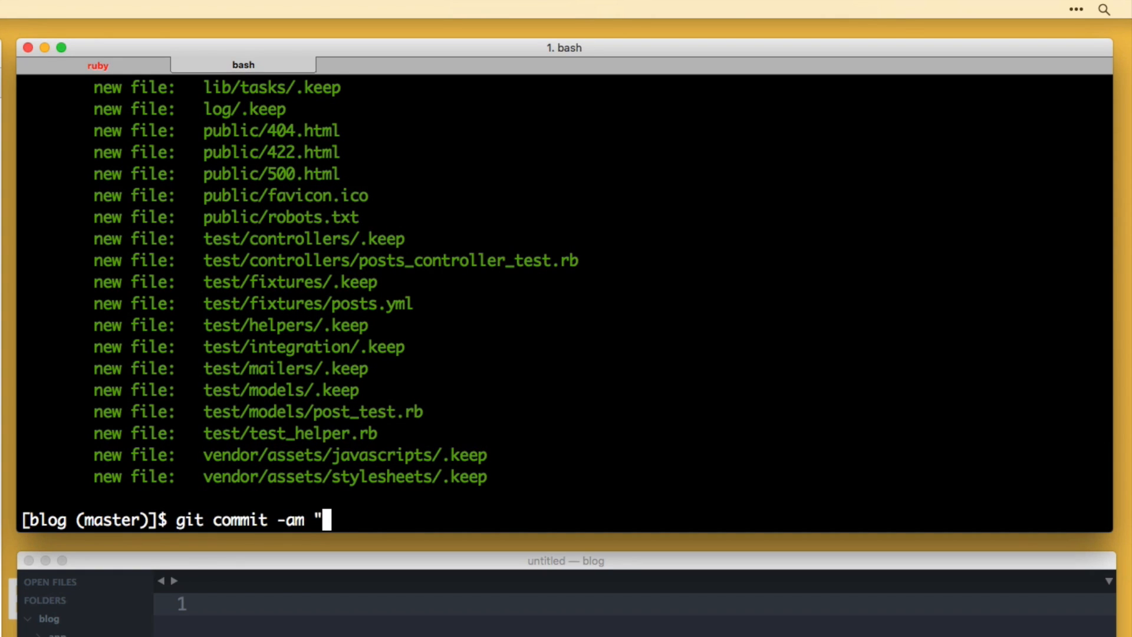
pyautogui.write('Initial')
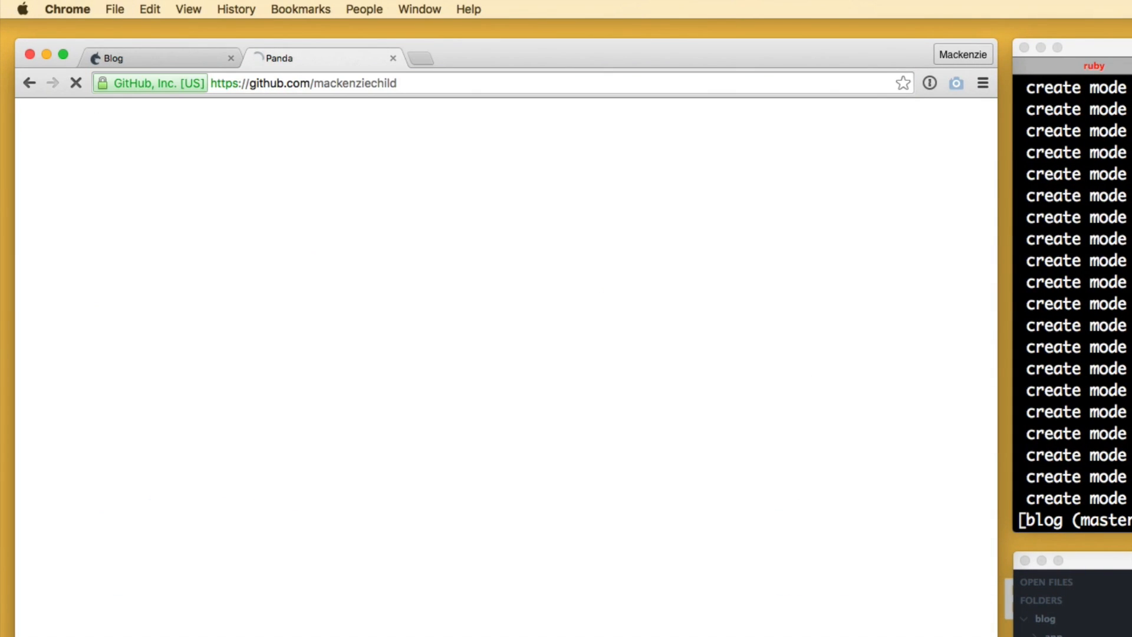
# Create the public GitHub repository mc_devtips_blog and select its remote add origin command.
pyautogui.click(302, 83)
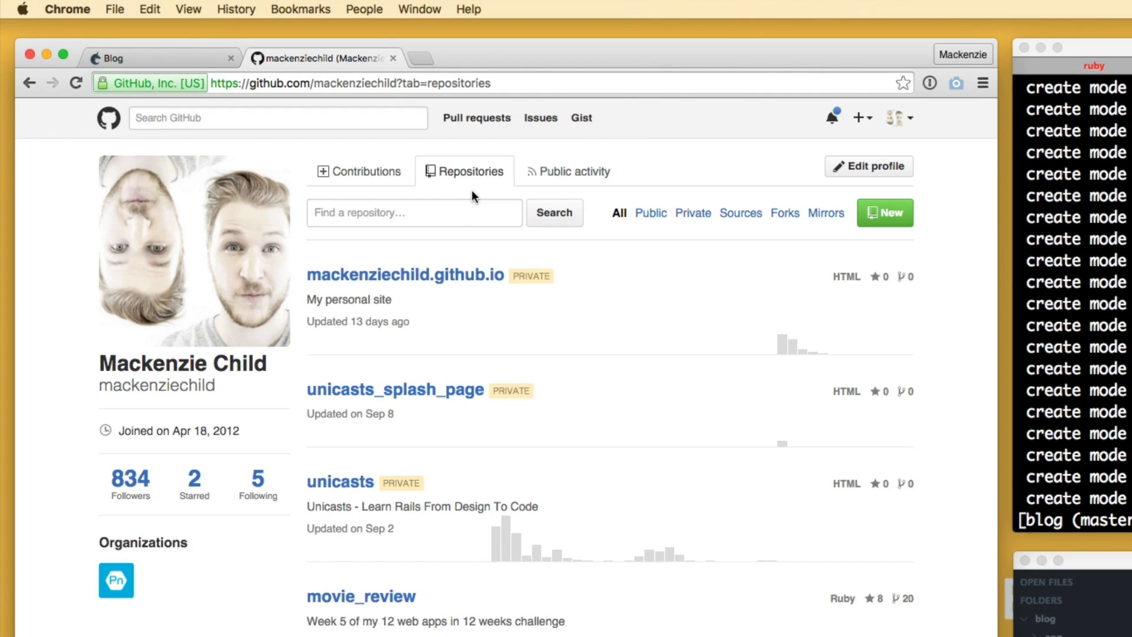
pyautogui.click(885, 213)
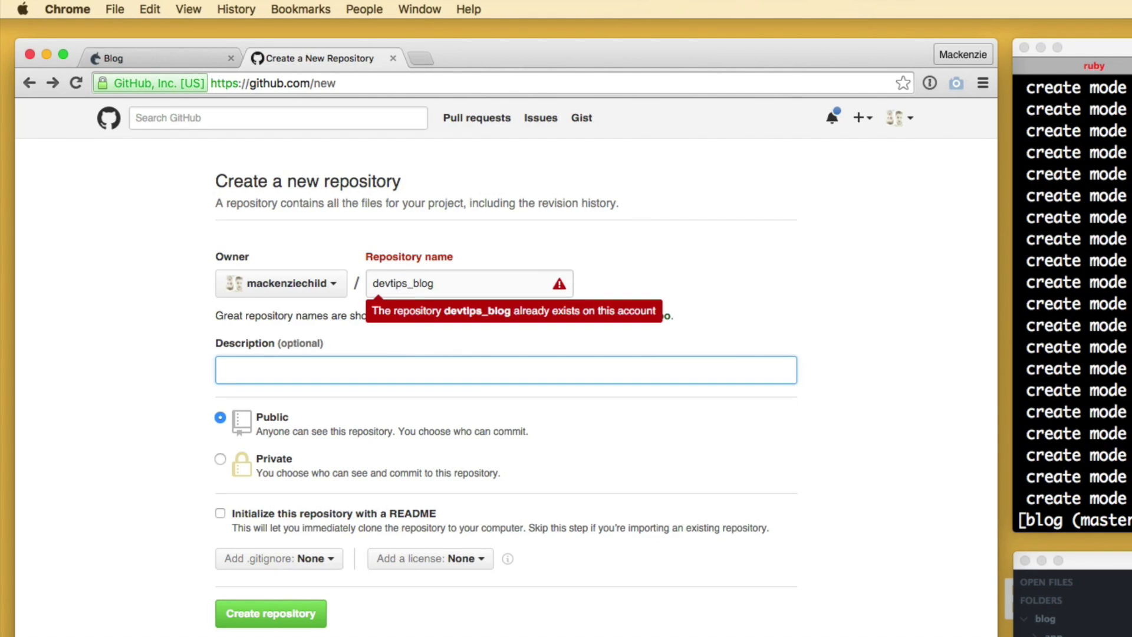
pyautogui.moveTo(417, 331)
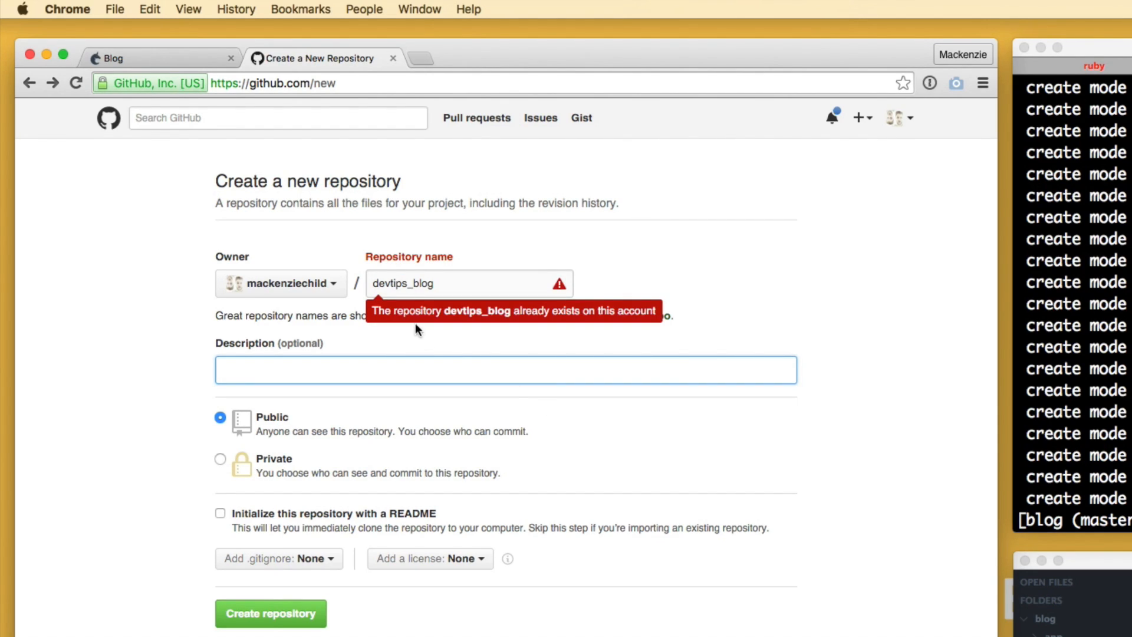
pyautogui.click(440, 283)
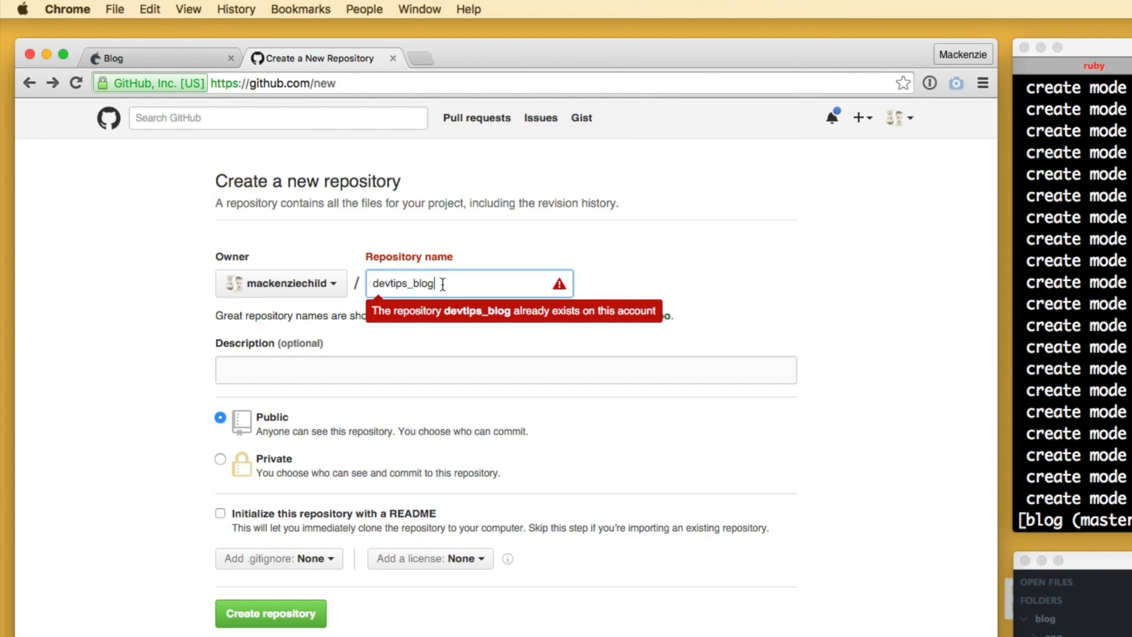
pyautogui.write('m')
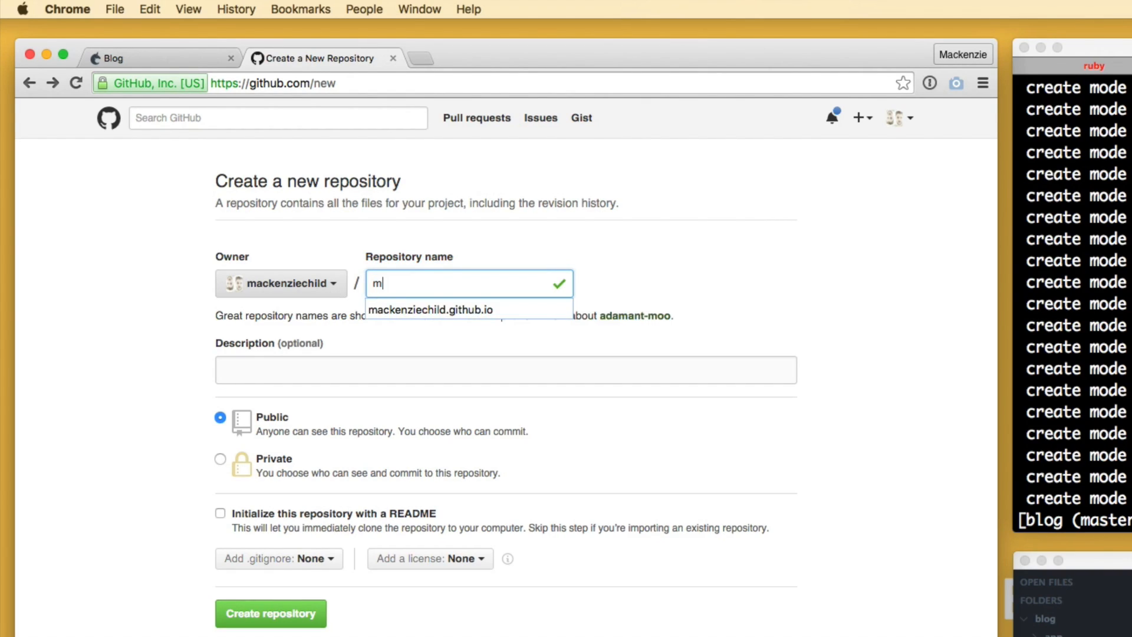
pyautogui.write('c_devi')
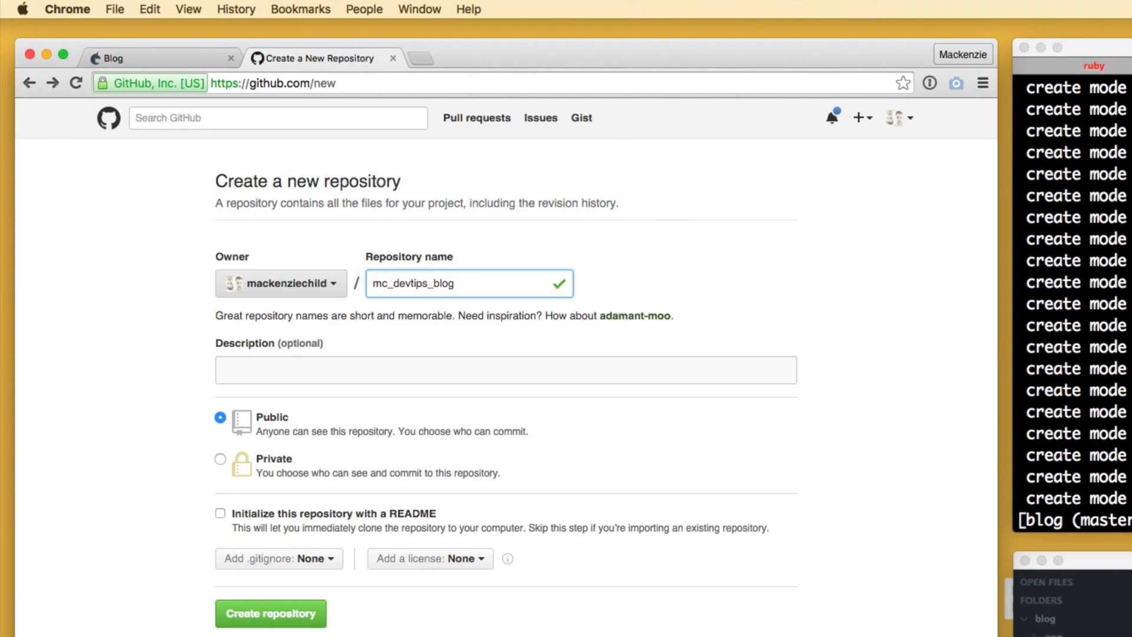
pyautogui.click(505, 375)
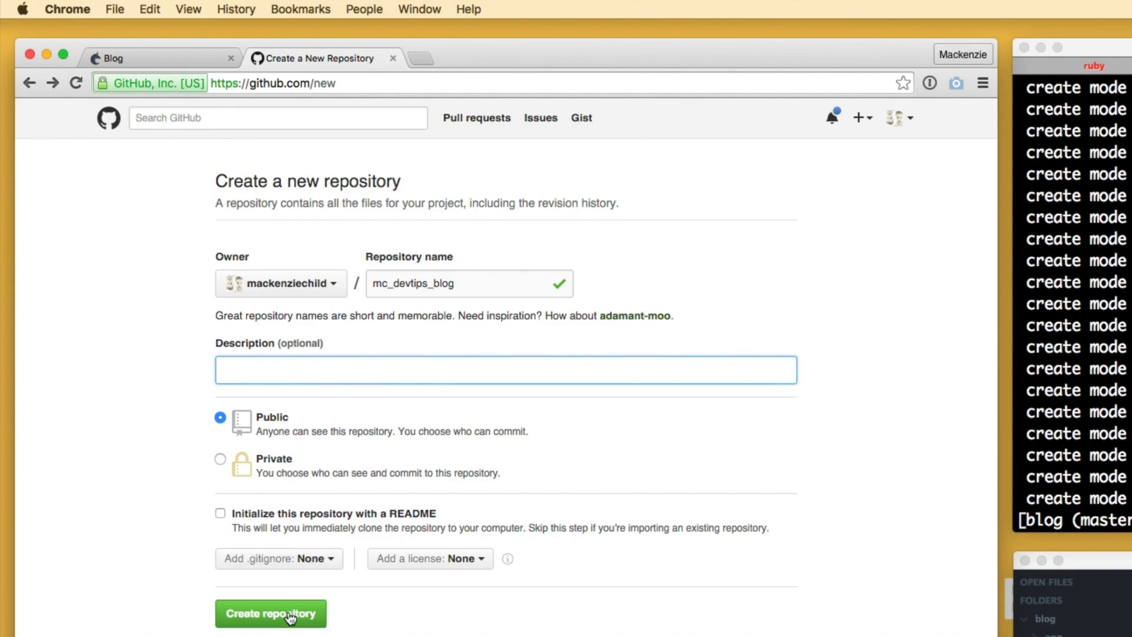
pyautogui.click(271, 613)
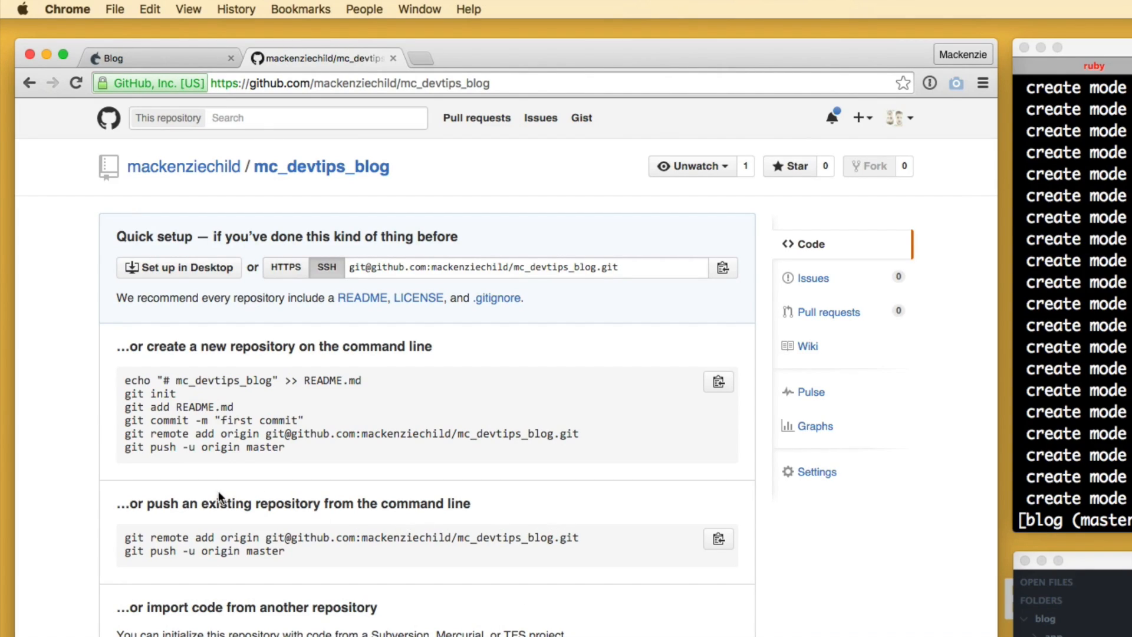
pyautogui.moveTo(170, 503); pyautogui.dragTo(467, 503)
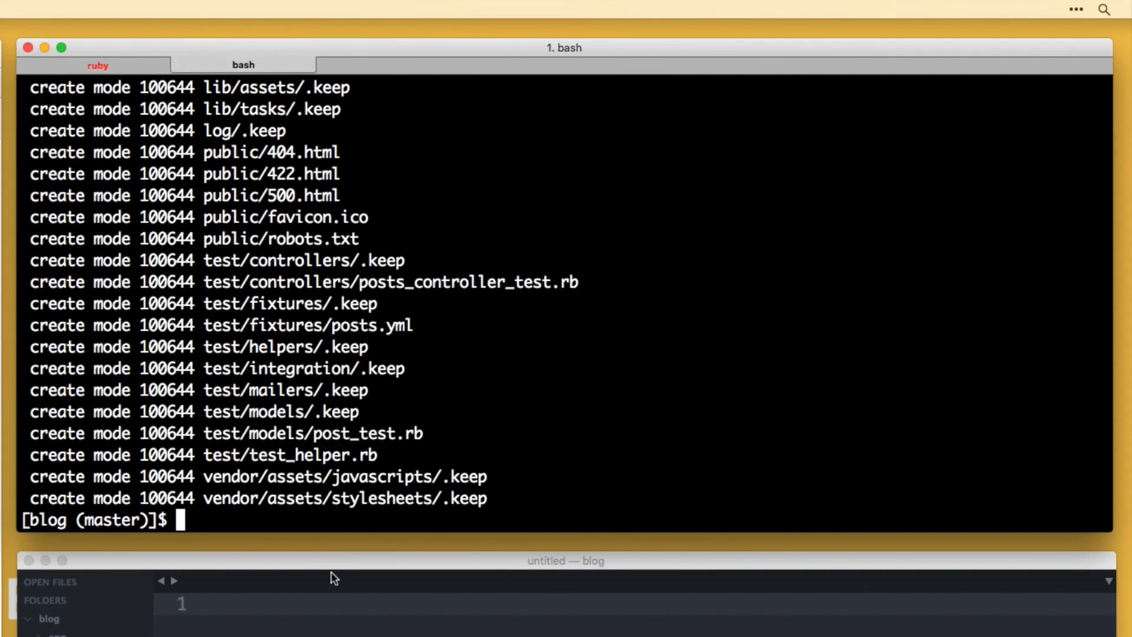
pyautogui.write('git remote add origin git@github.com:mackenziechild/mc_devtips_blog.git')
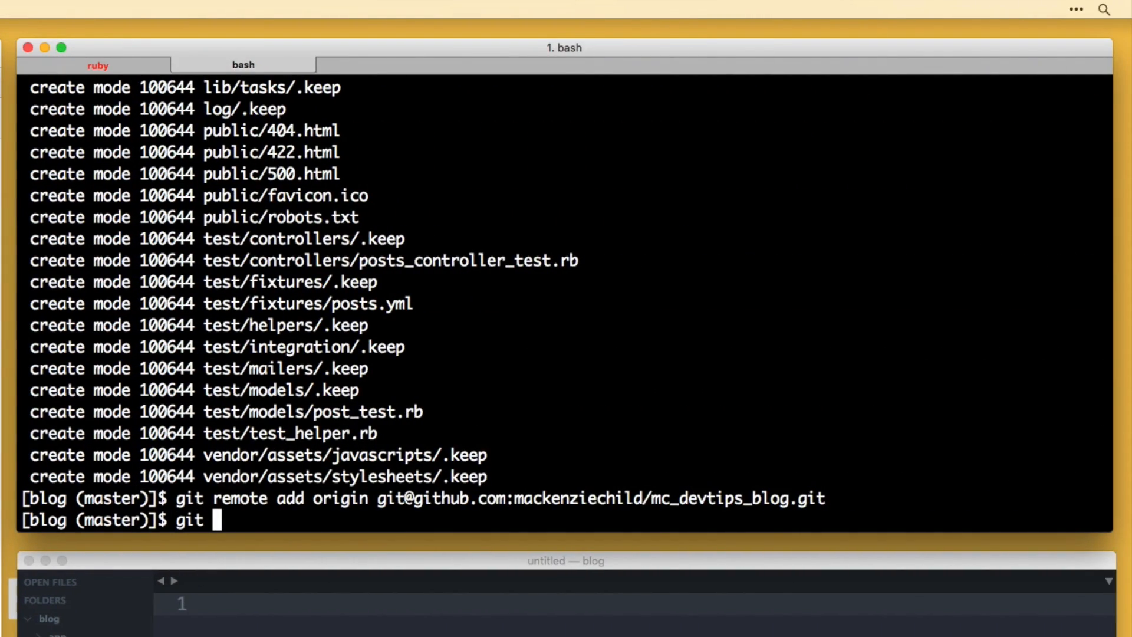
pyautogui.write('push -u origin')
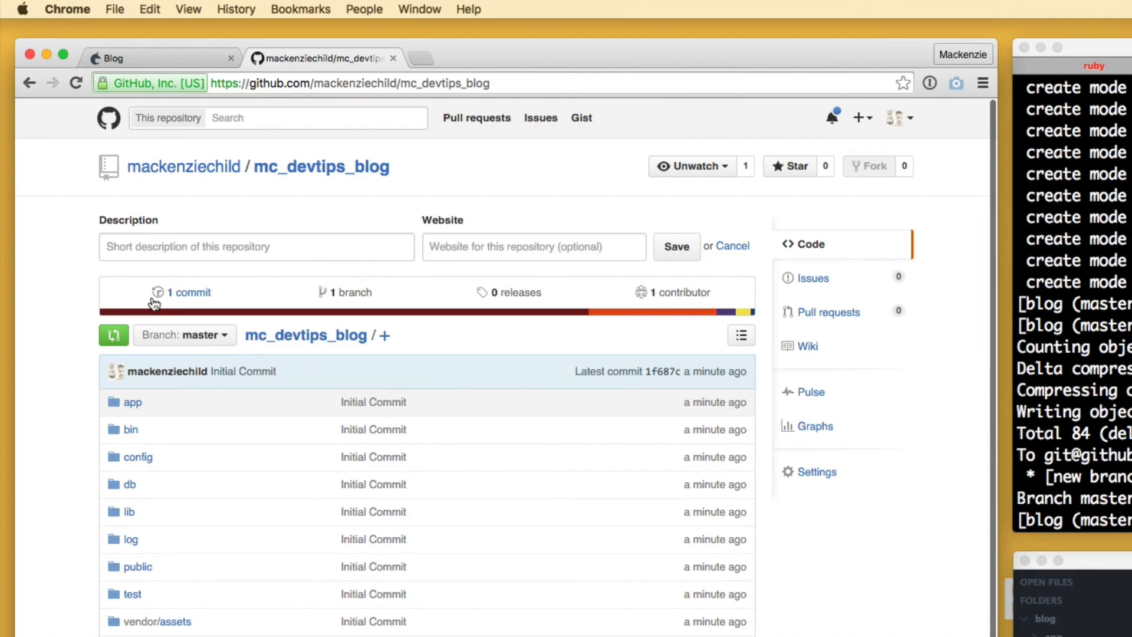
pyautogui.moveTo(84, 453)
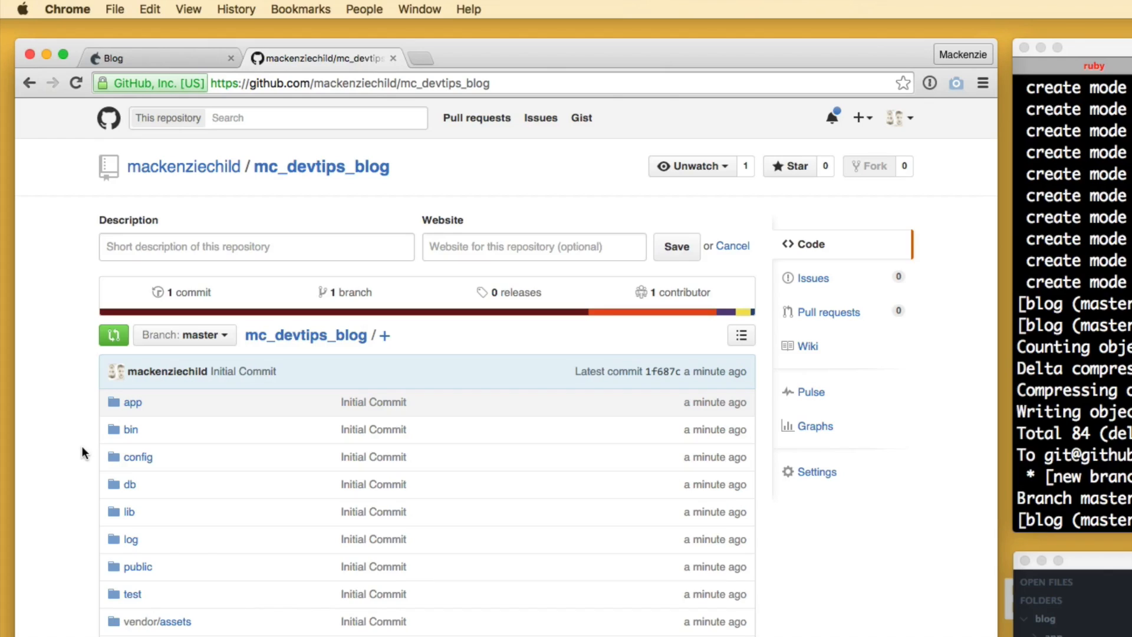
pyautogui.moveTo(225, 455)
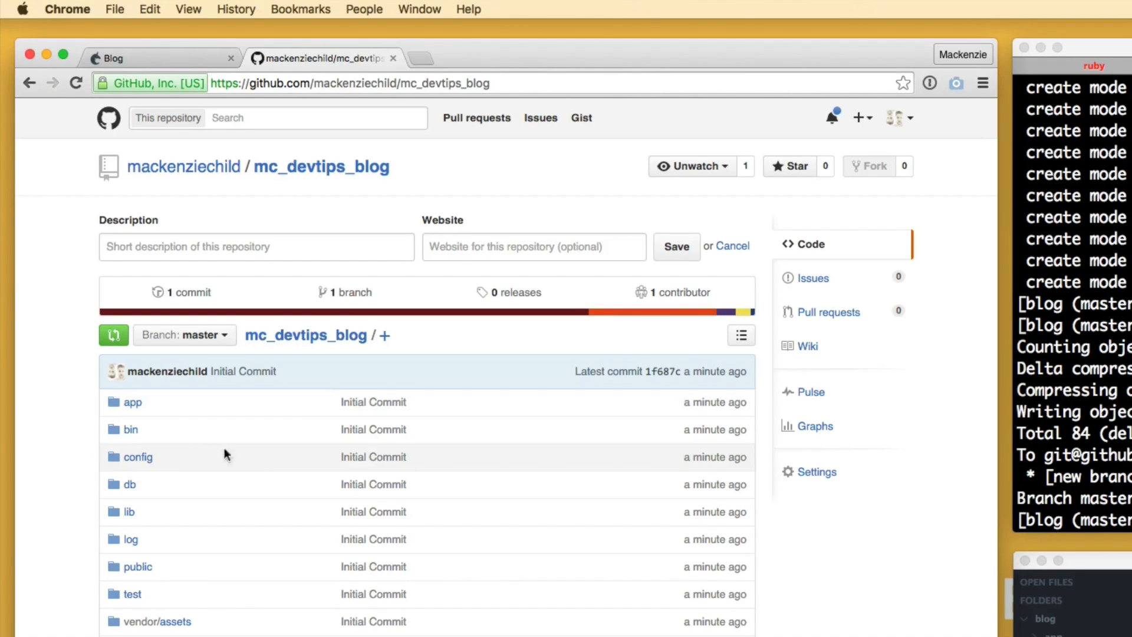
pyautogui.moveTo(265, 455)
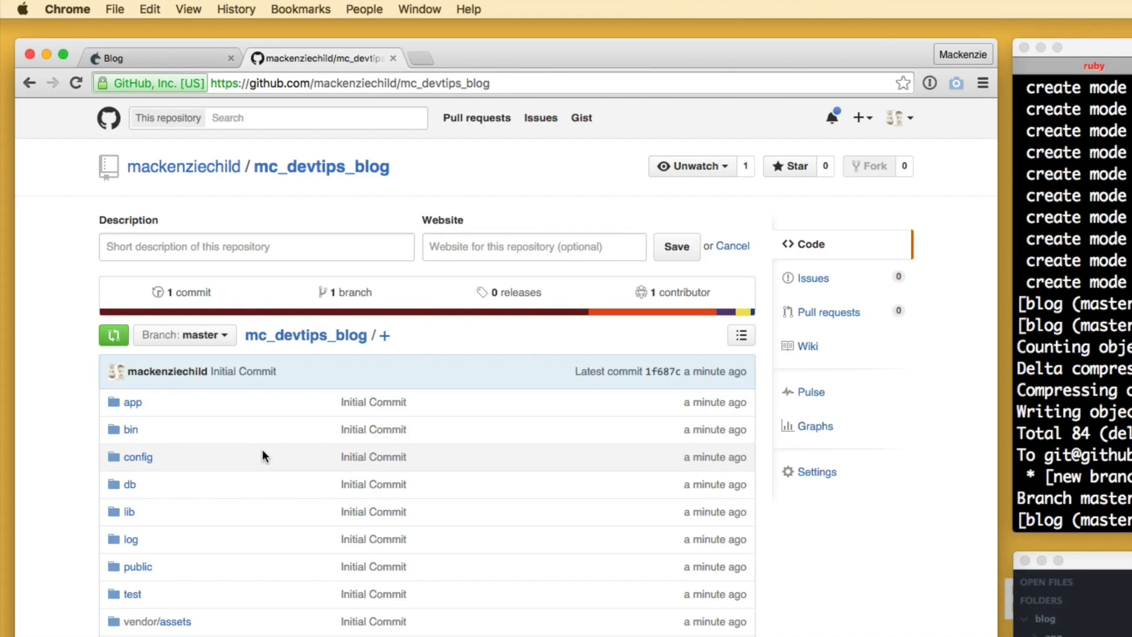
pyautogui.moveTo(900, 588)
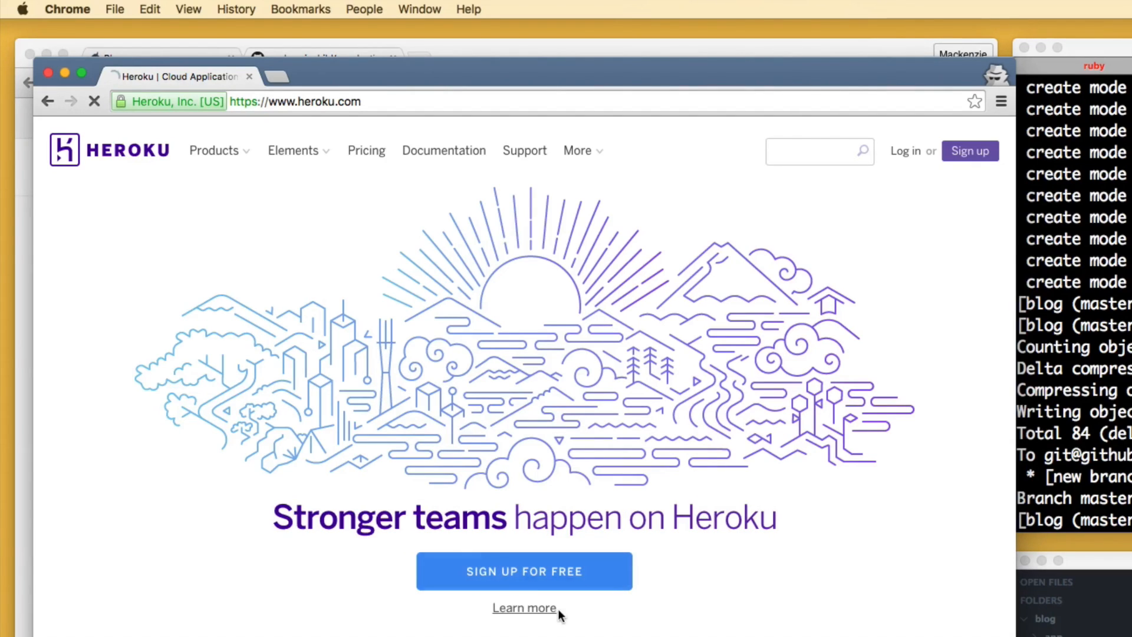
# Open Heroku's free sign-up page in an incognito window alongside a new blank tab.
pyautogui.click(524, 572)
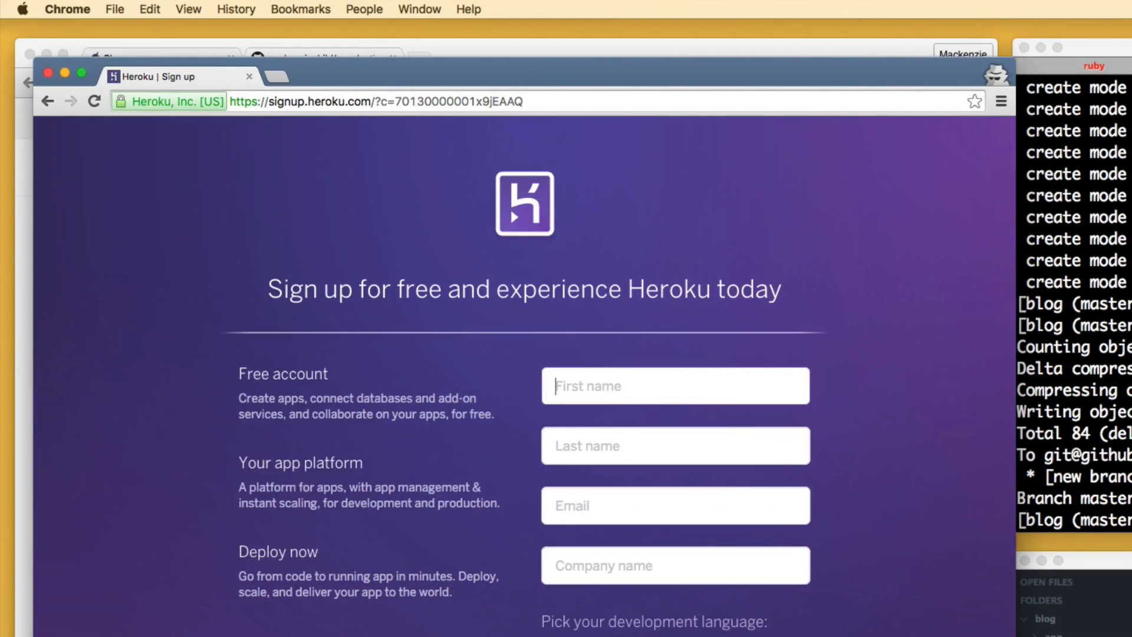
pyautogui.moveTo(827, 586)
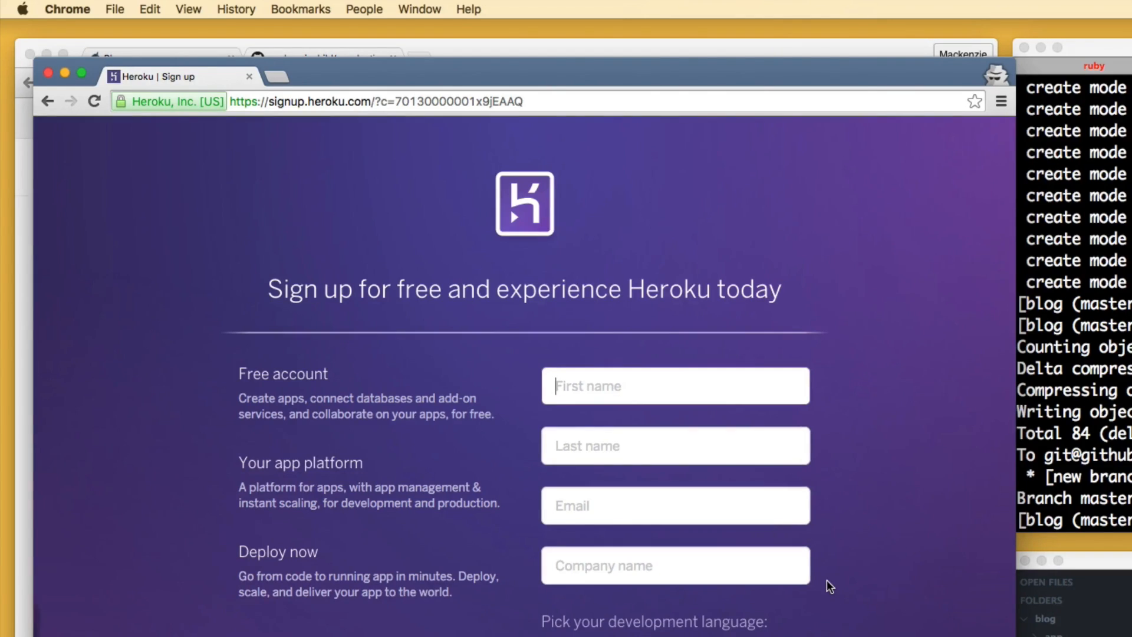
pyautogui.click(439, 76)
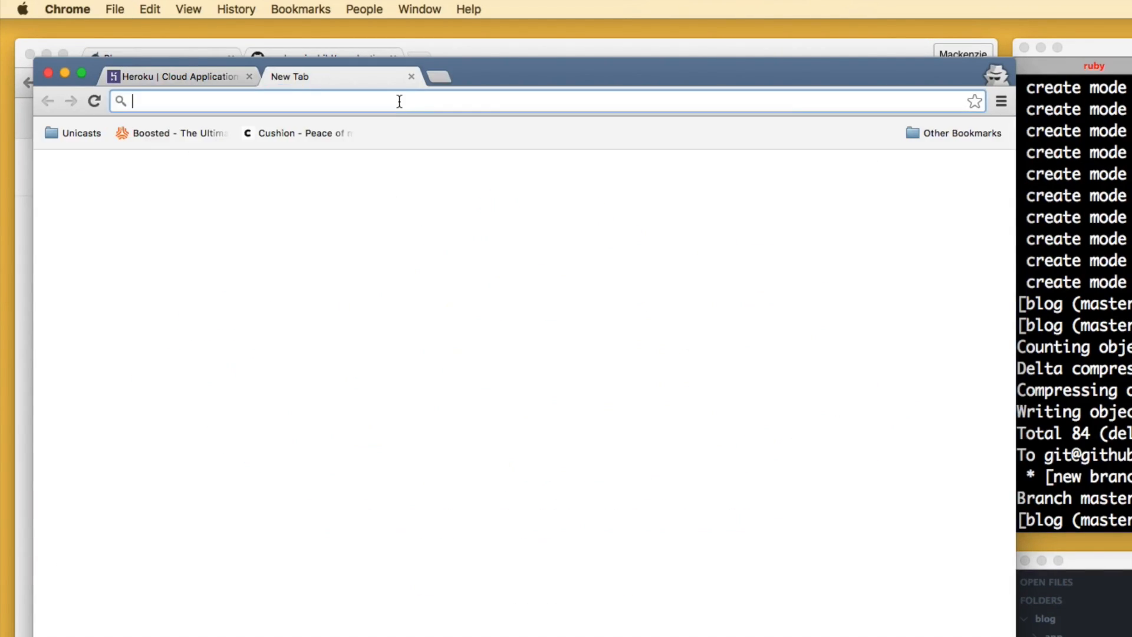
# Download the Heroku Toolbelt for Mac OS X installer from toolbelt.heroku.com.
pyautogui.write('toolbelt.heroku.com')
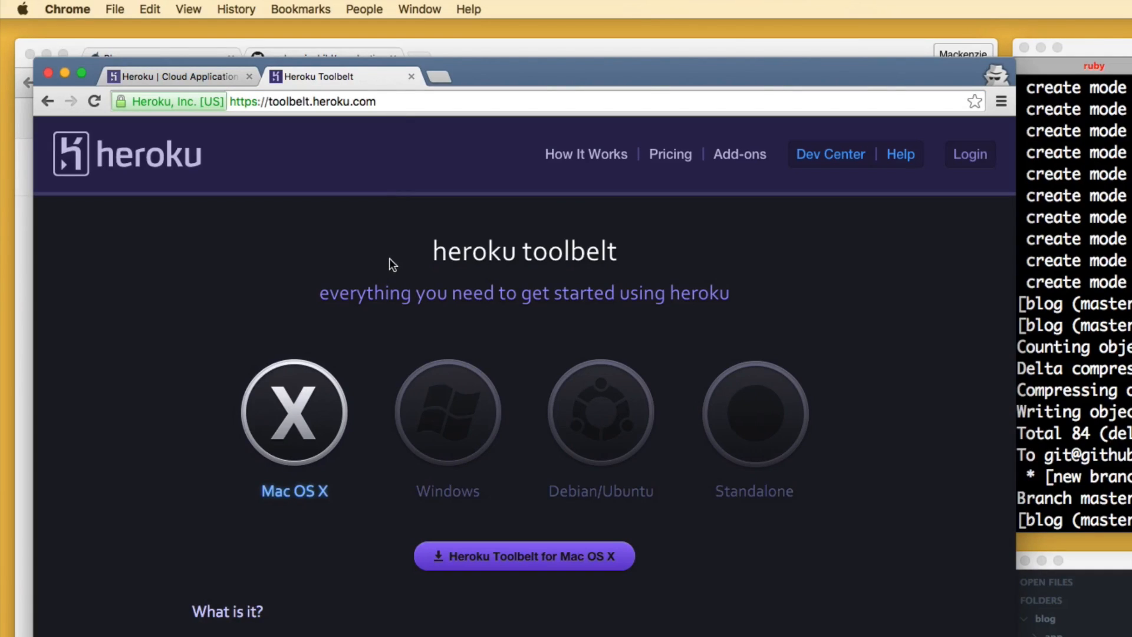
pyautogui.moveTo(1045, 468)
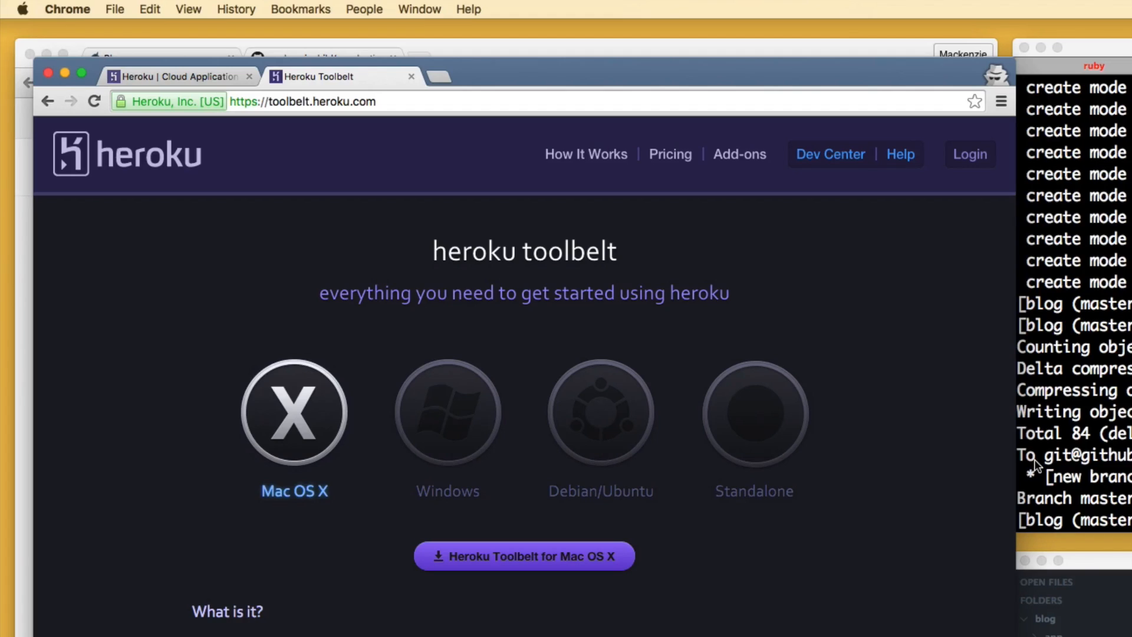
pyautogui.moveTo(858, 483)
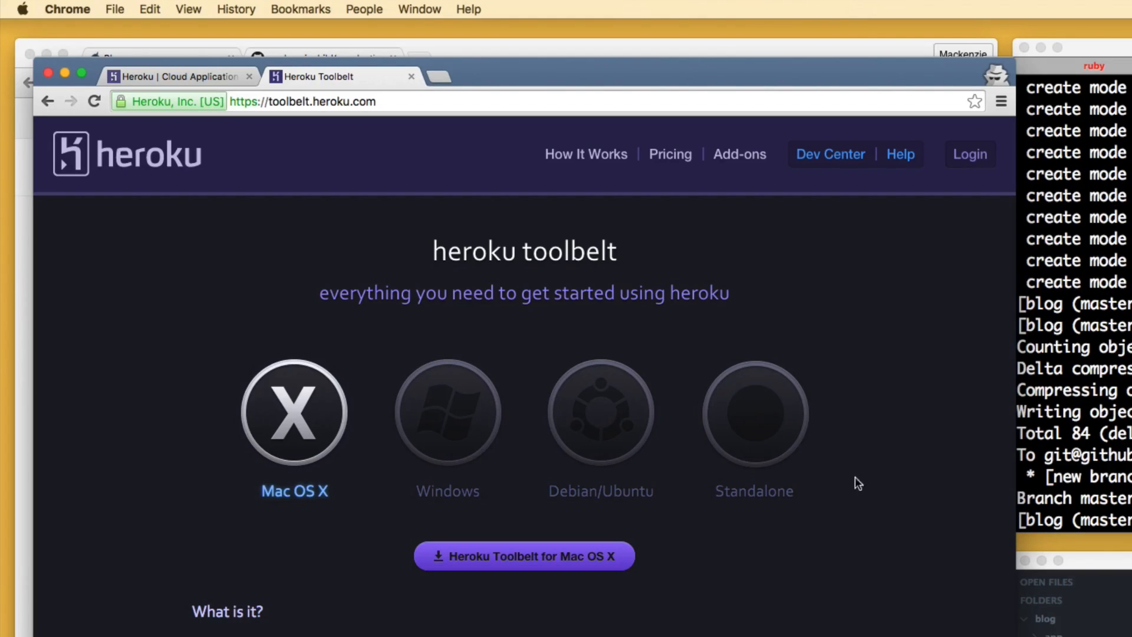
pyautogui.moveTo(330, 379)
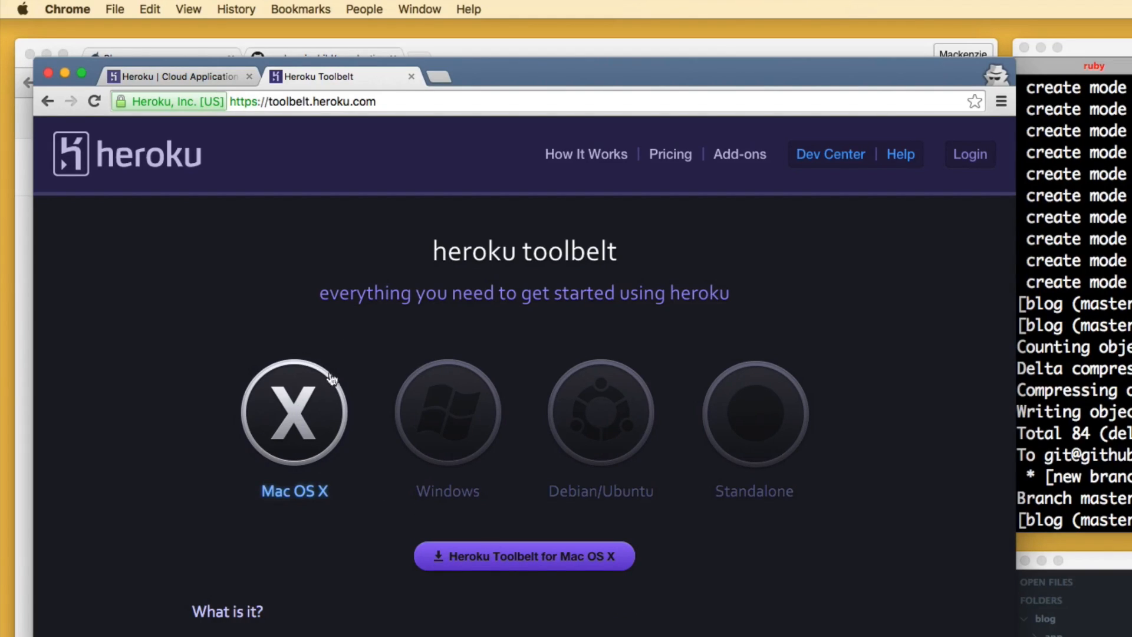
pyautogui.moveTo(278, 454)
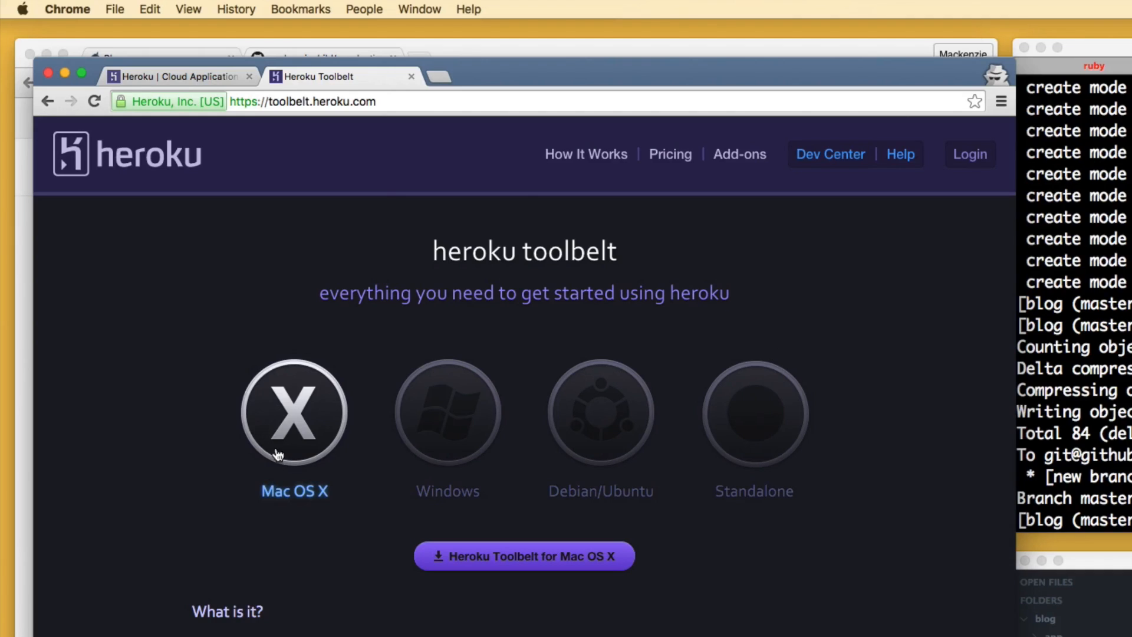
pyautogui.moveTo(261, 502)
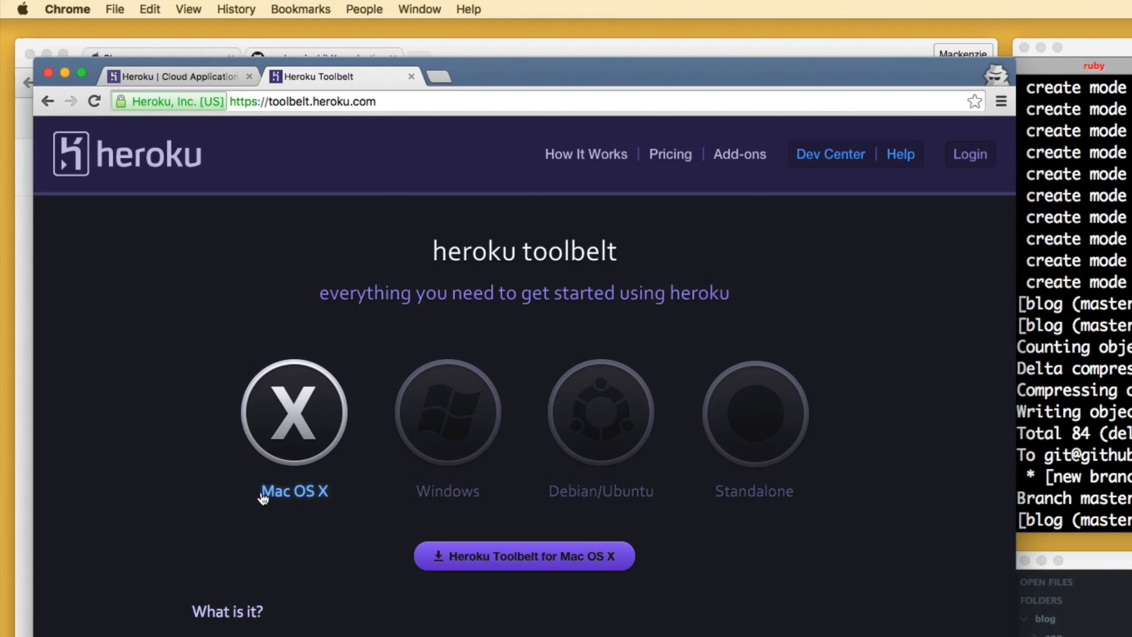
pyautogui.scroll(-3)
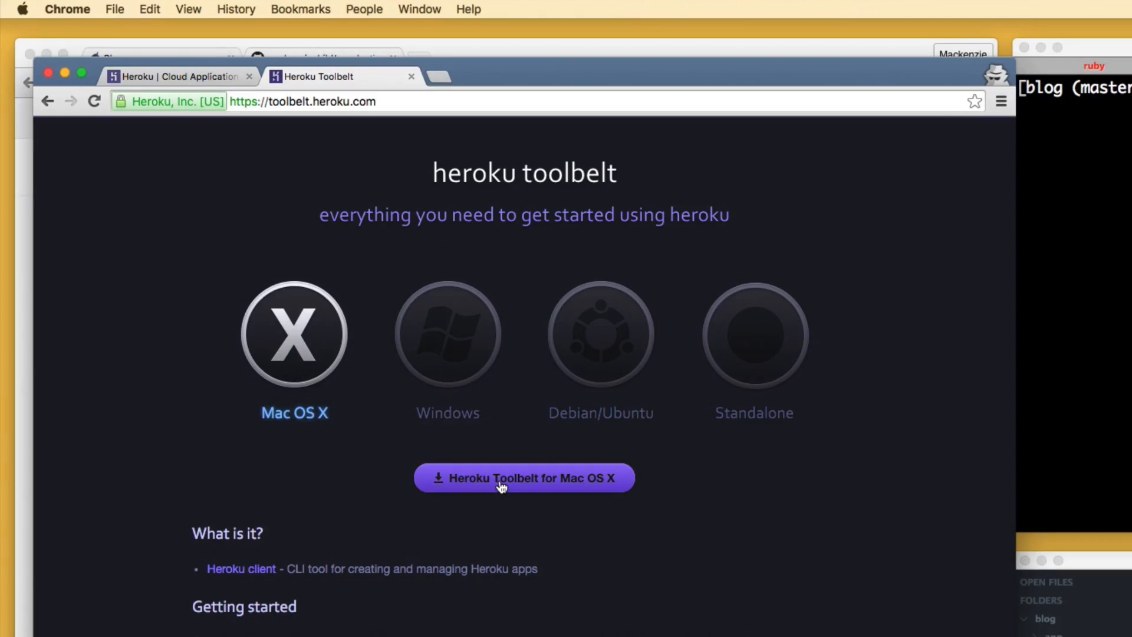
pyautogui.click(524, 478)
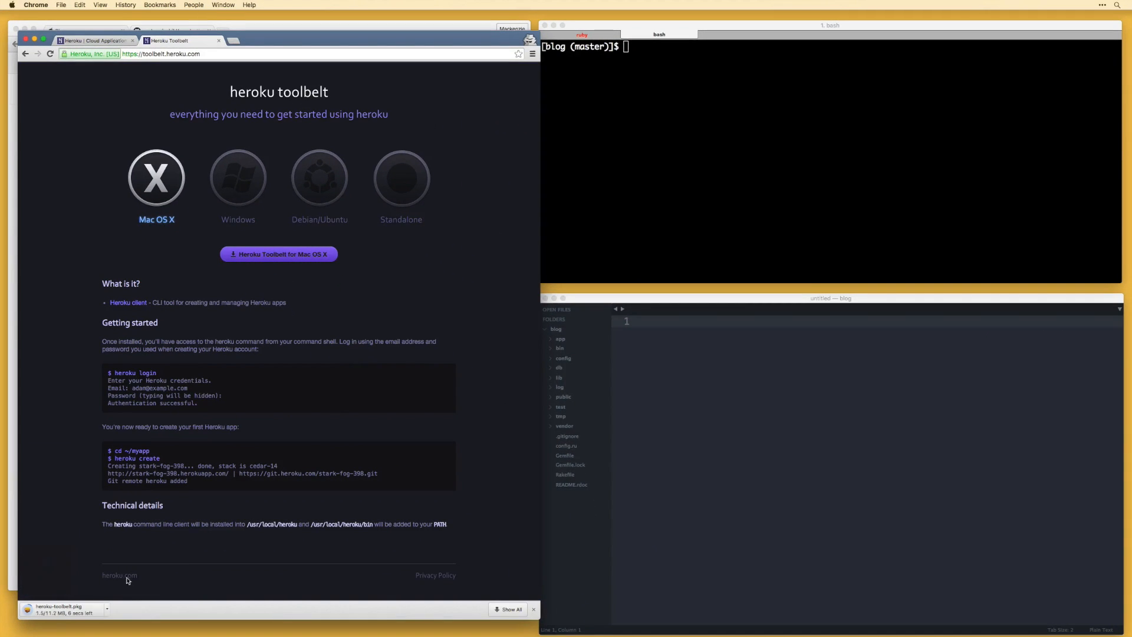
# Install heroku-toolbelt.pkg for all users with the account password, then close the installer.
pyautogui.click(60, 609)
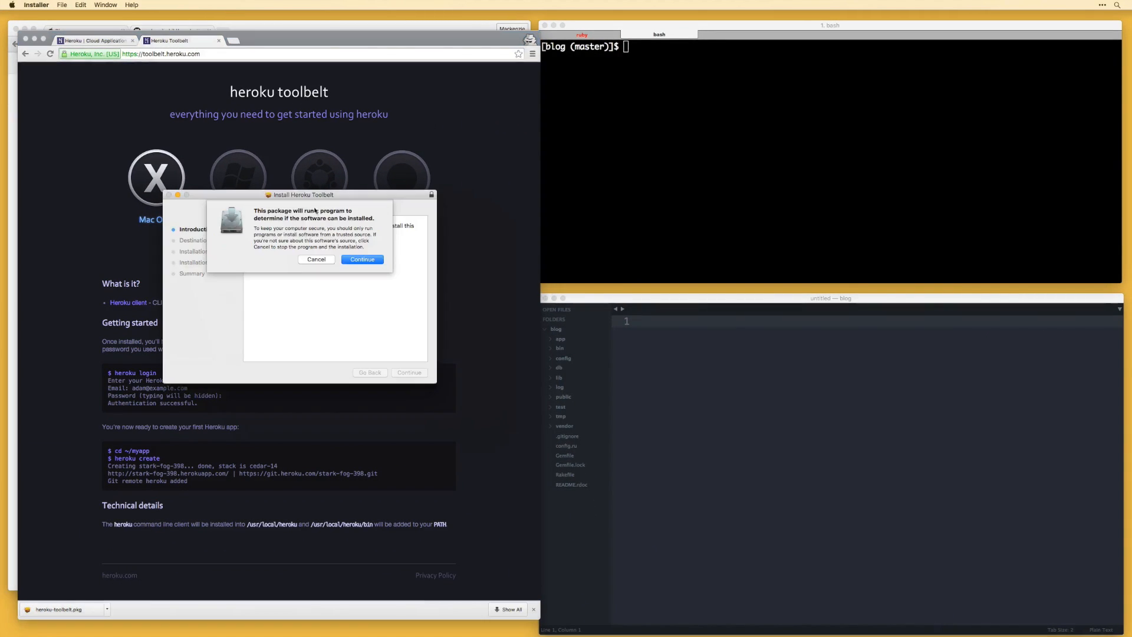
pyautogui.click(362, 260)
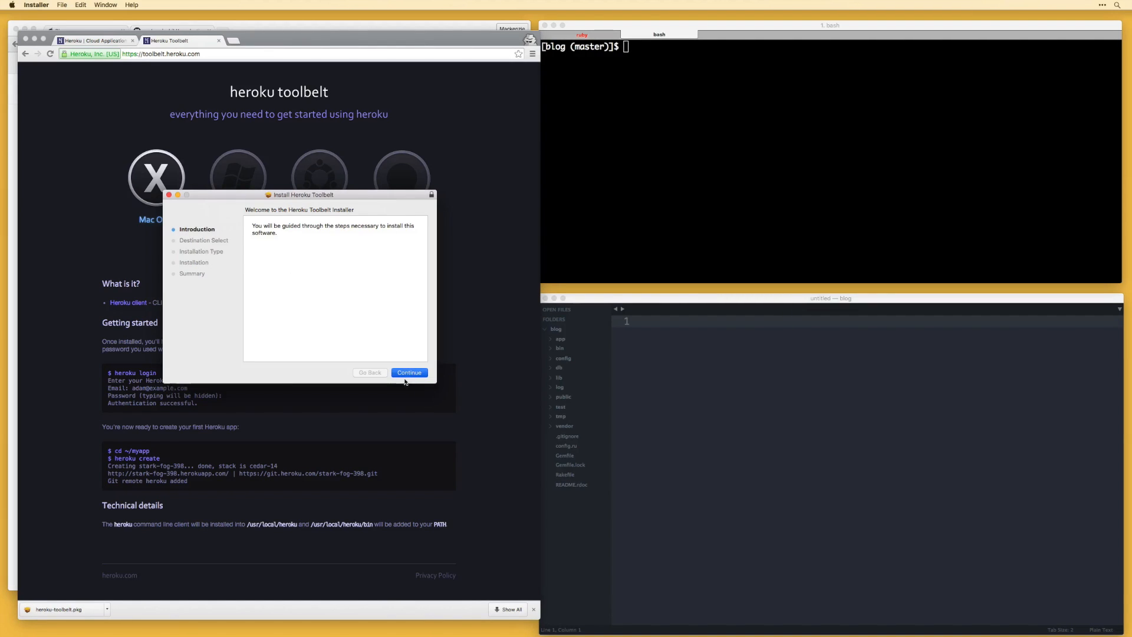
pyautogui.click(409, 373)
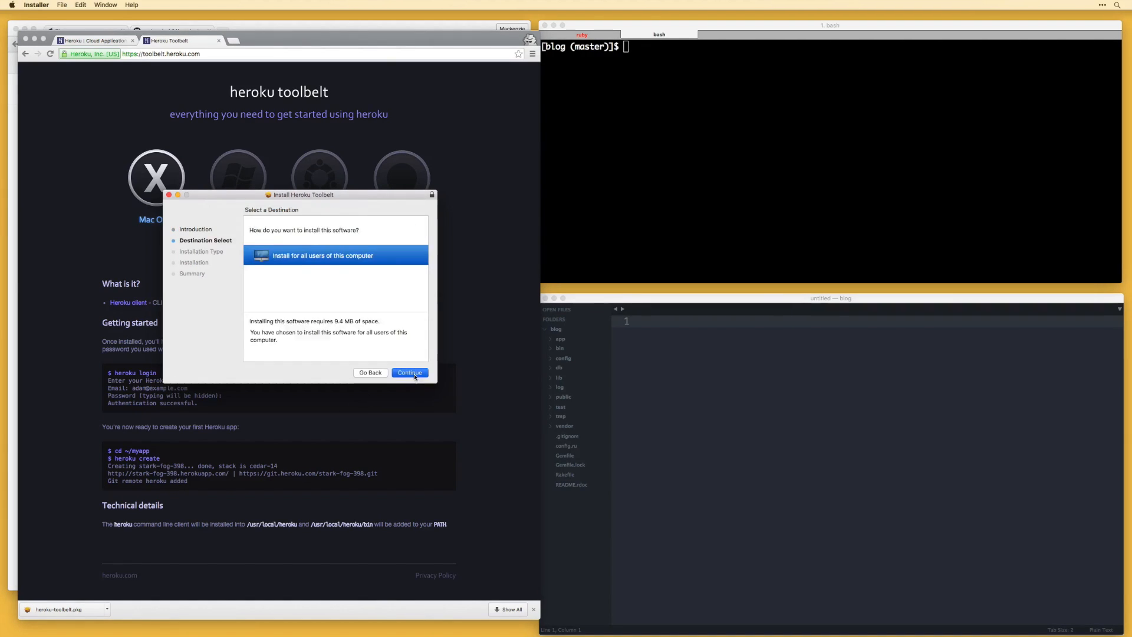
pyautogui.click(409, 373)
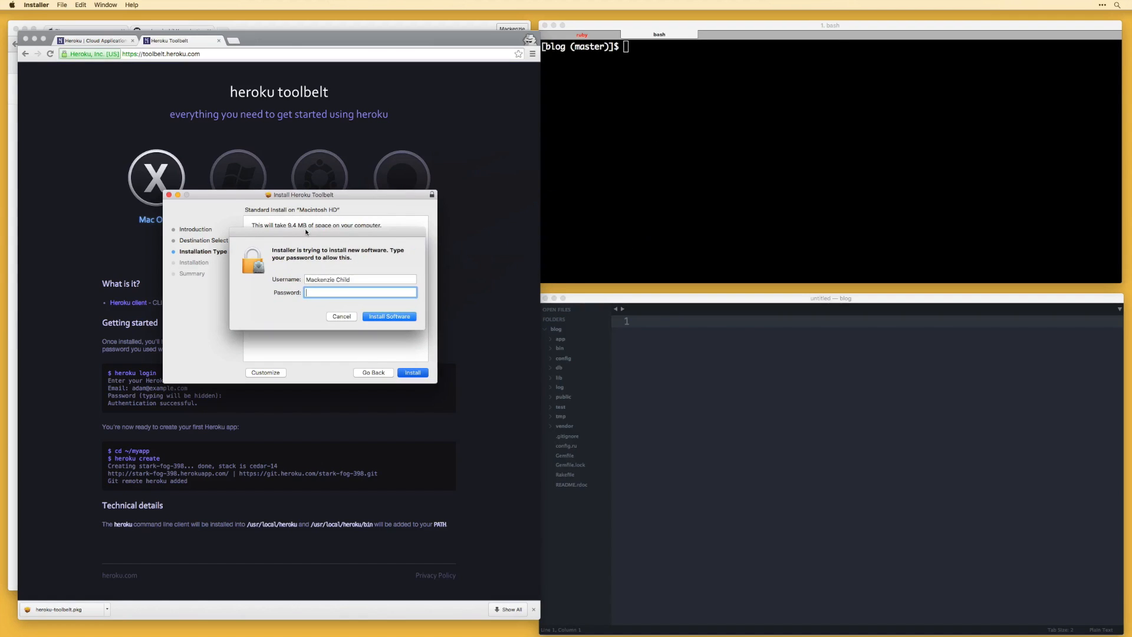
pyautogui.click(389, 316)
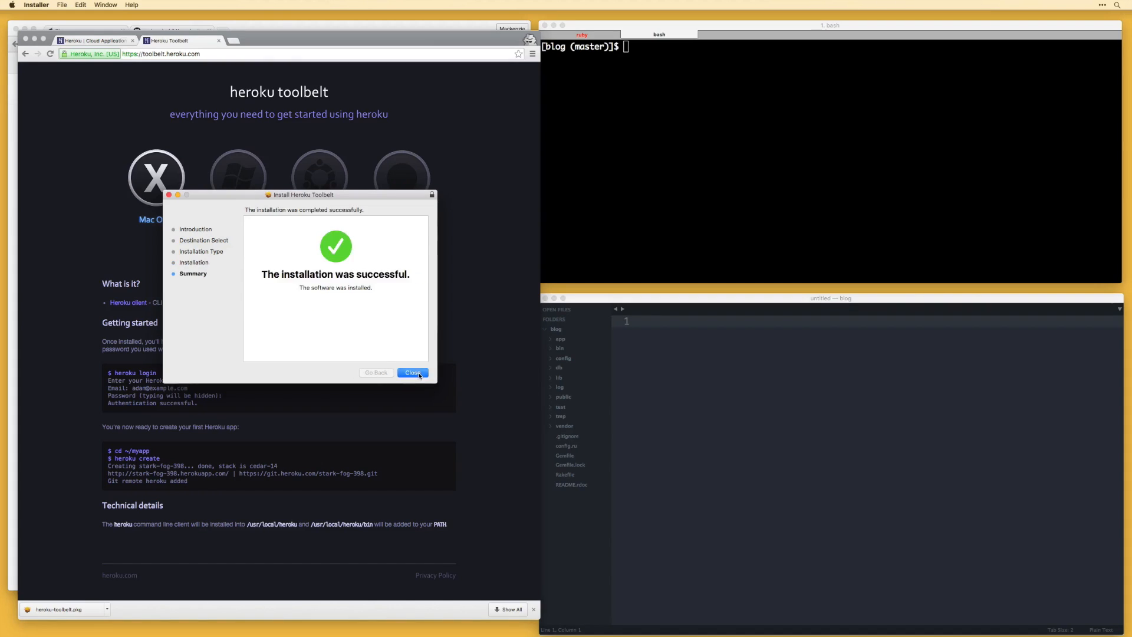
pyautogui.click(412, 372)
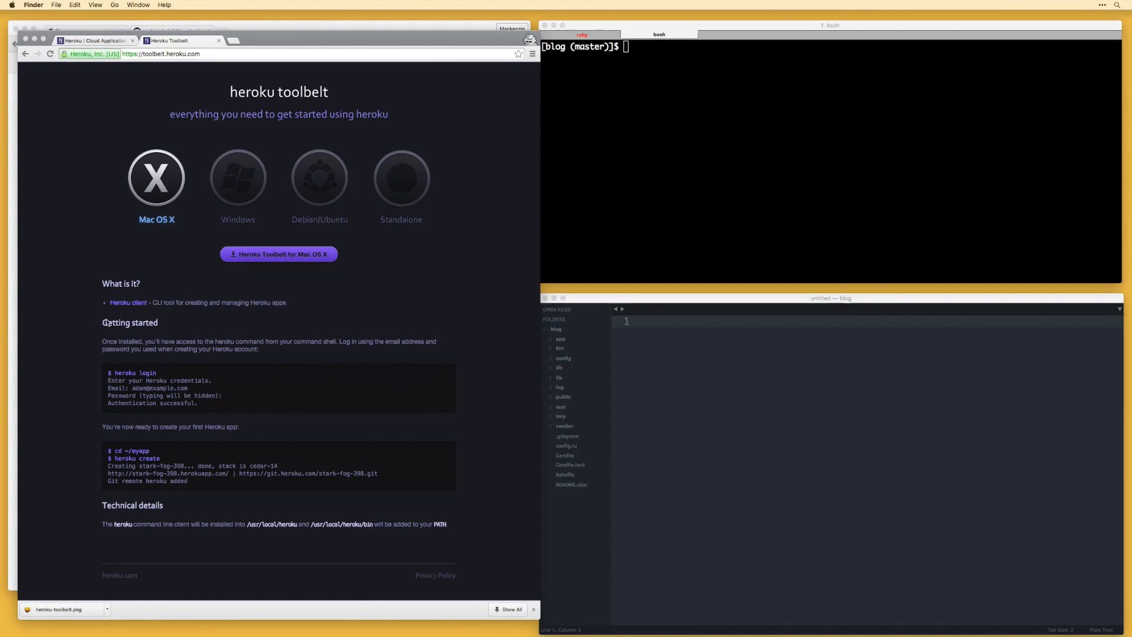
pyautogui.moveTo(146, 344)
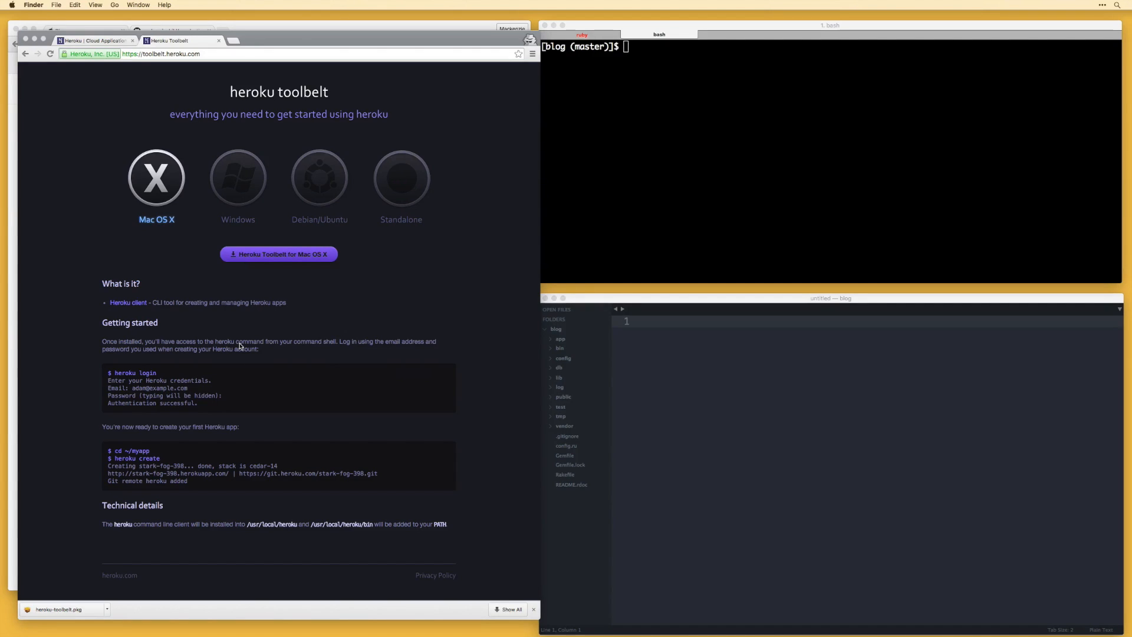
pyautogui.moveTo(213, 374)
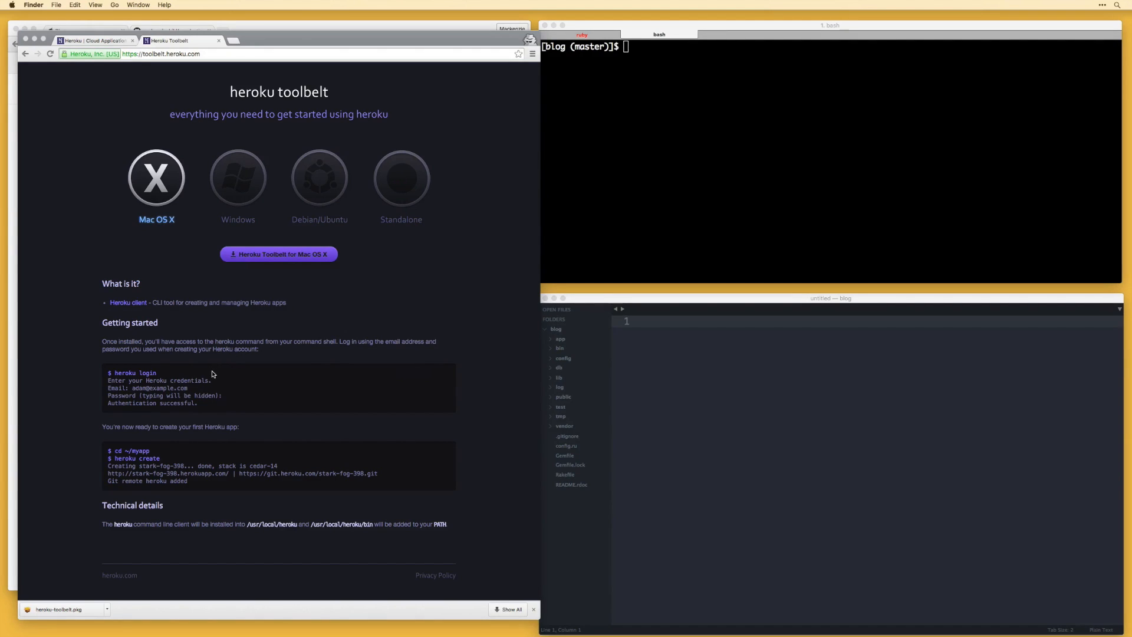
pyautogui.moveTo(207, 357)
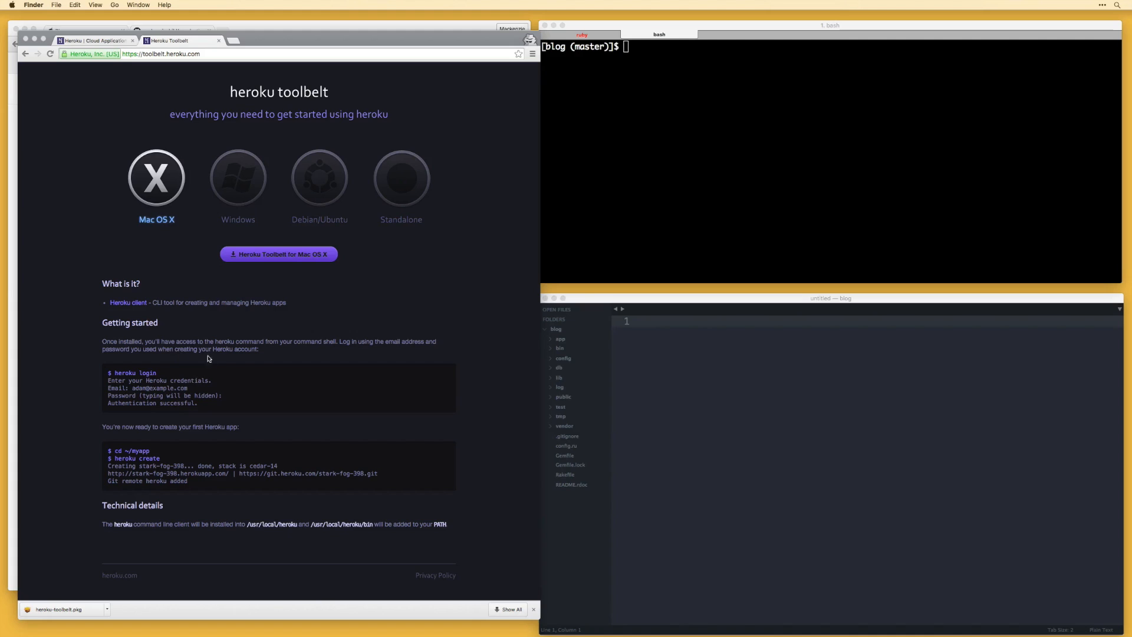
pyautogui.moveTo(299, 297)
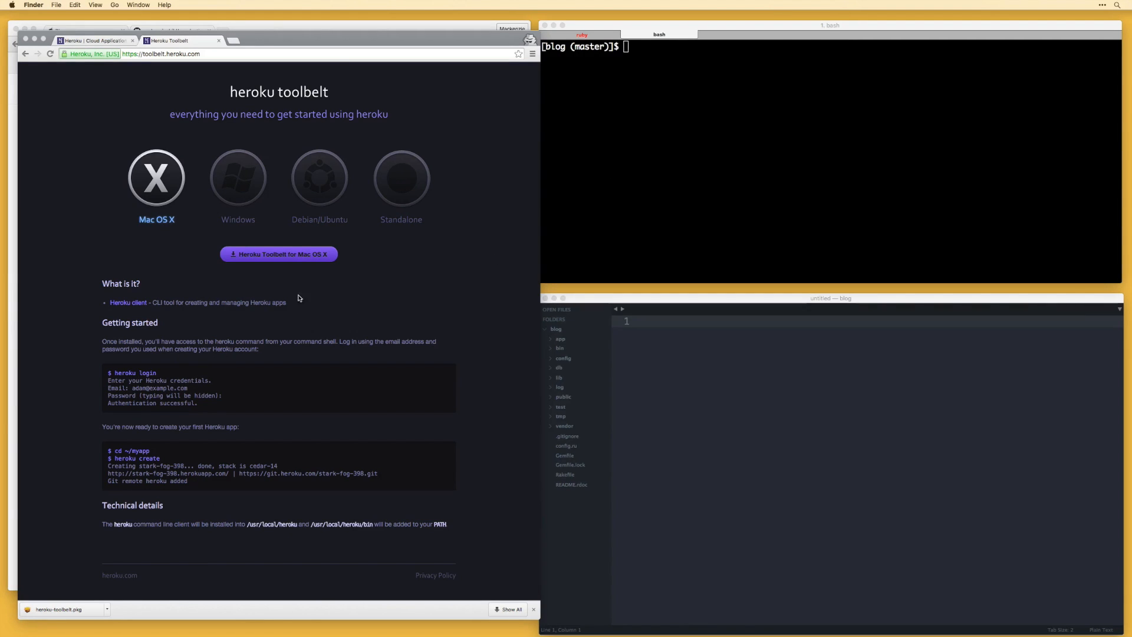
pyautogui.click(732, 107)
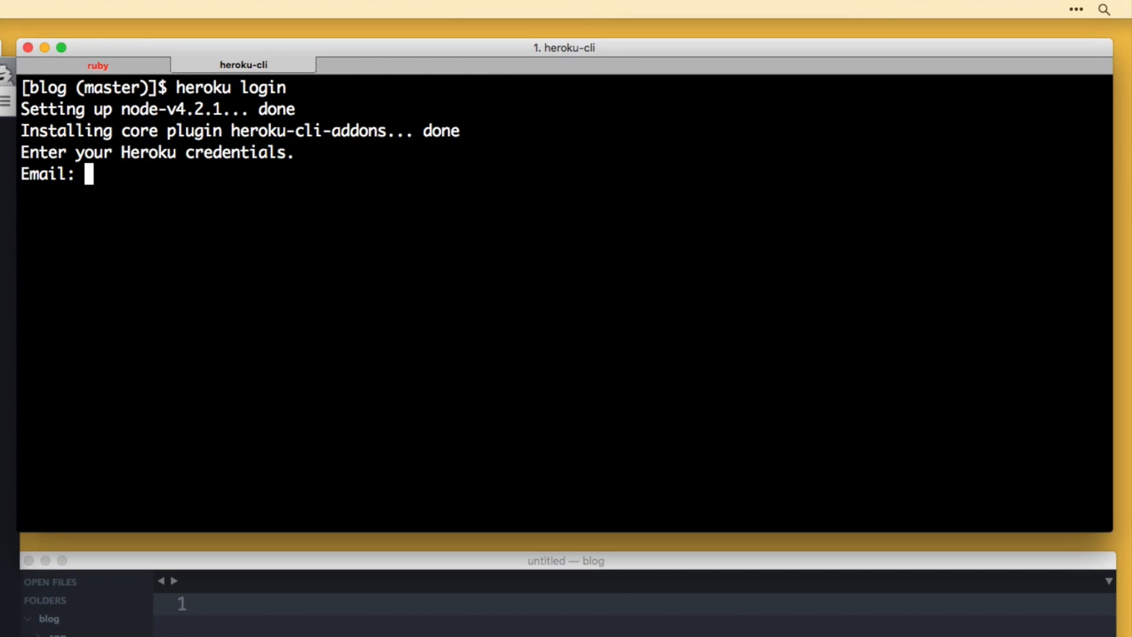
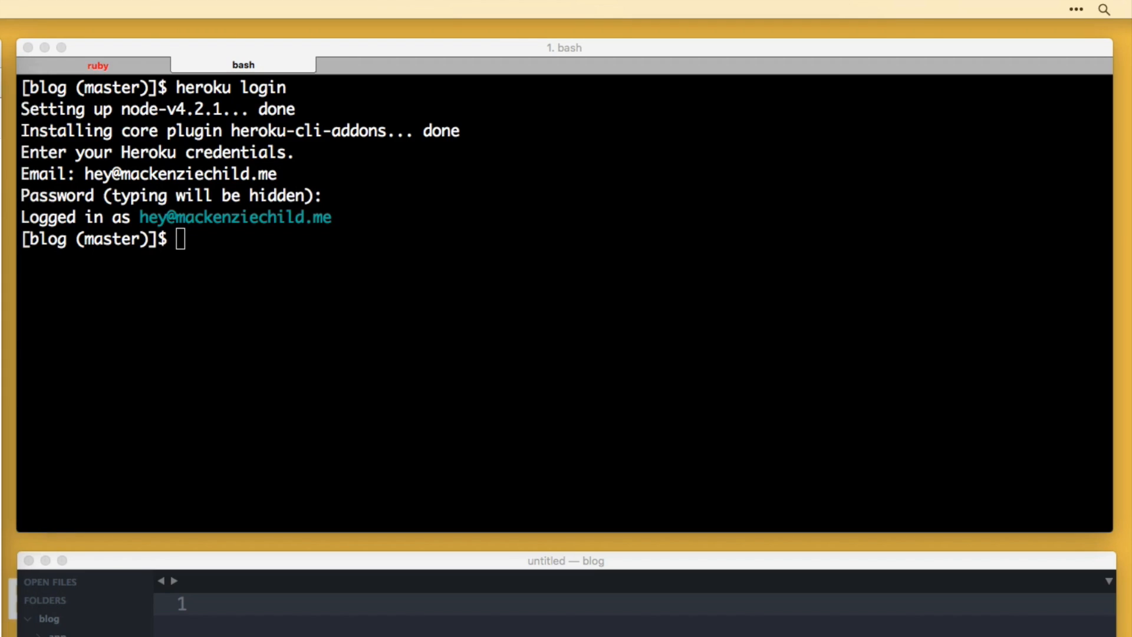
# Run heroku create to make the app cryptic-sands-2637 with a heroku remote.
pyautogui.click(324, 365)
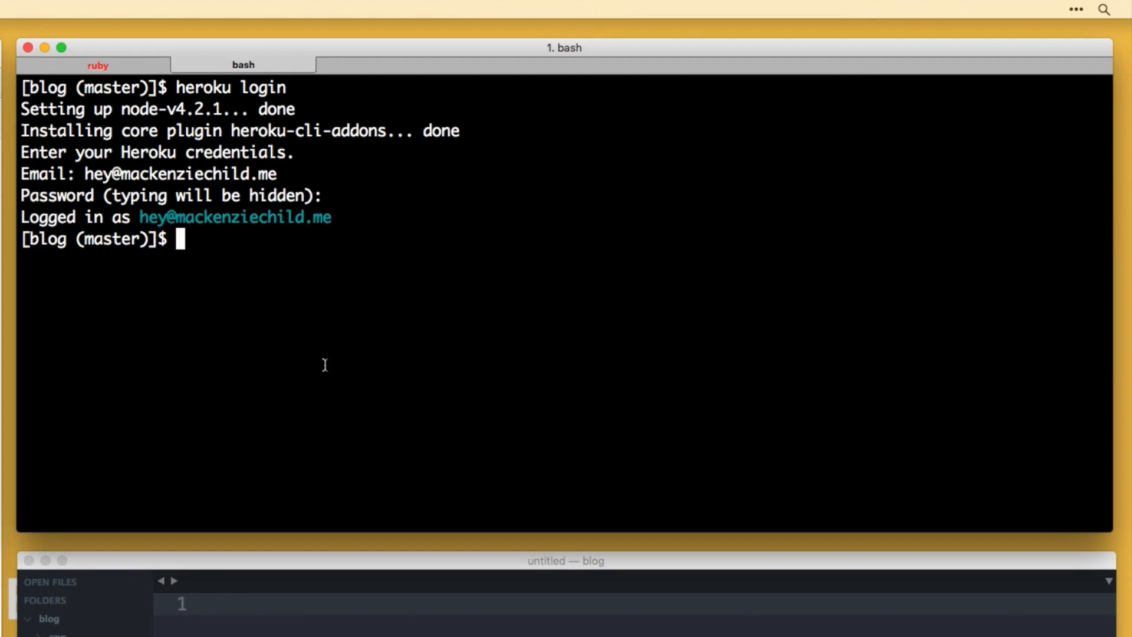
pyautogui.write('heroku')
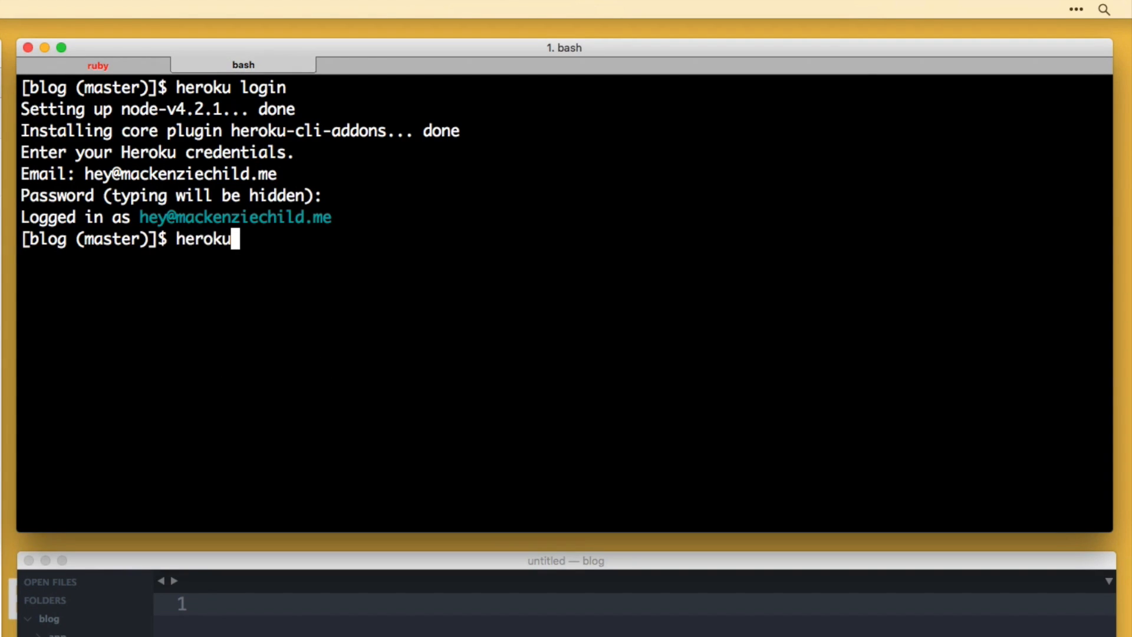
pyautogui.write('create')
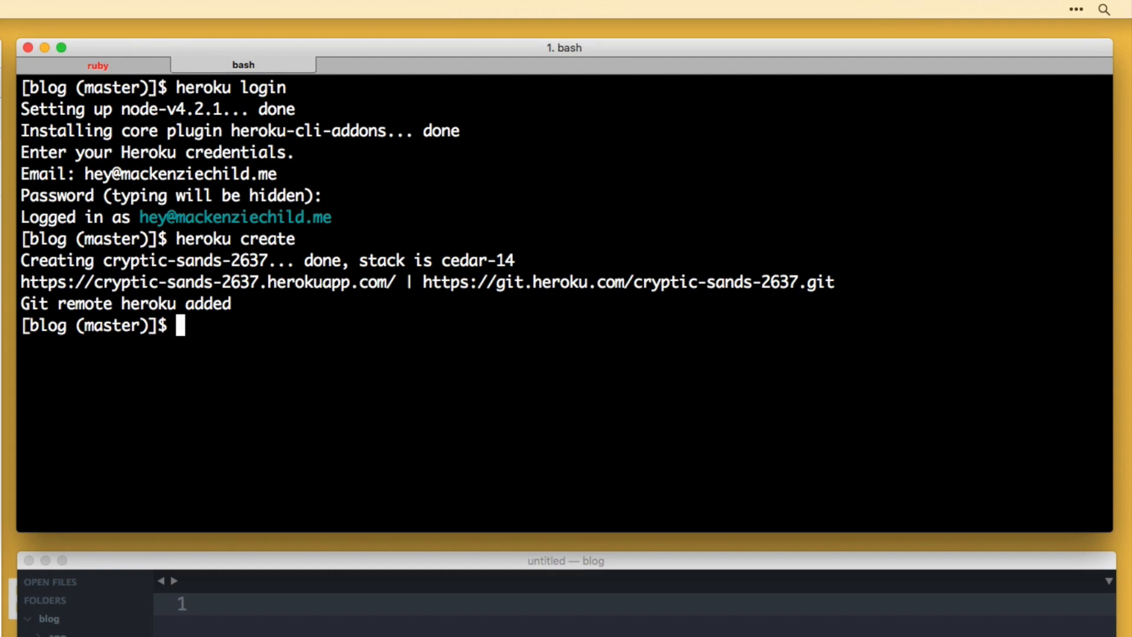
# Enter git push heroku master to deploy the master branch to Heroku.
pyautogui.write('git push heroku')
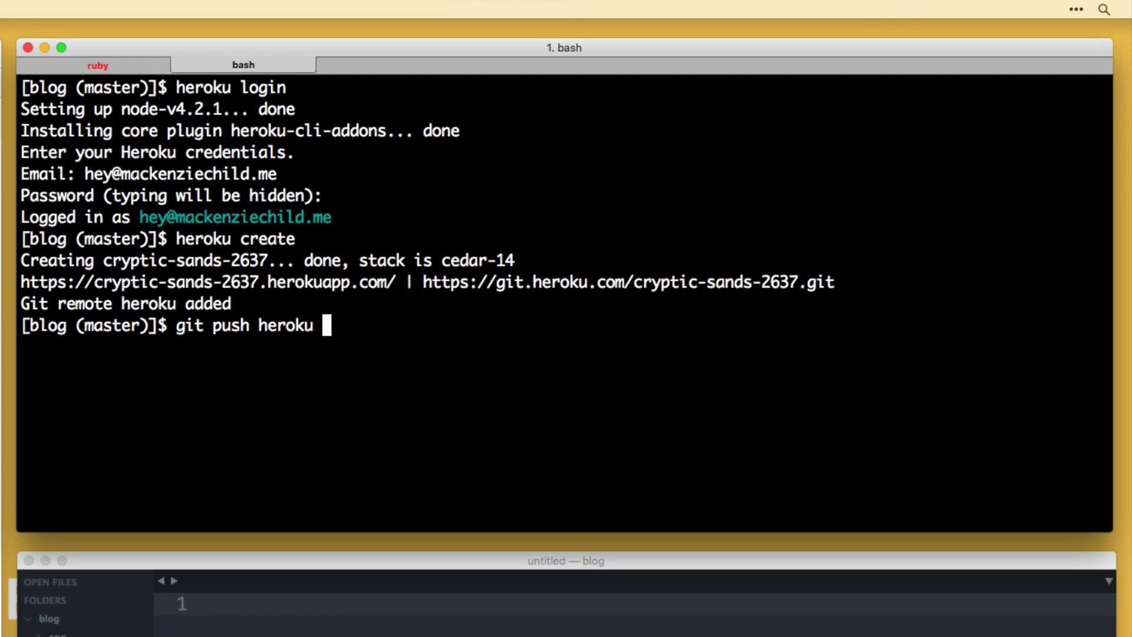
pyautogui.write('master')
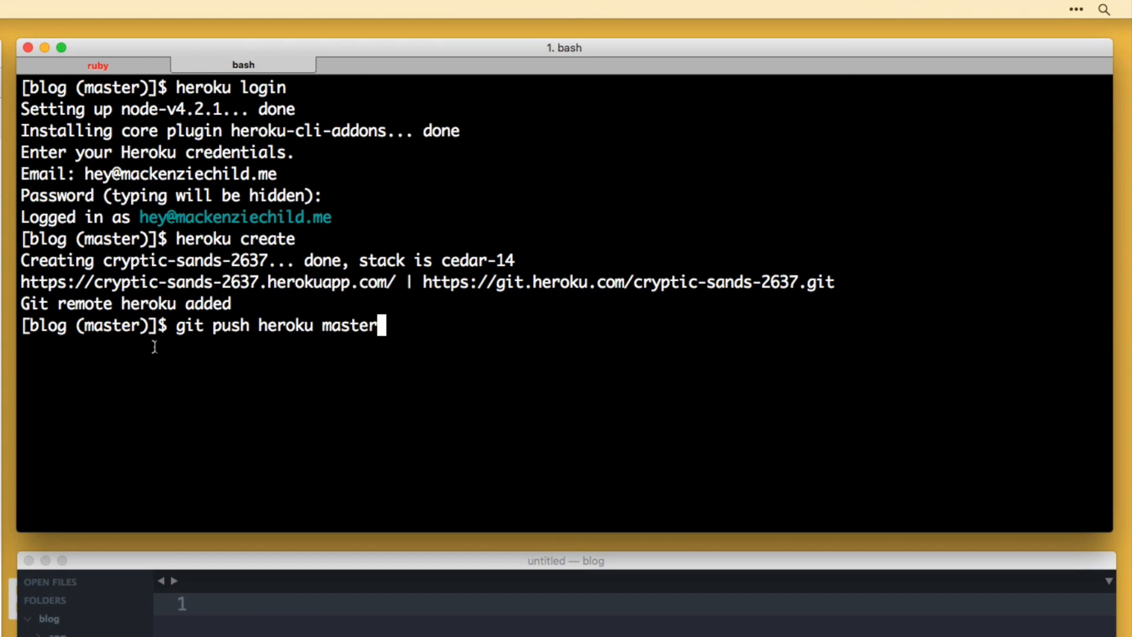
pyautogui.doubleClick(188, 325)
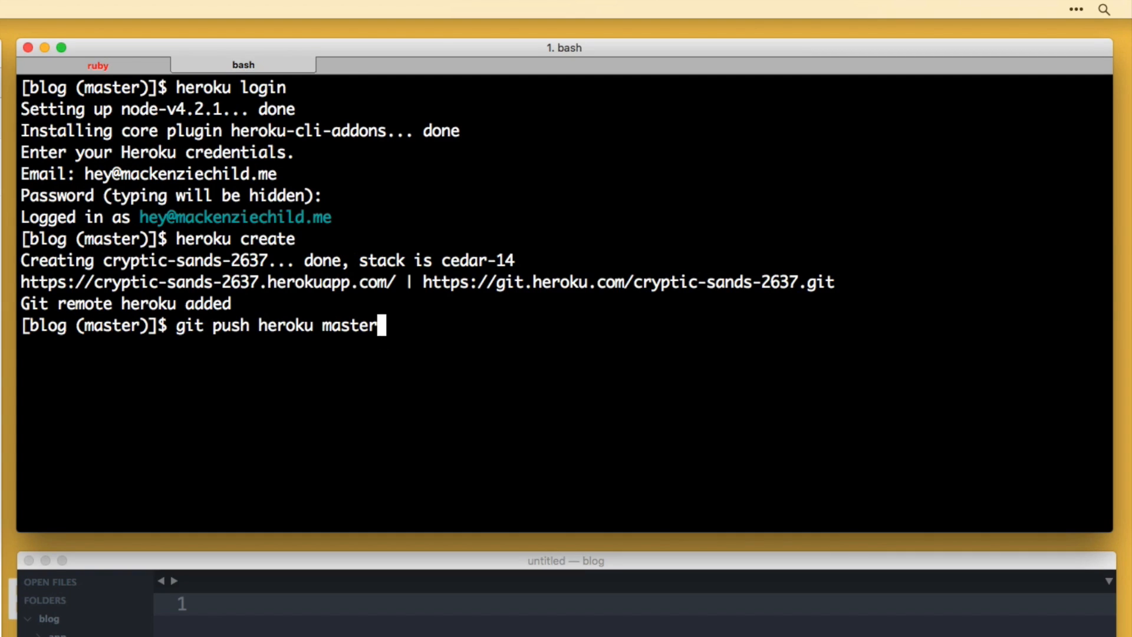
pyautogui.moveTo(401, 323)
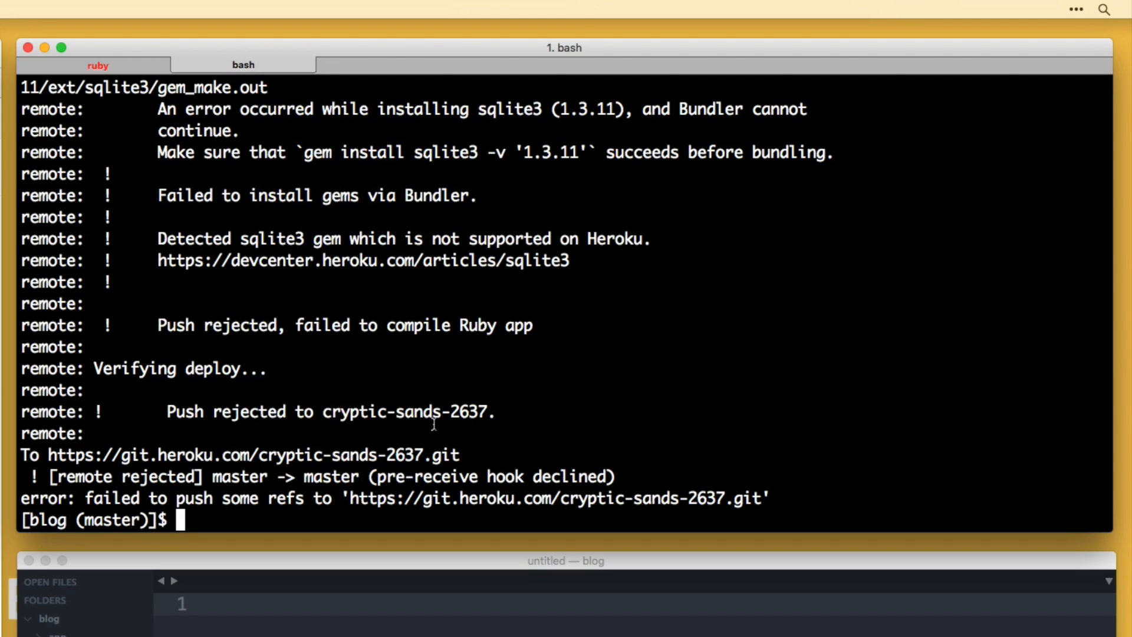
pyautogui.moveTo(420, 424)
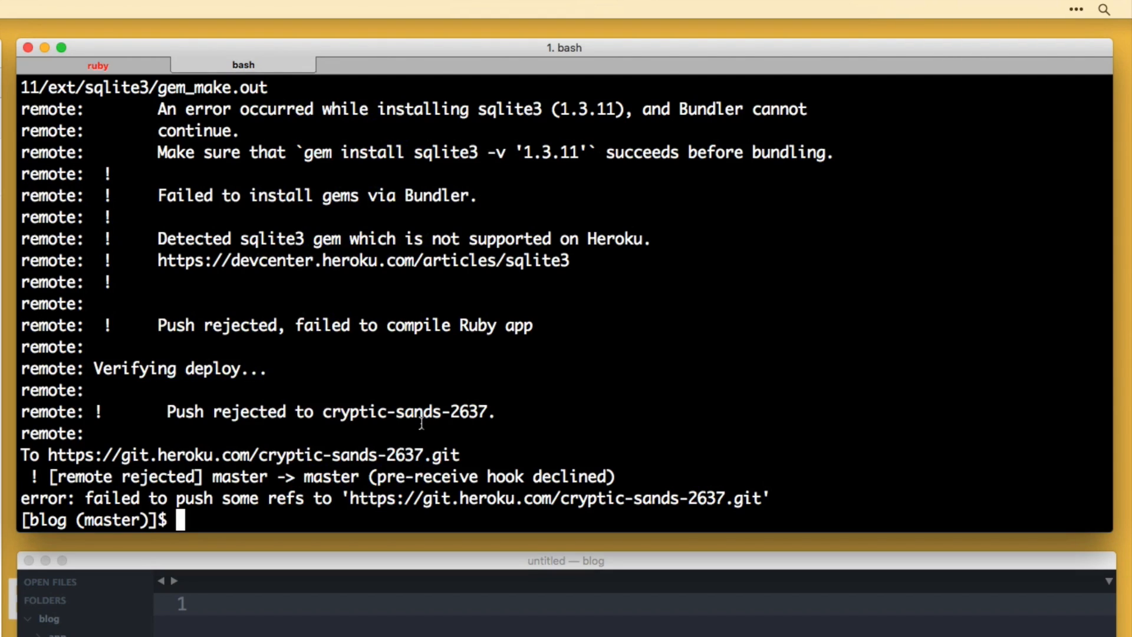
pyautogui.moveTo(388, 429)
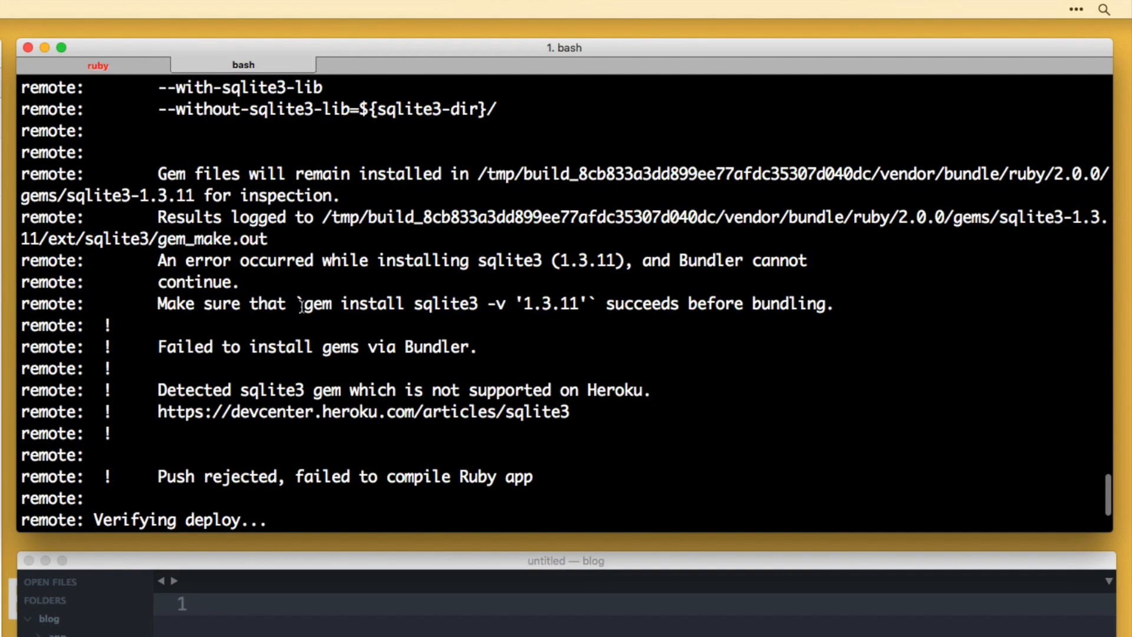
pyautogui.moveTo(303, 303); pyautogui.dragTo(480, 303)
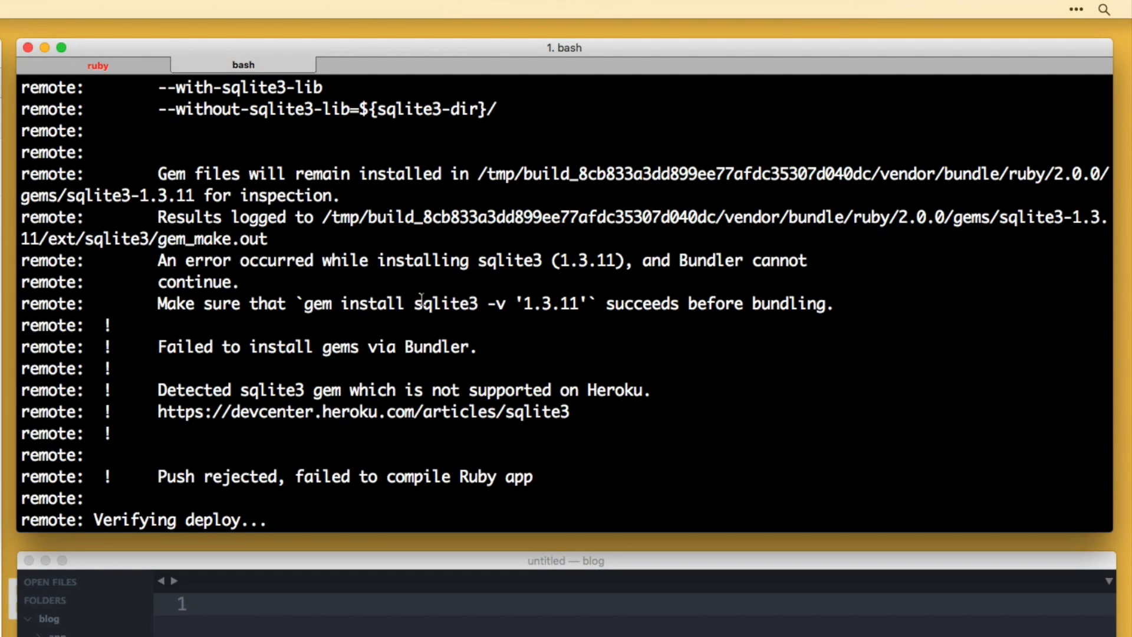
pyautogui.moveTo(444, 329)
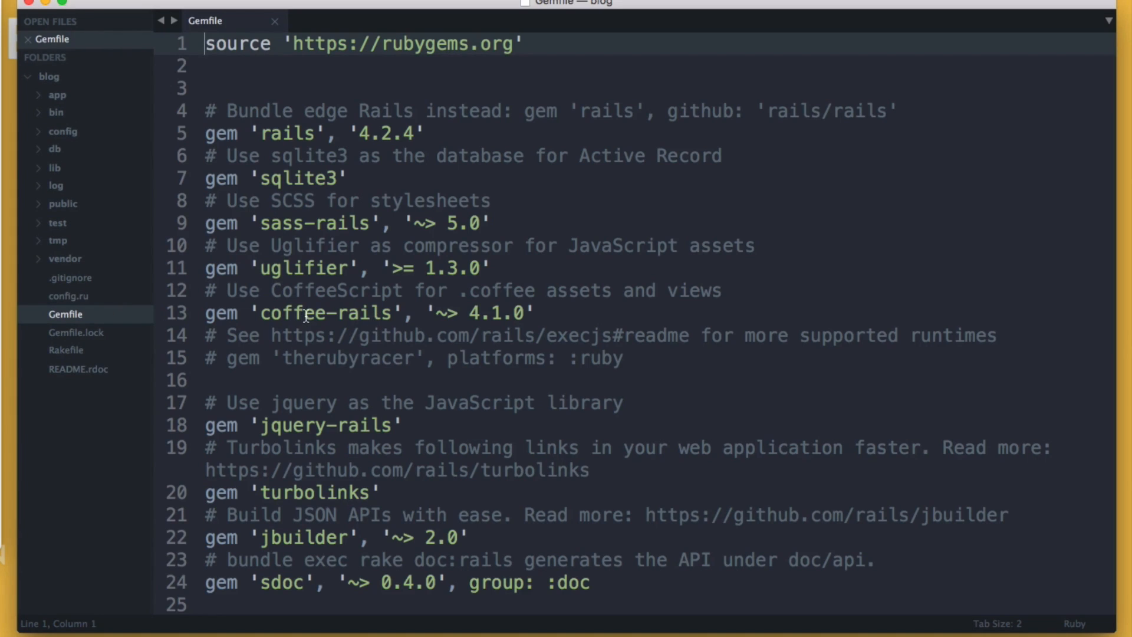
pyautogui.moveTo(250, 279)
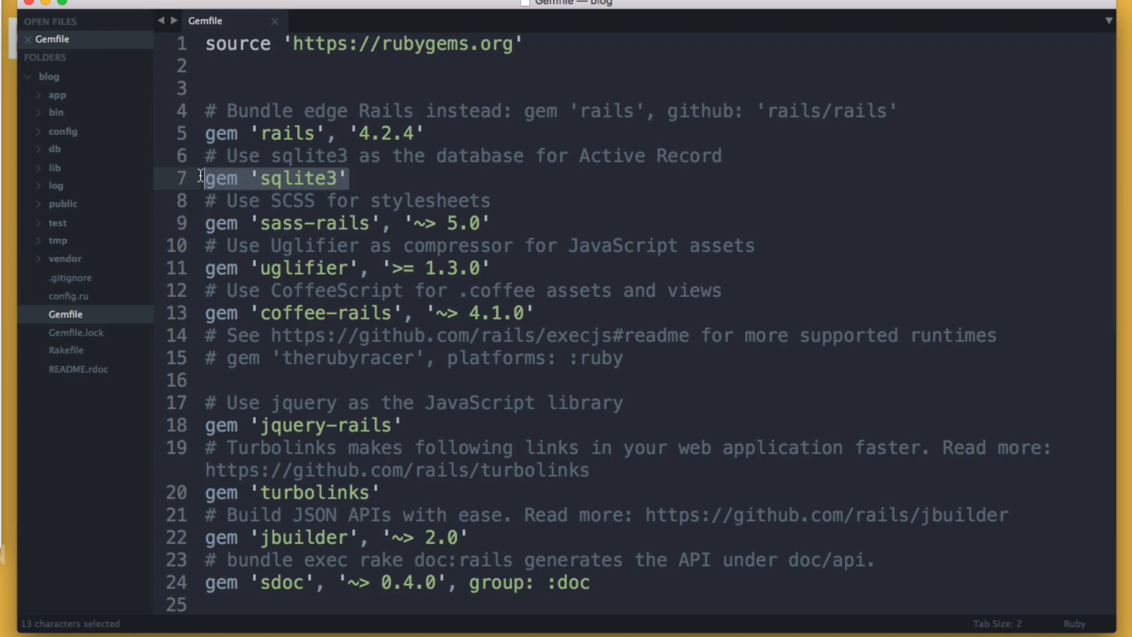
pyautogui.moveTo(578, 156)
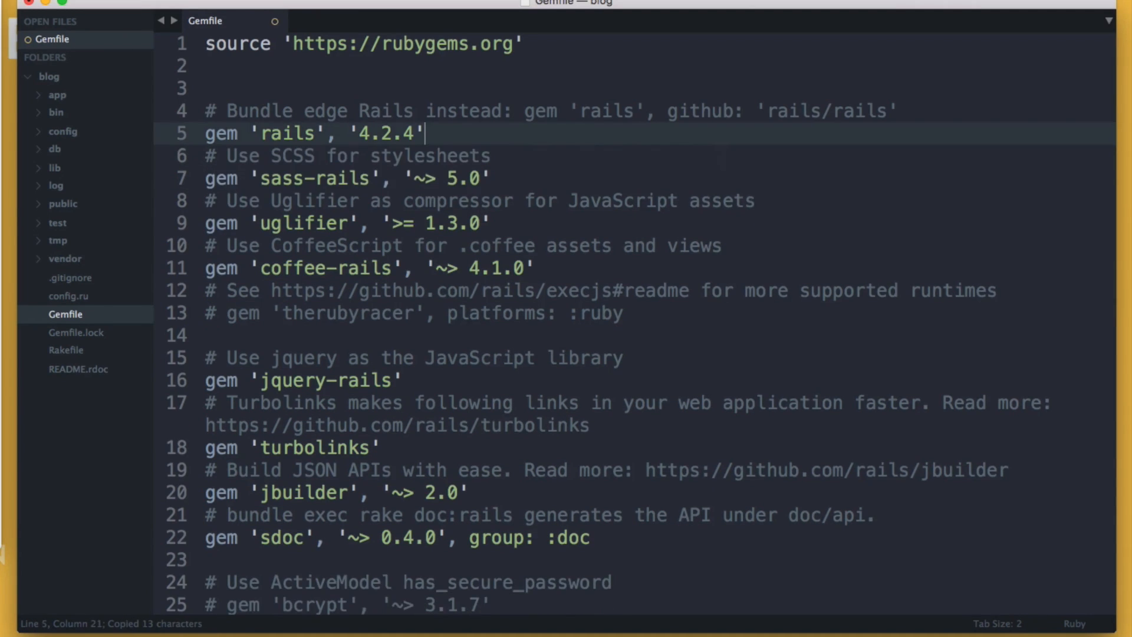
# Wrap gem 'sqlite3' in a group :development block in the Gemfile.
pyautogui.scroll(-3)
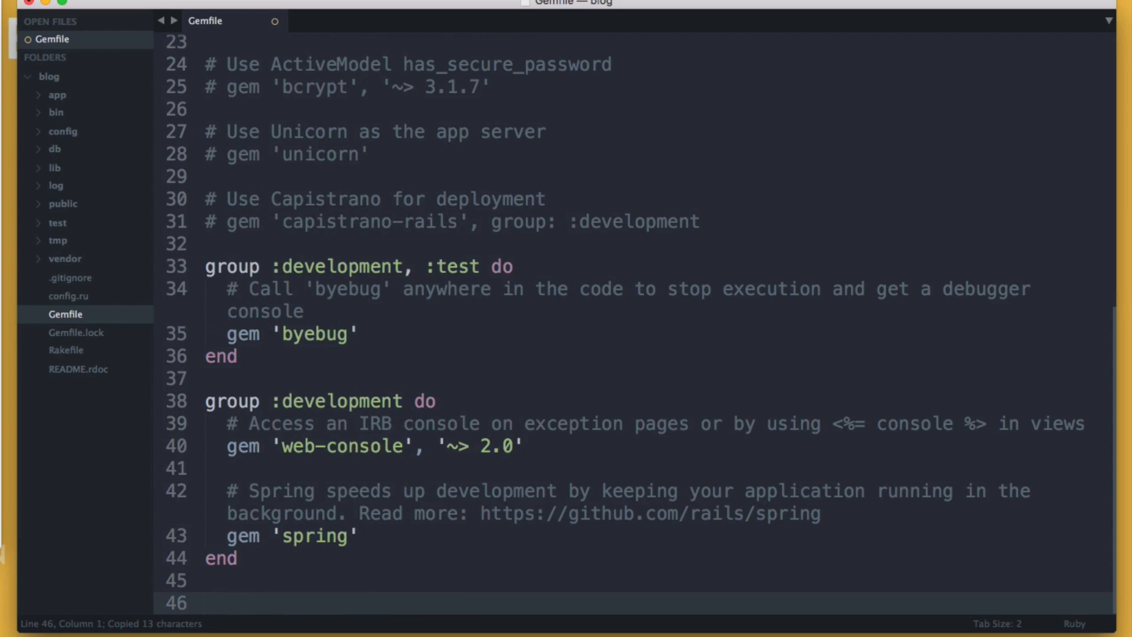
pyautogui.write('gro')
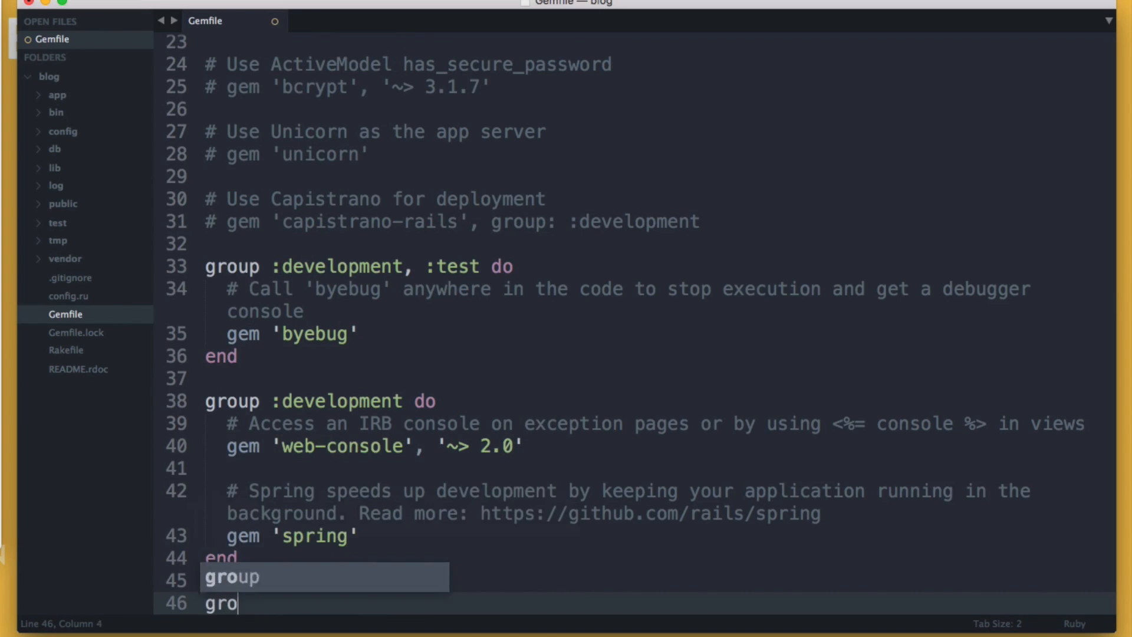
pyautogui.write('up development do')
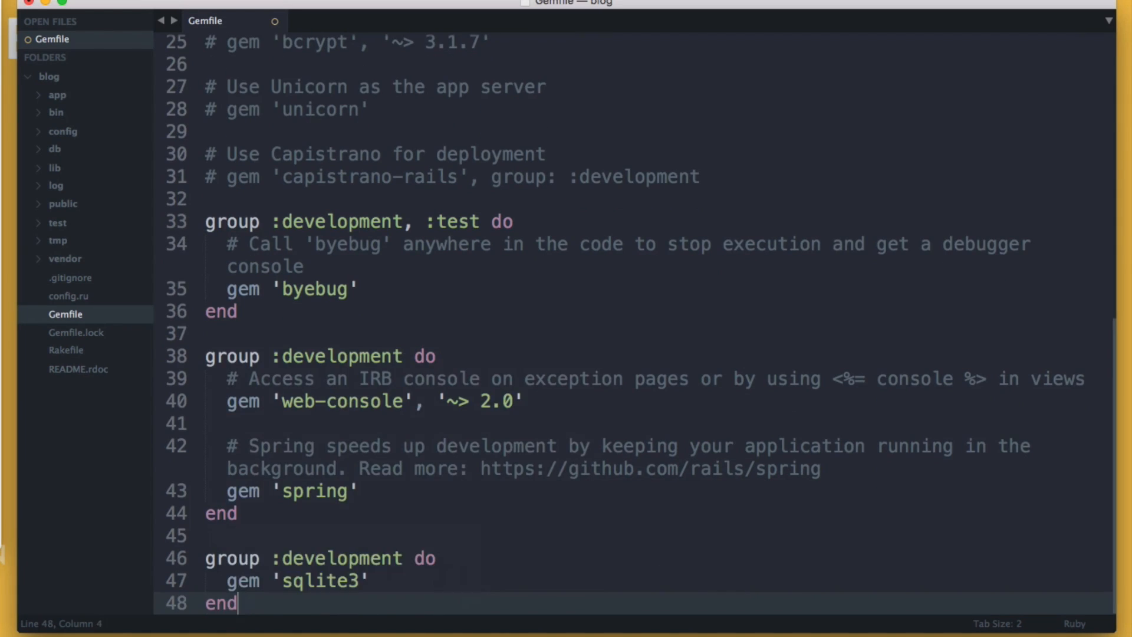
# Add a group :production block containing gem 'pg' and gem 'rails_12factor'.
pyautogui.write('group')
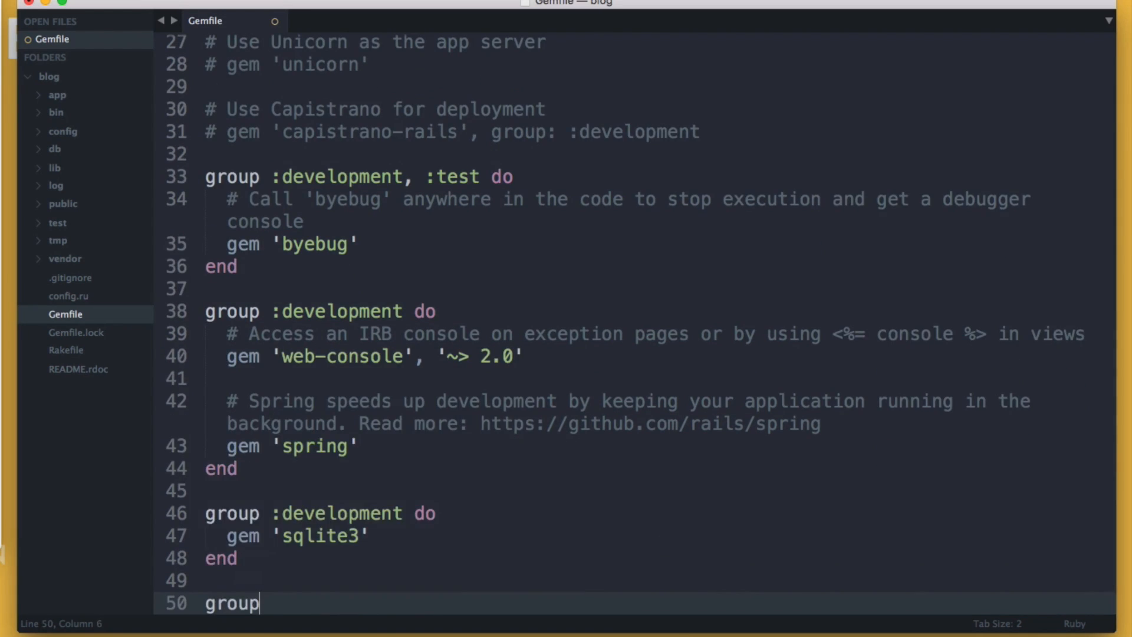
pyautogui.write(':production do')
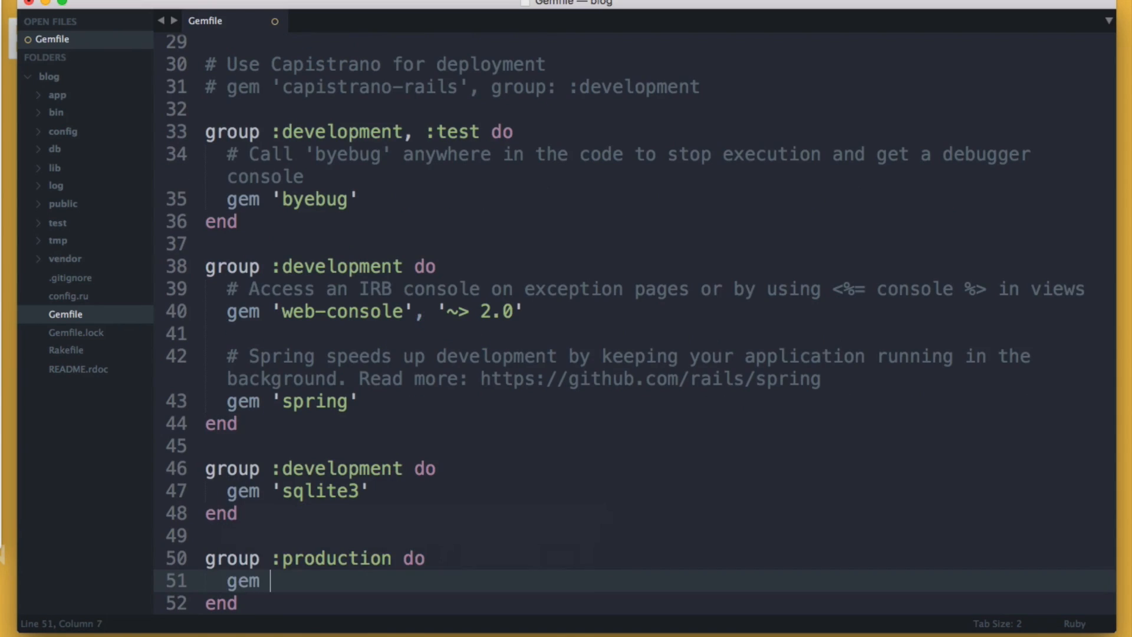
pyautogui.write("'pg'")
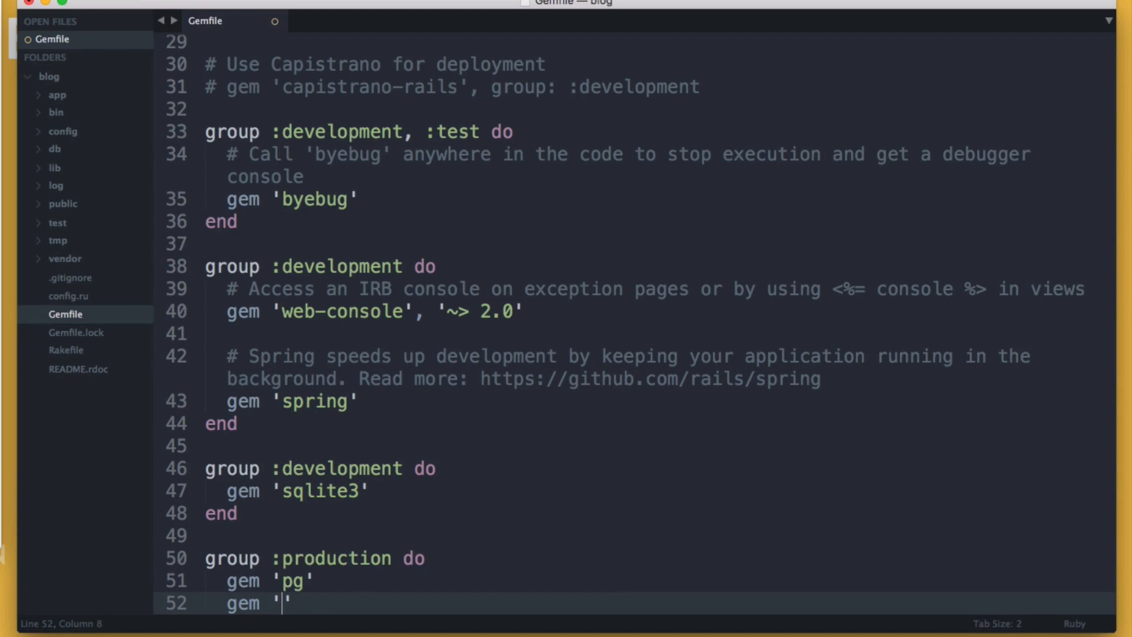
pyautogui.write('rails_')
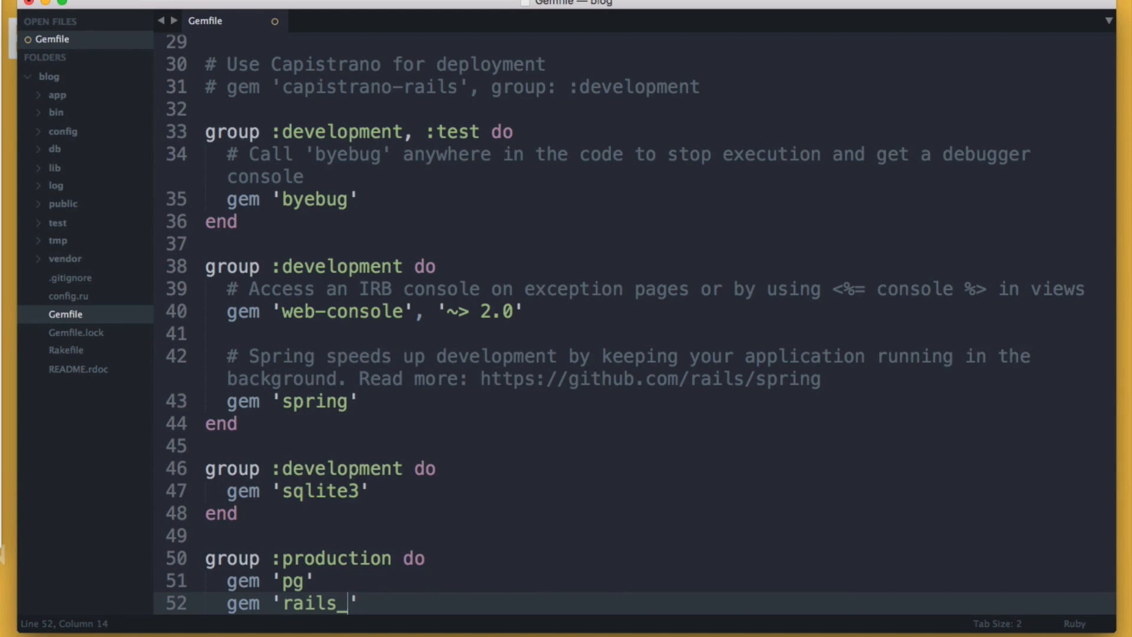
pyautogui.write('12factor')
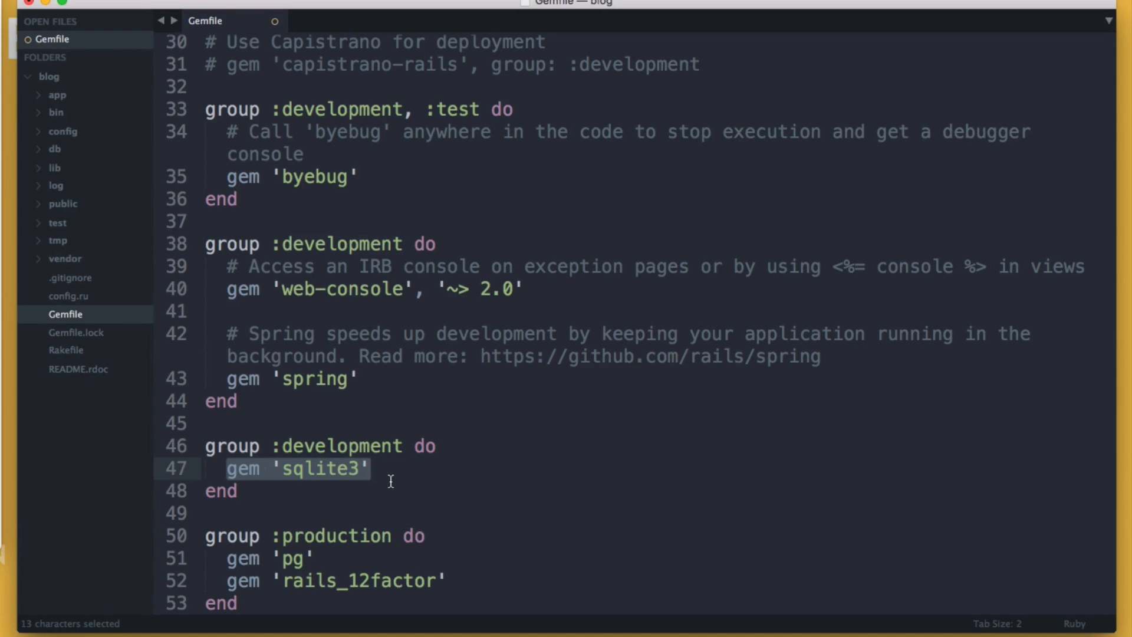
pyautogui.moveTo(342, 560)
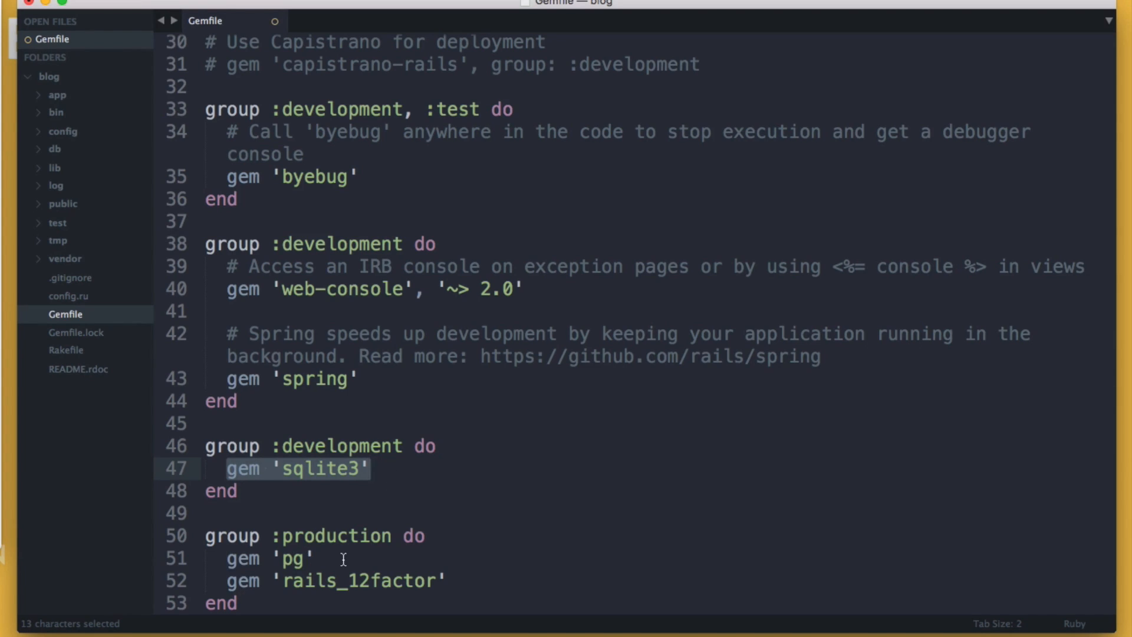
pyautogui.moveTo(452, 582)
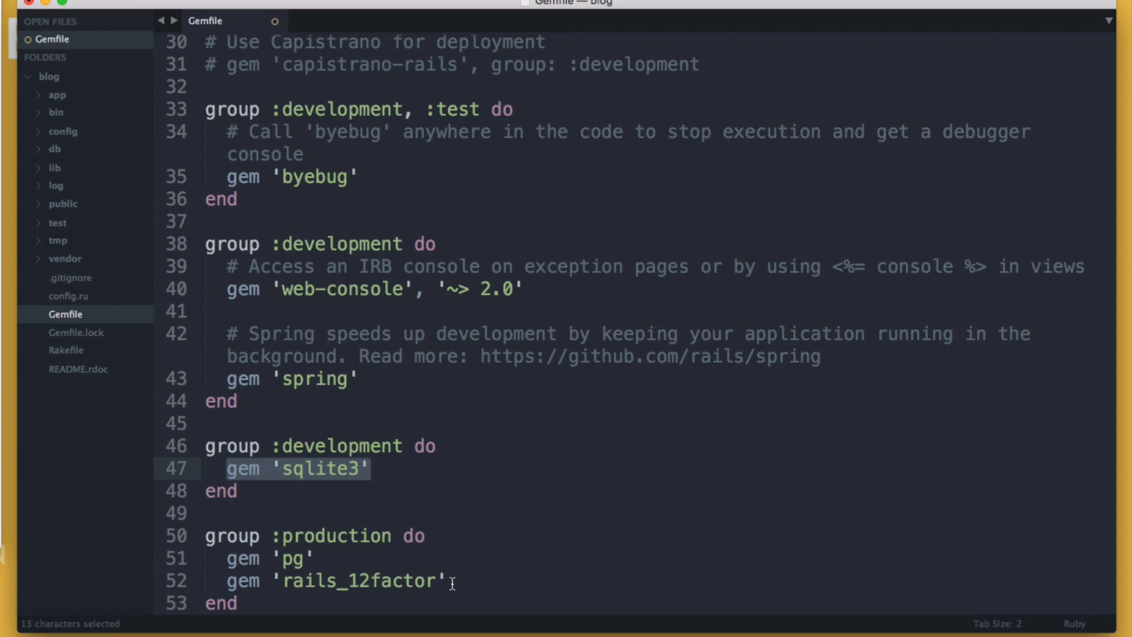
pyautogui.click(448, 582)
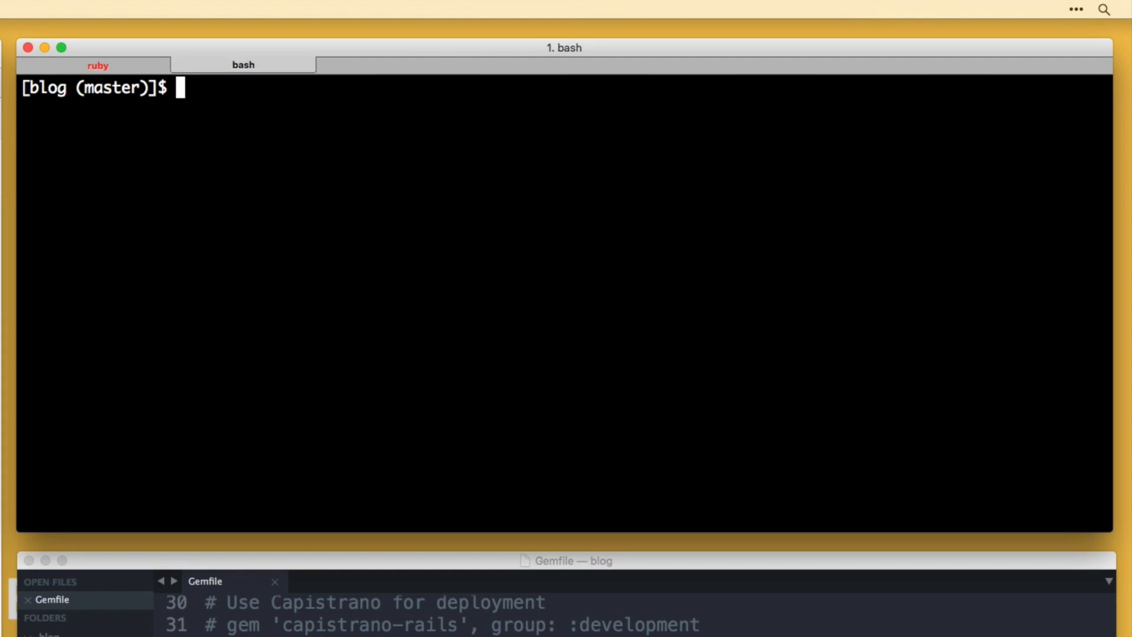
# Install gems with bundle --without production and check git status.
pyautogui.write('bundle --without produ')
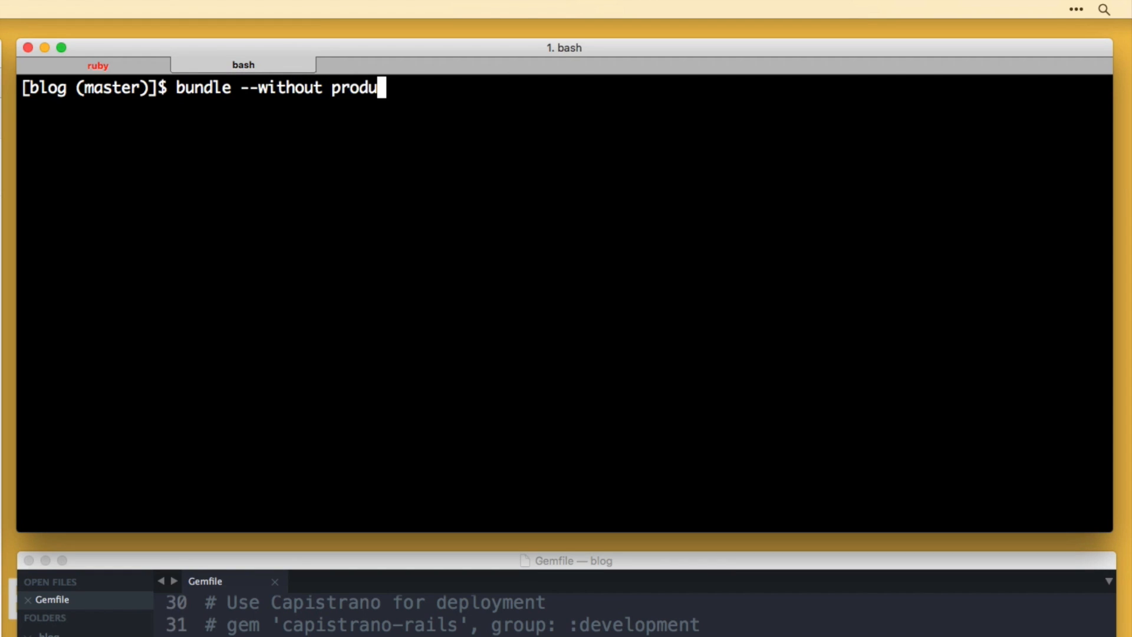
pyautogui.write('ction')
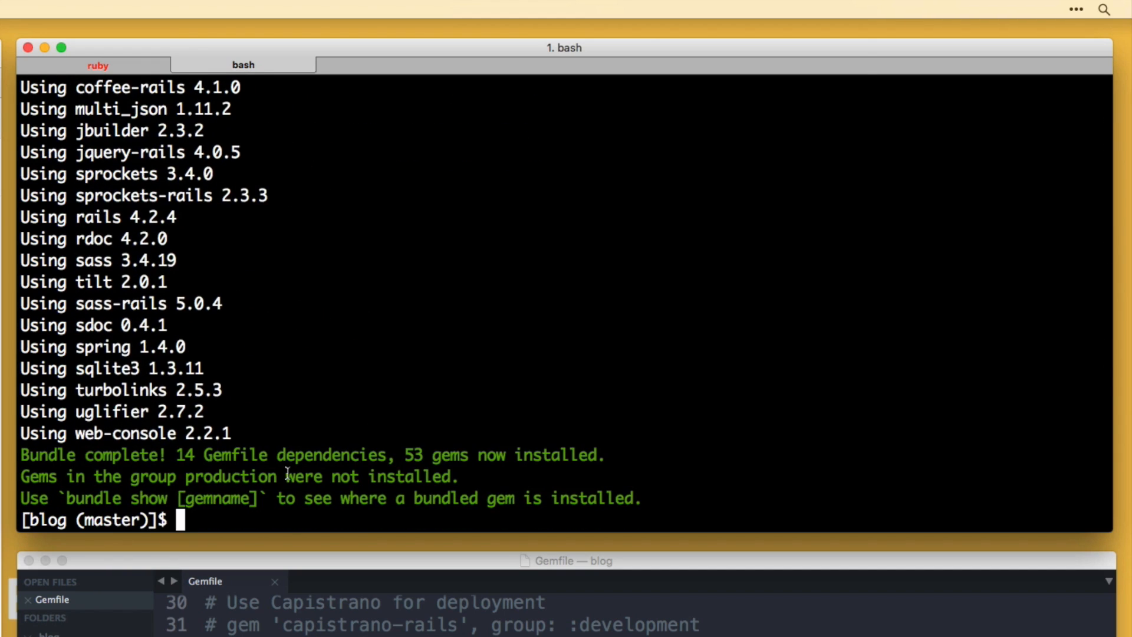
pyautogui.write('git status')
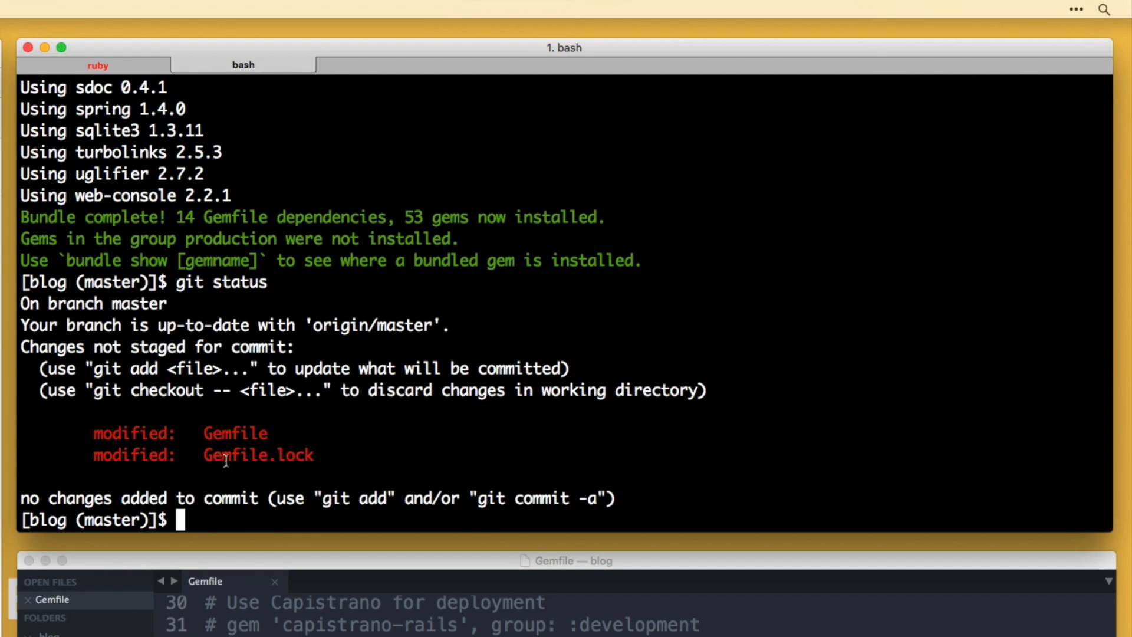
pyautogui.moveTo(332, 457)
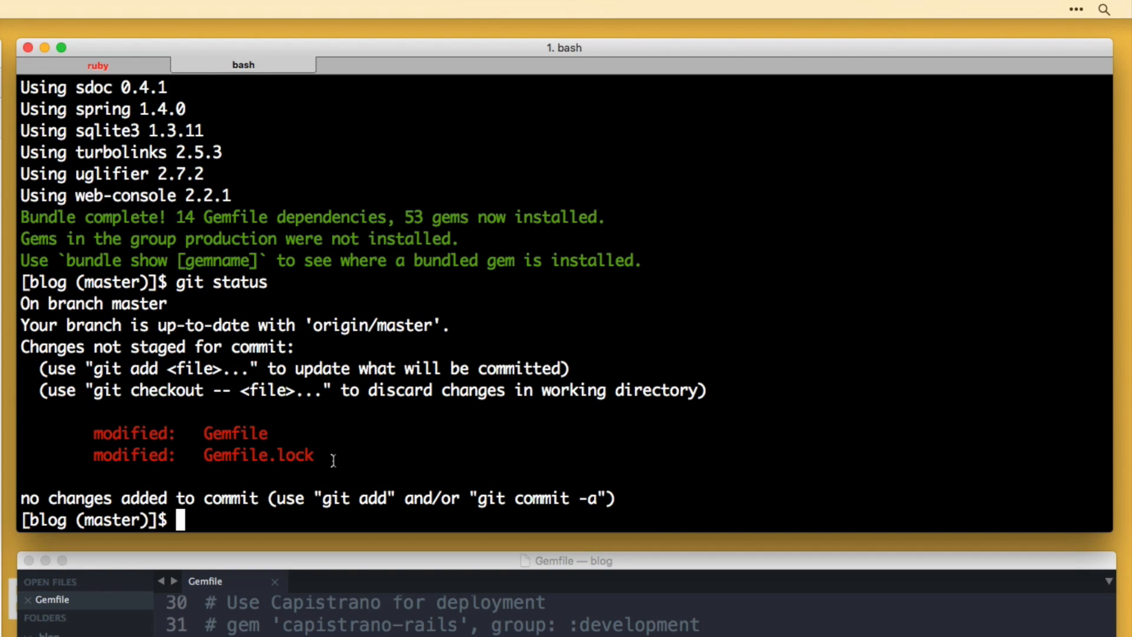
# Commit all Gemfile changes with the message 'Added pg and rails_12factor'.
pyautogui.write('git')
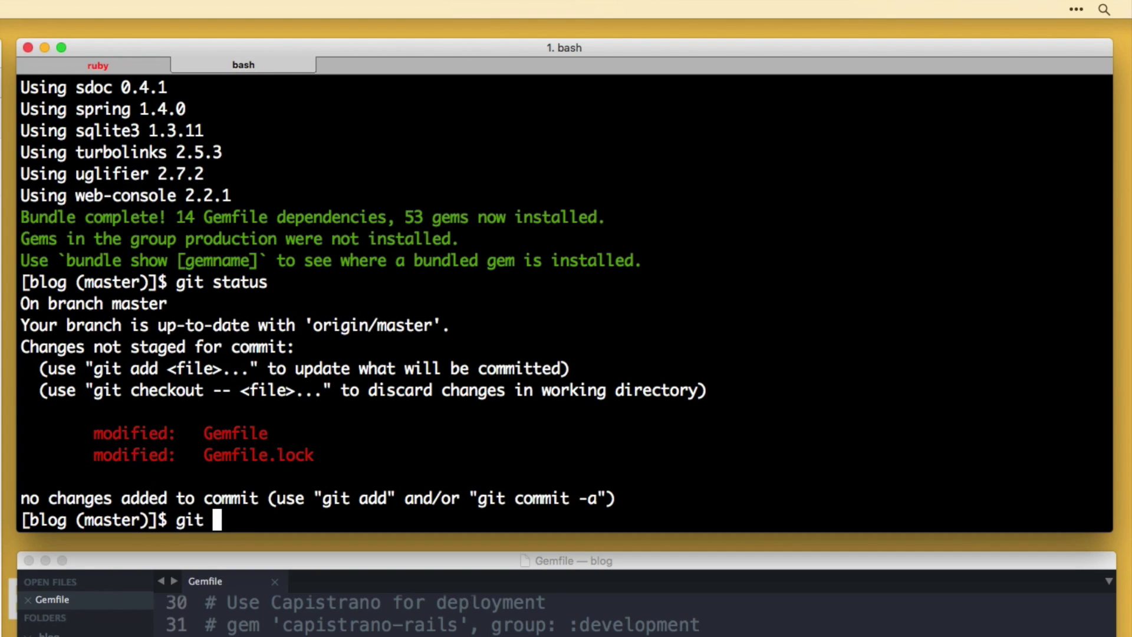
pyautogui.write('commit')
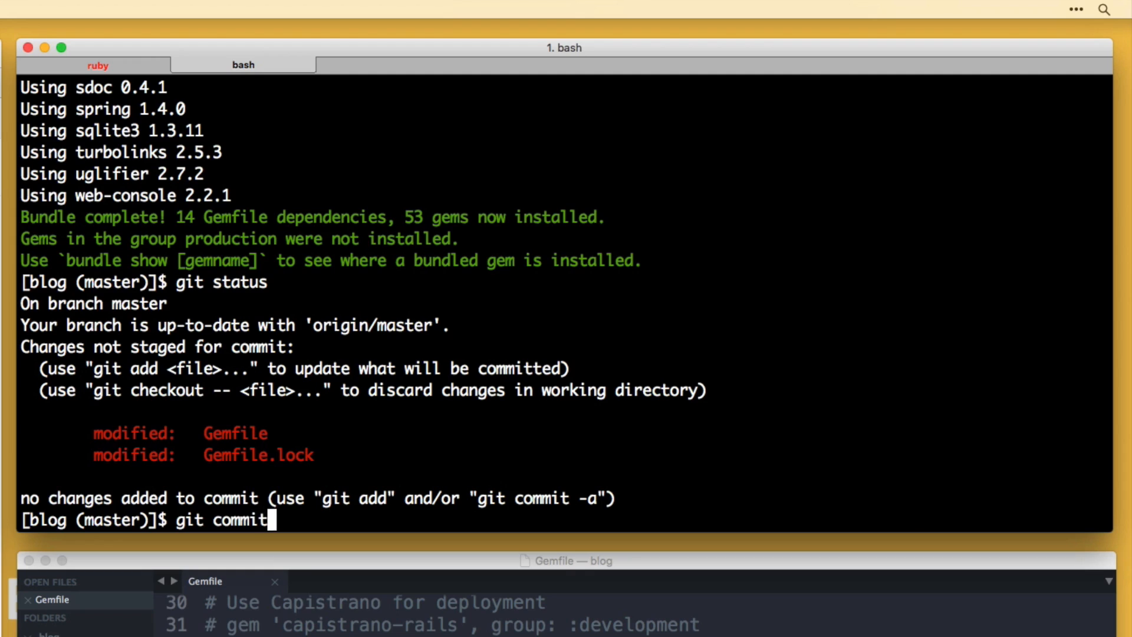
pyautogui.write('-am "A')
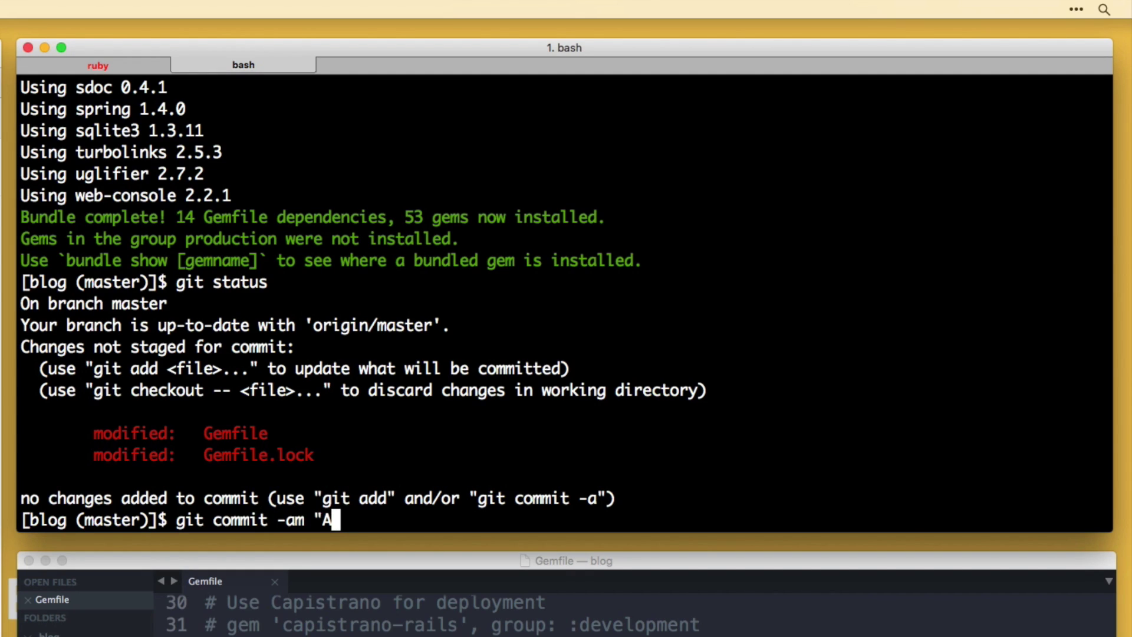
pyautogui.write('dded pg and rai')
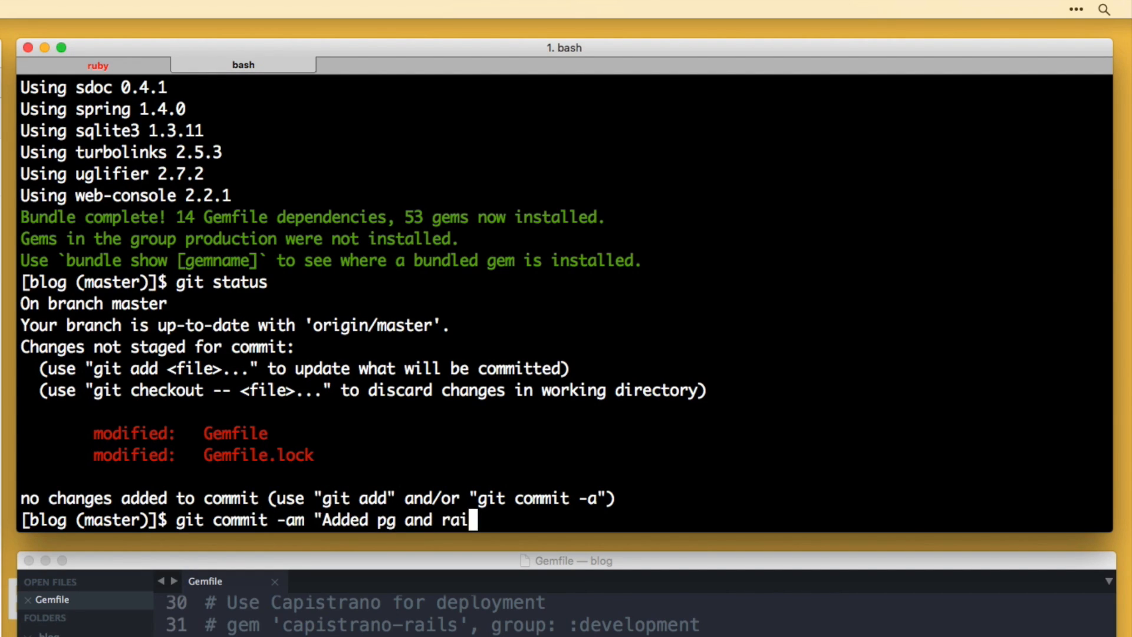
pyautogui.write('ls_12fact')
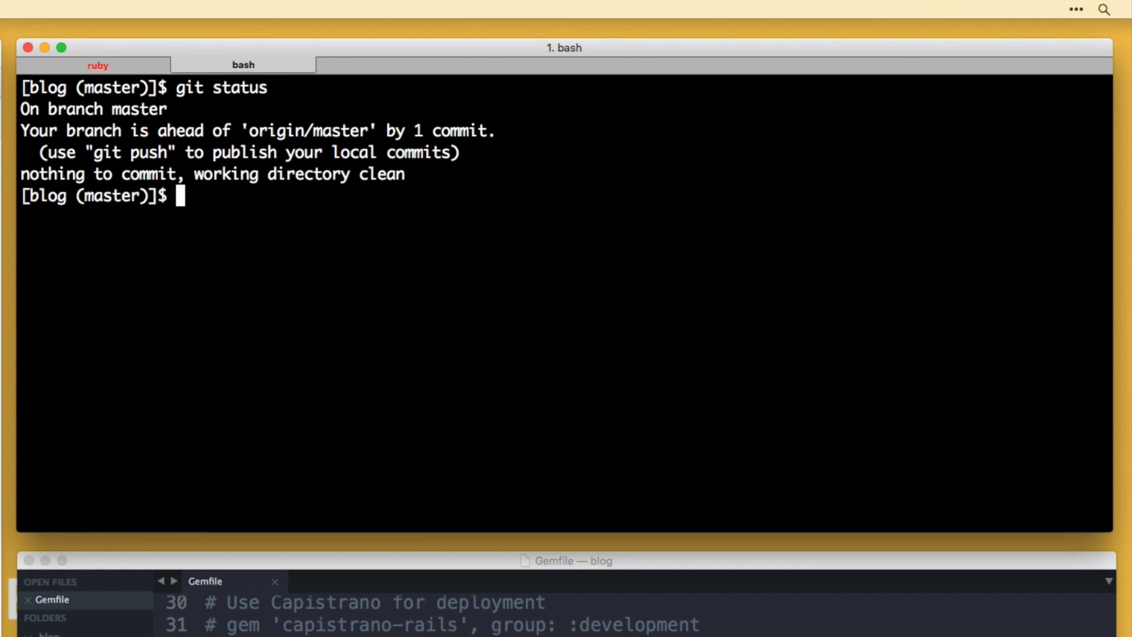
# Try git push to origin on the misspelled 'msater' branch, then clear the failed output.
pyautogui.write('git push origin msater')
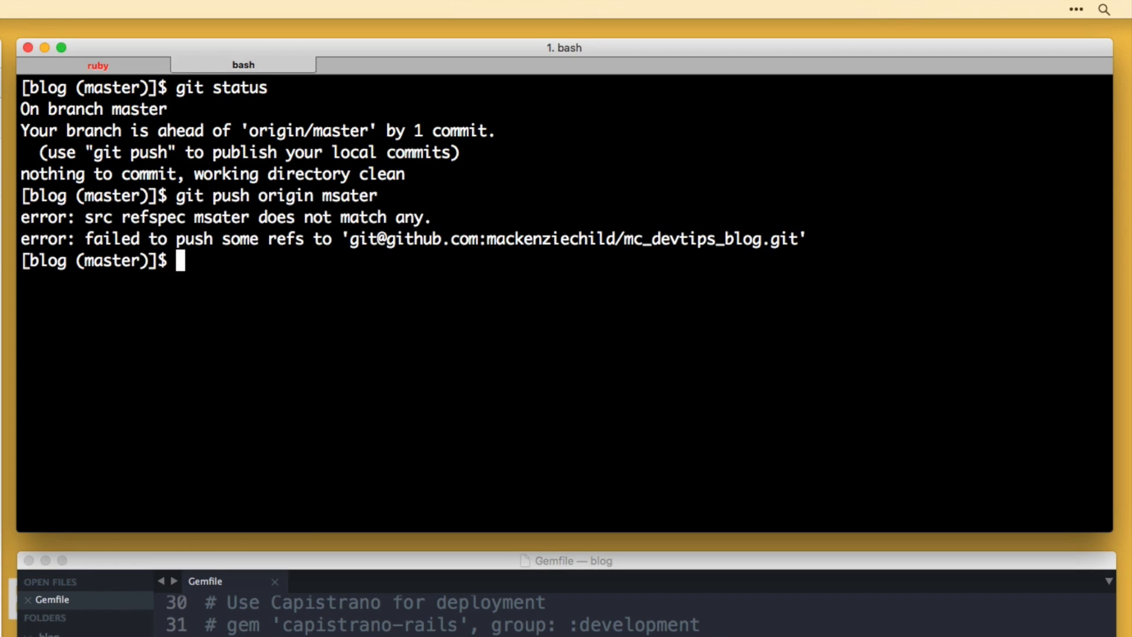
pyautogui.write('git push orig')
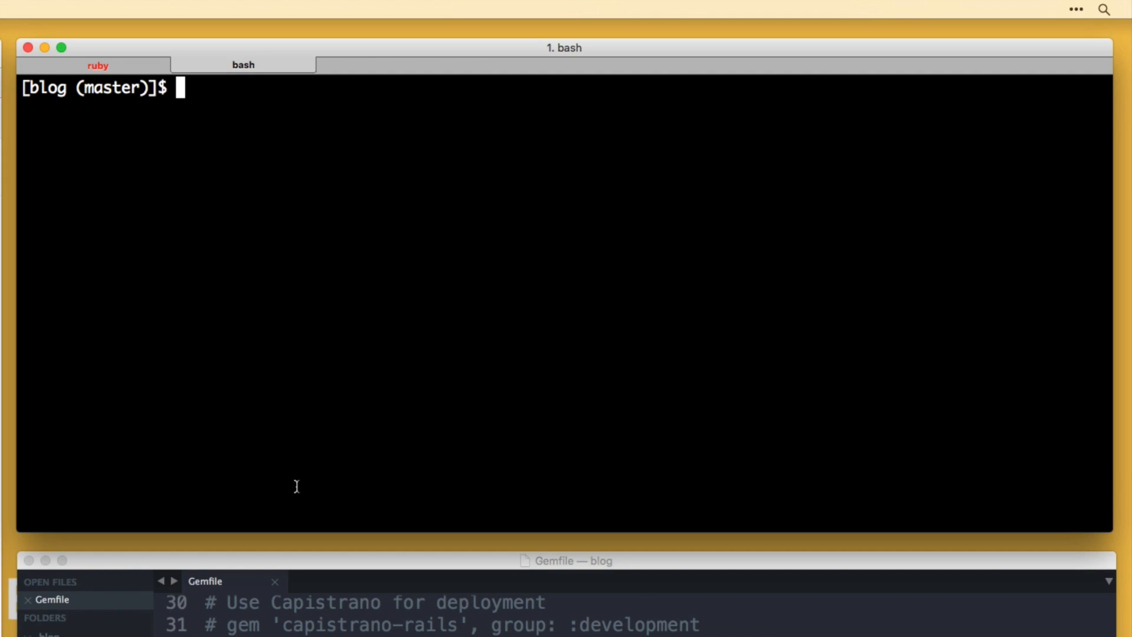
# Push master to Heroku and select the cryptic-sands-2637.herokuapp.com URL from the output.
pyautogui.write('git push')
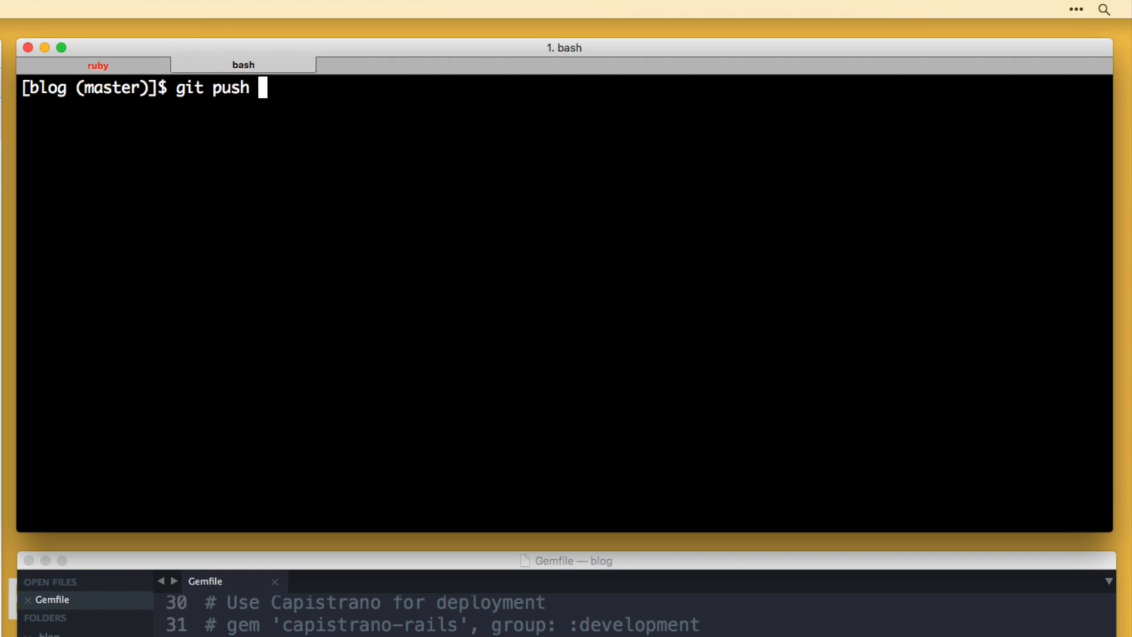
pyautogui.write('heroku master')
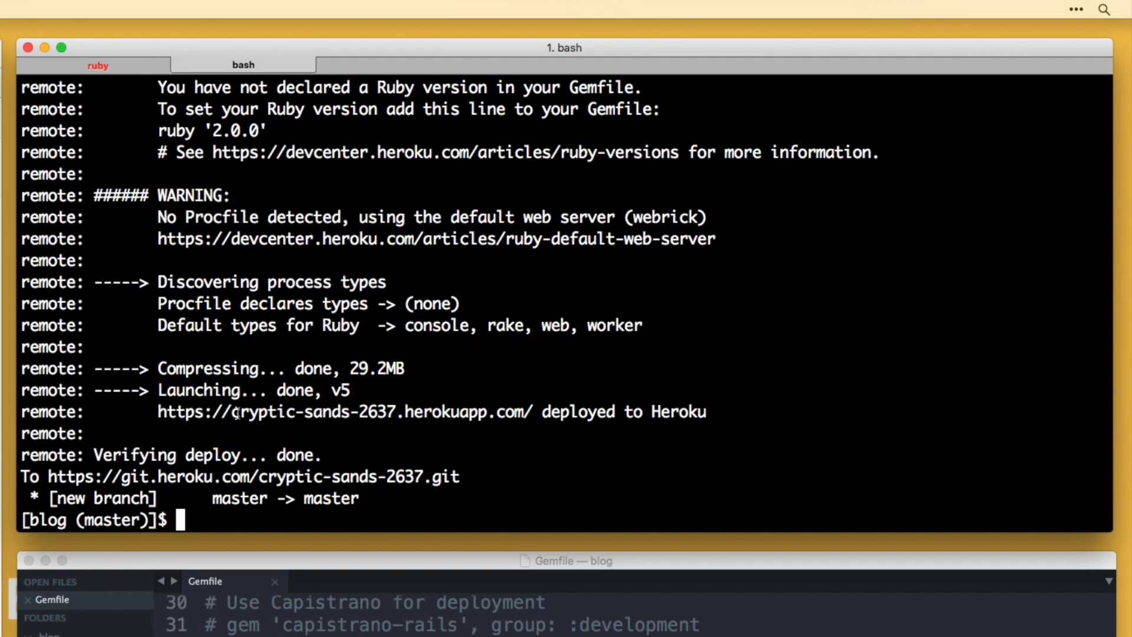
pyautogui.moveTo(369, 414)
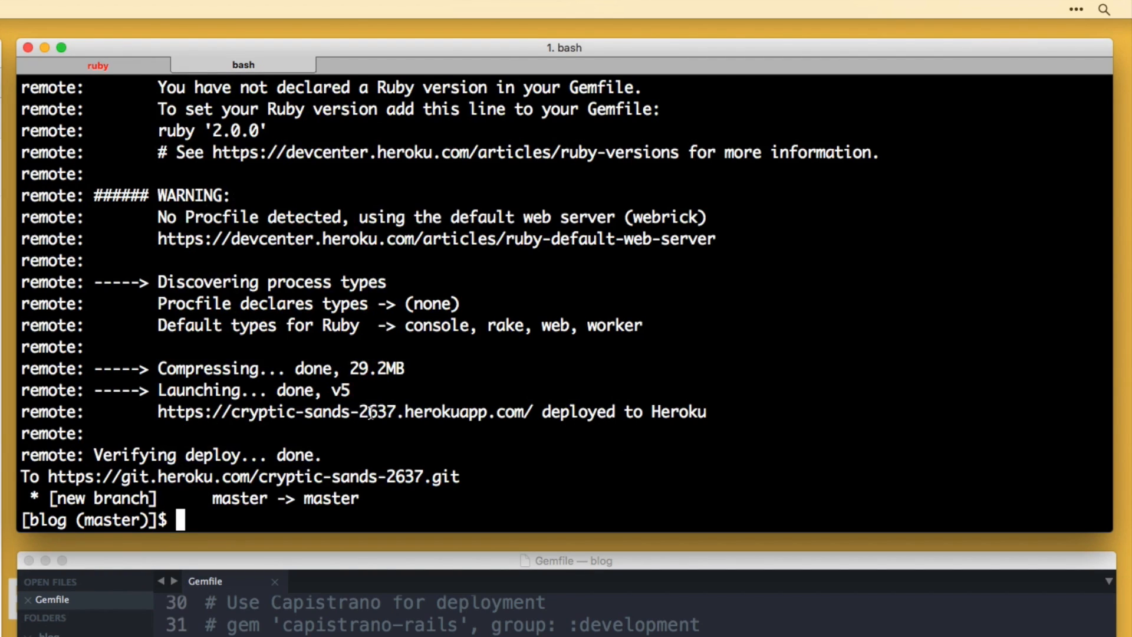
pyautogui.moveTo(412, 416)
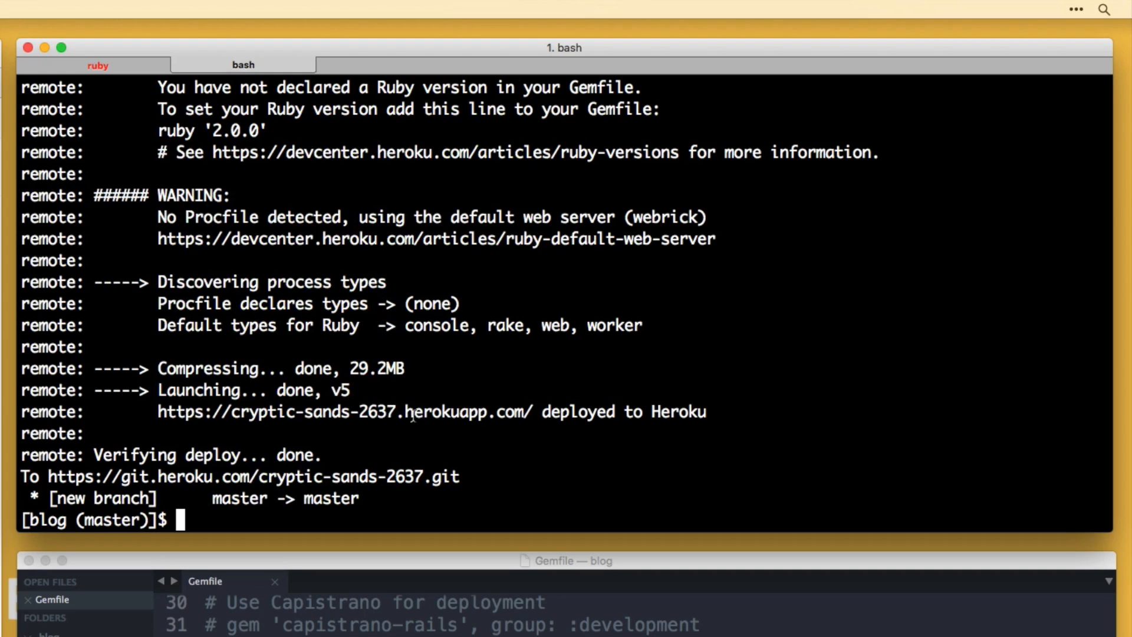
pyautogui.moveTo(226, 412)
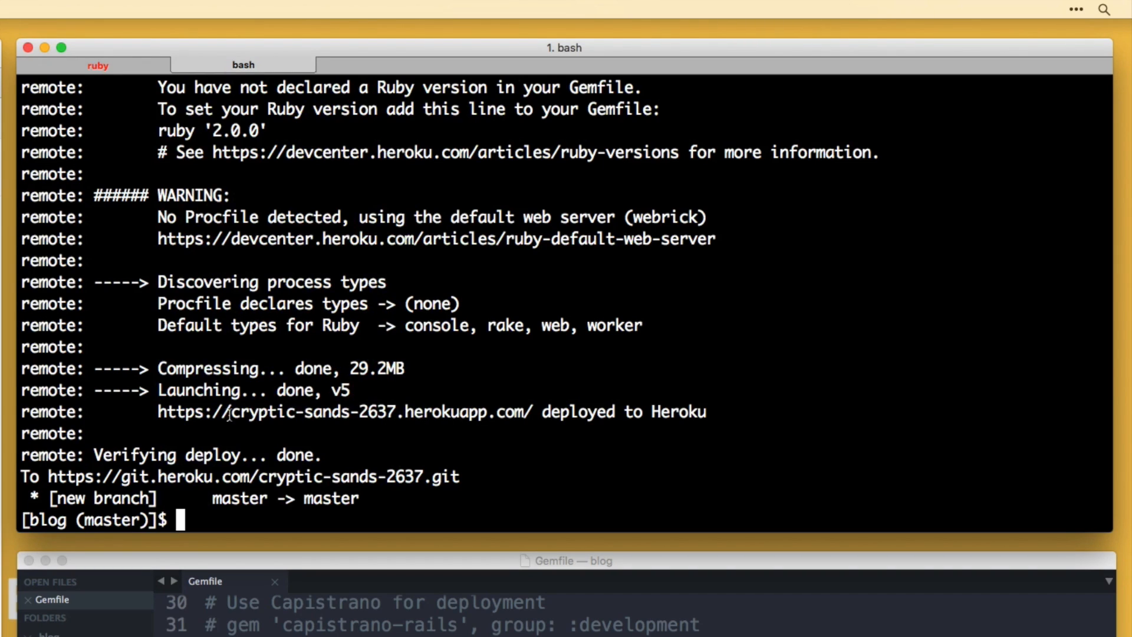
pyautogui.doubleClick(311, 412)
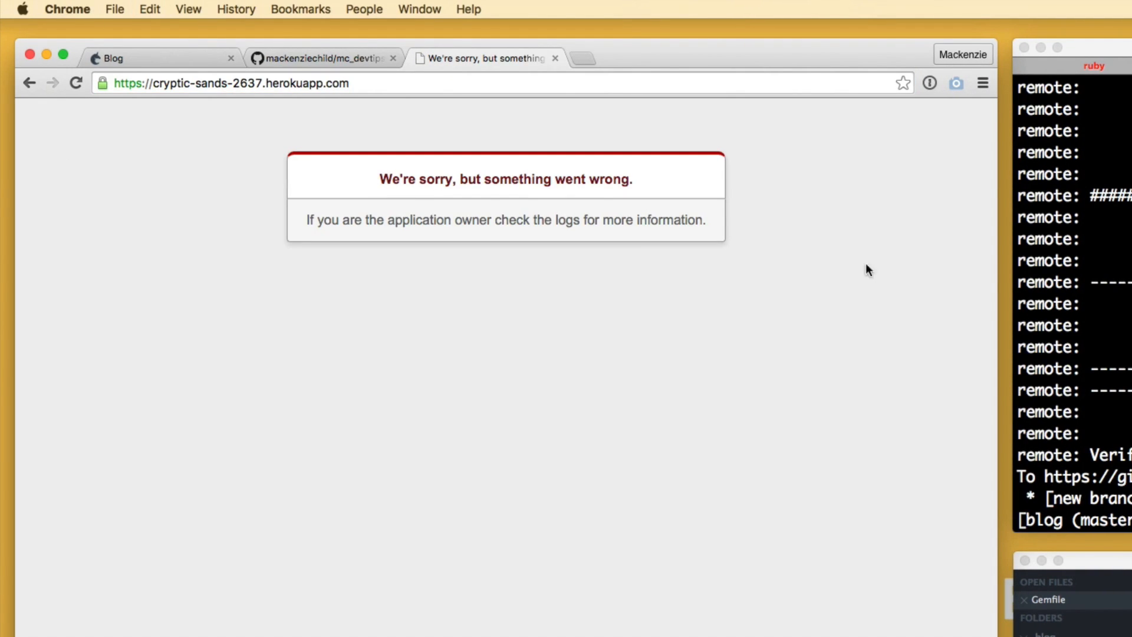
pyautogui.moveTo(350, 183)
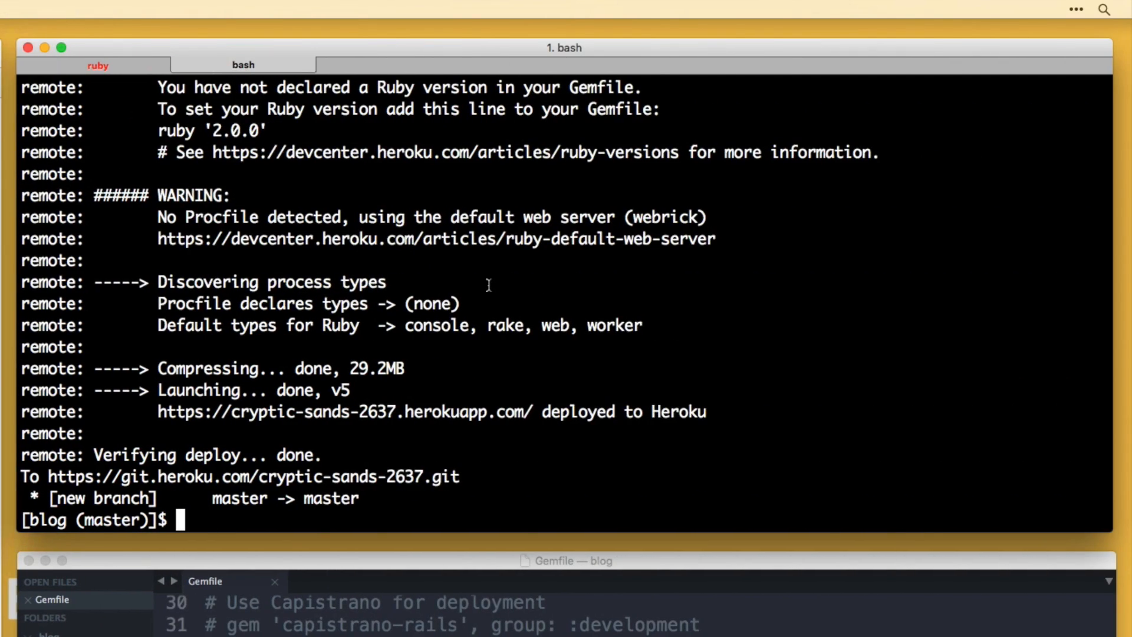
# Run heroku logs to reveal that the posts table does not exist.
pyautogui.write('heroku logs')
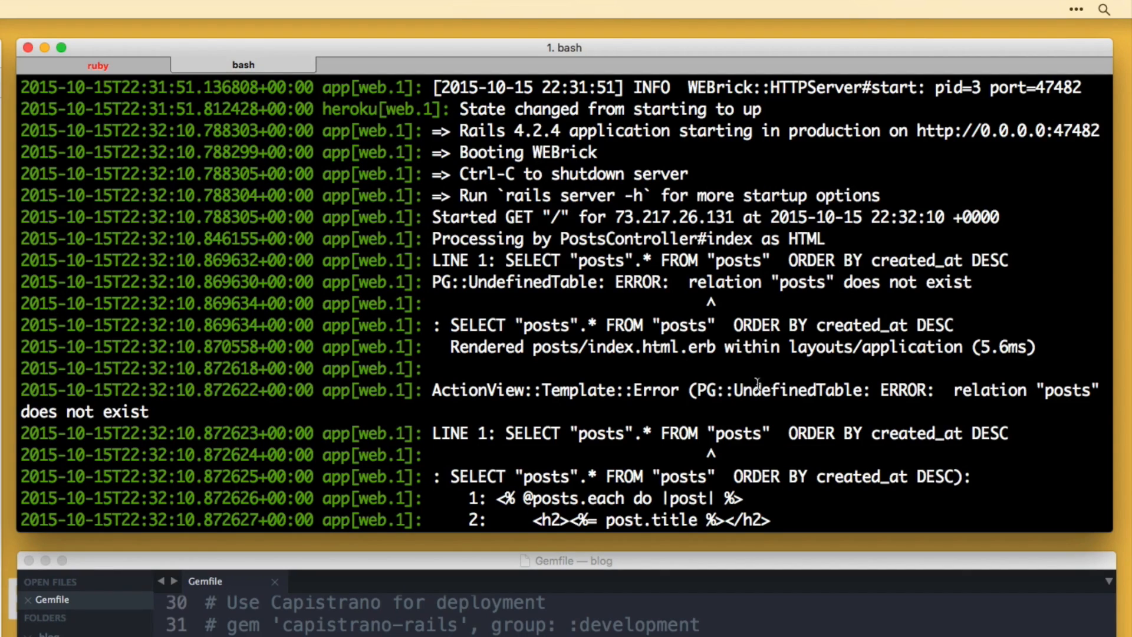
pyautogui.moveTo(771, 402)
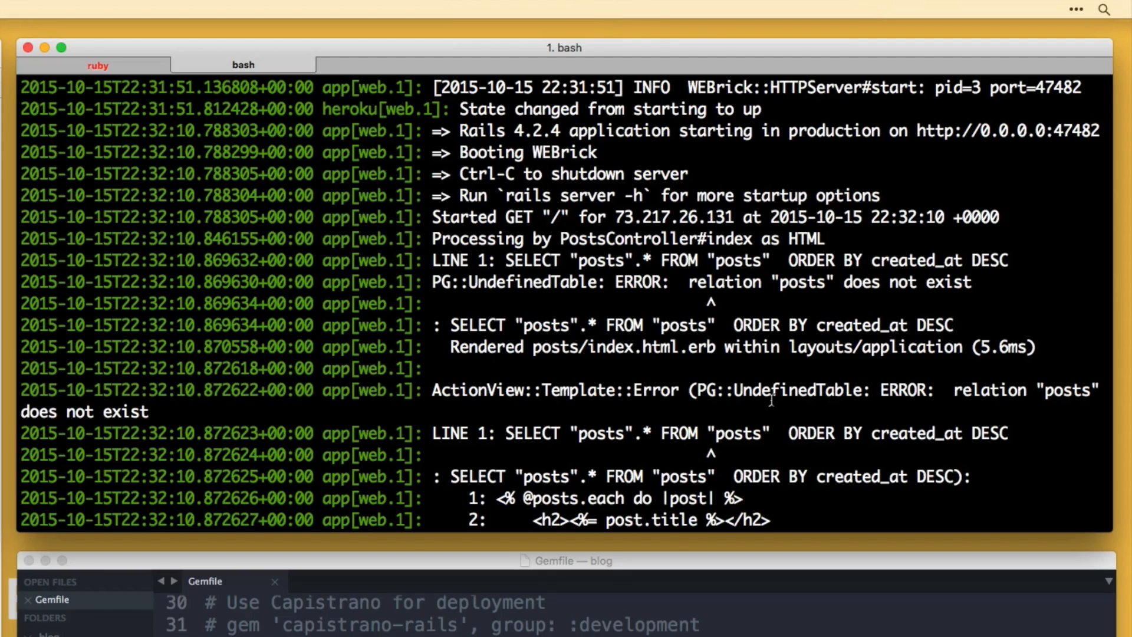
# Run 'heroku run rake db:migrate' to create the posts table in production.
pyautogui.scroll(-3)
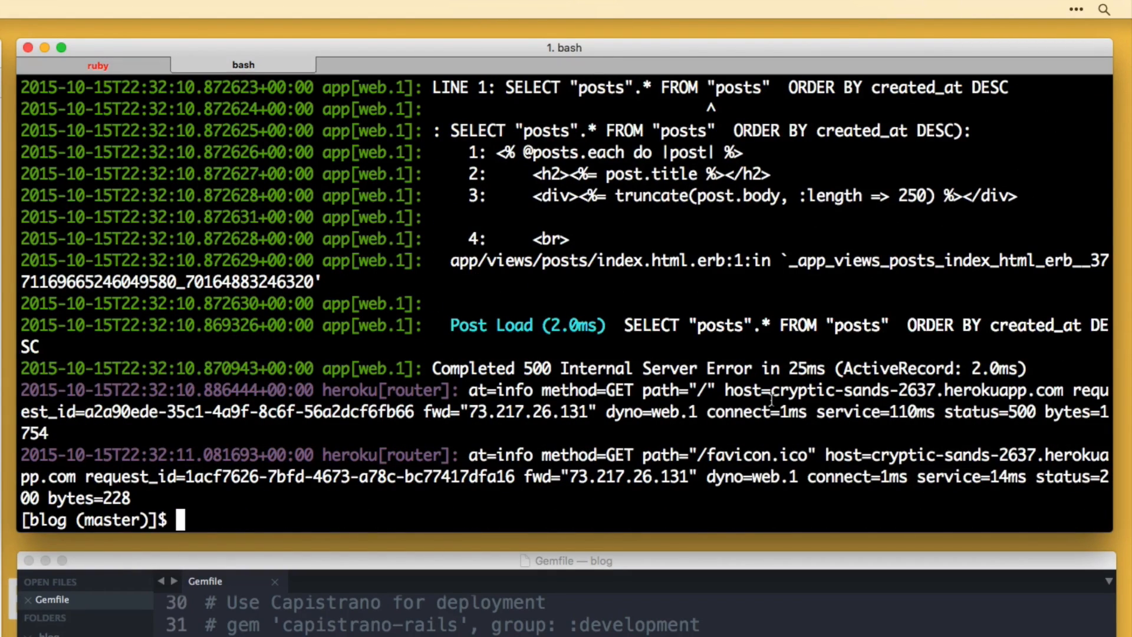
pyautogui.write('heroku ru')
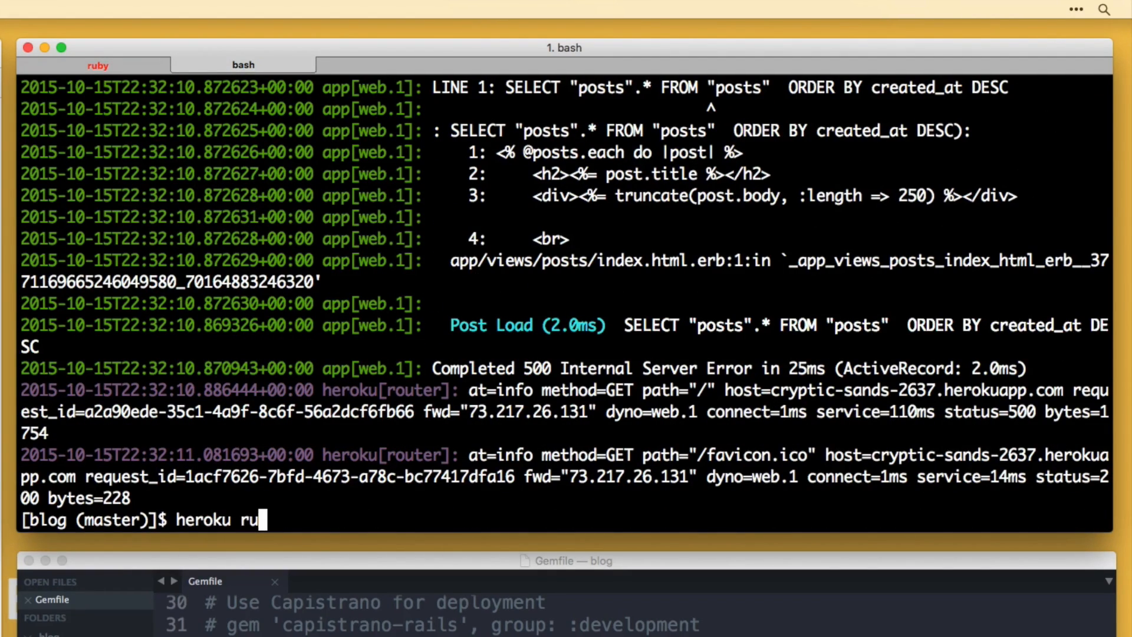
pyautogui.write('n rake db:m')
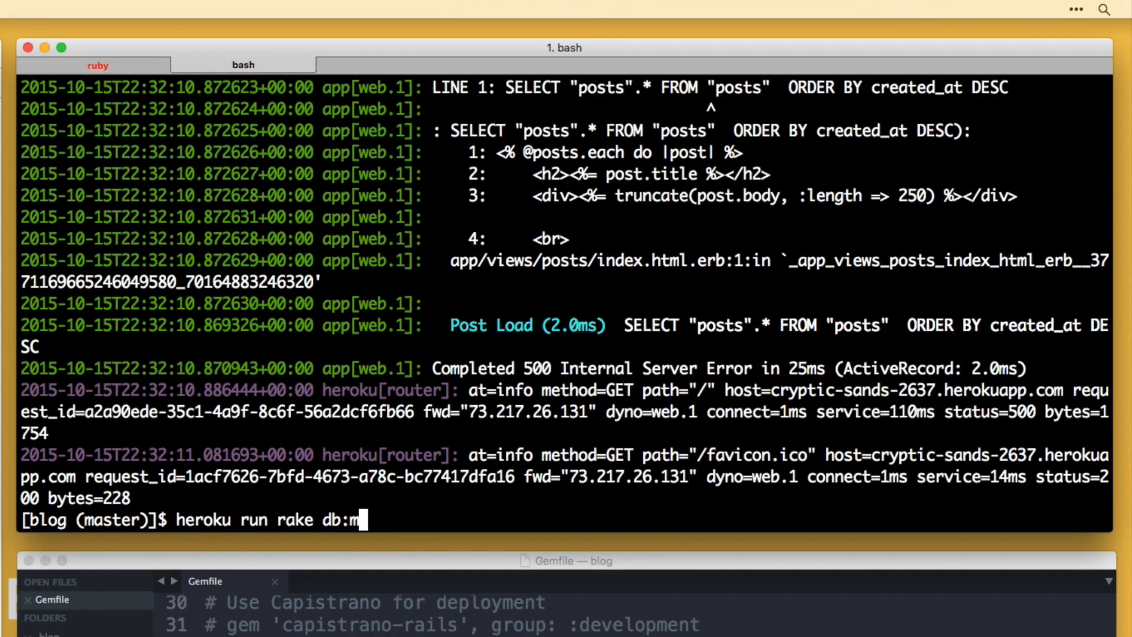
pyautogui.write('igrate')
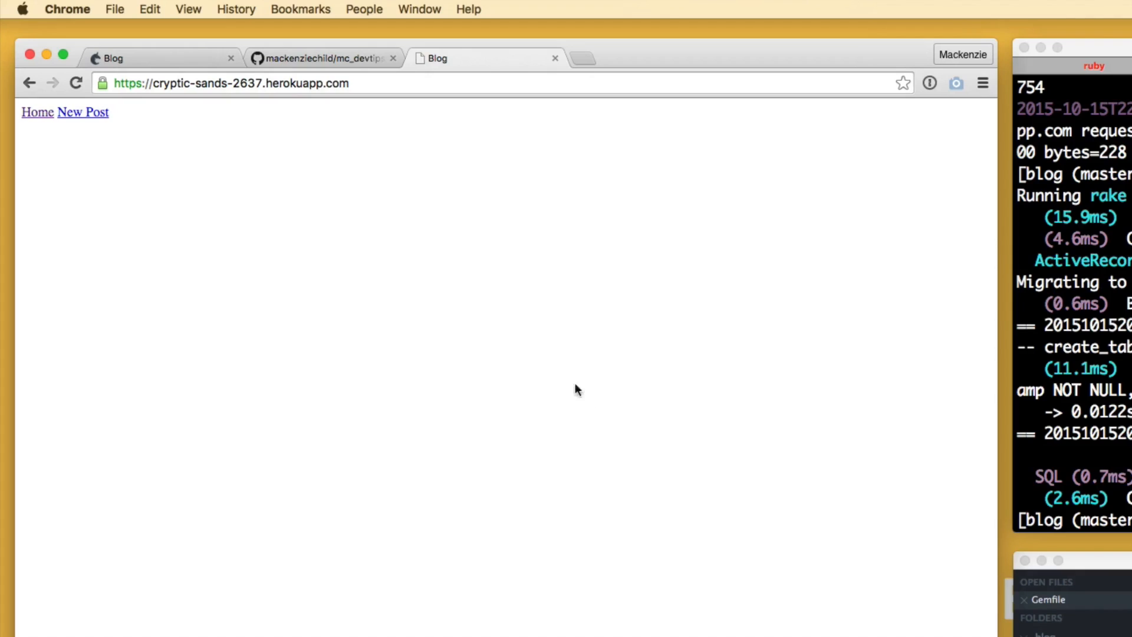
pyautogui.moveTo(72, 118)
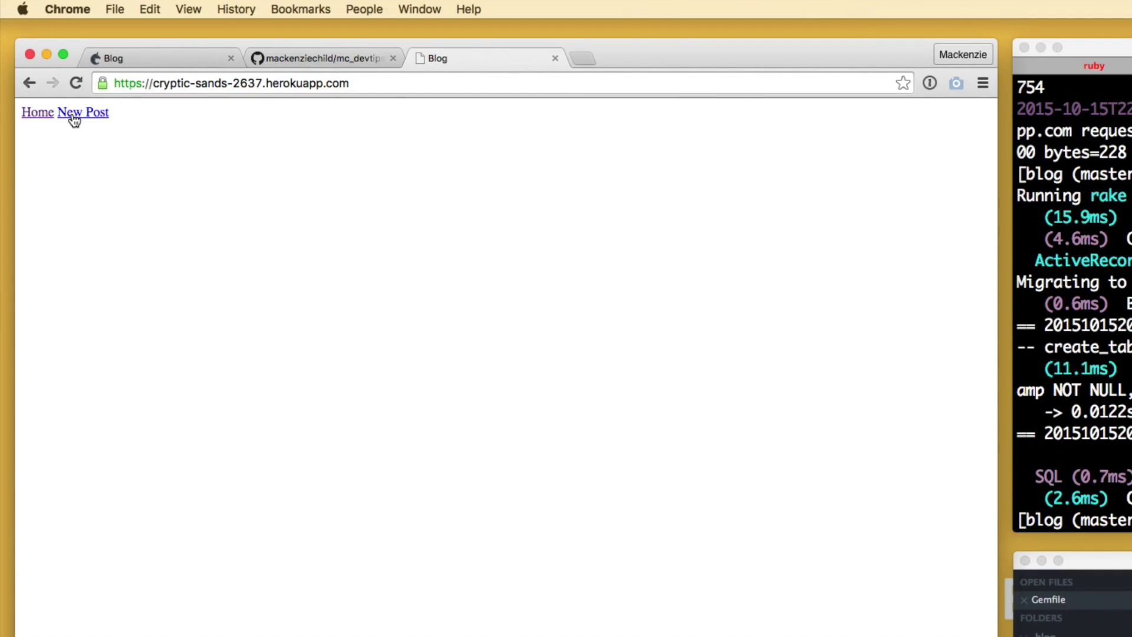
# Create a post titled 'My first post on Heroku!!' with placeholder body text.
pyautogui.click(83, 112)
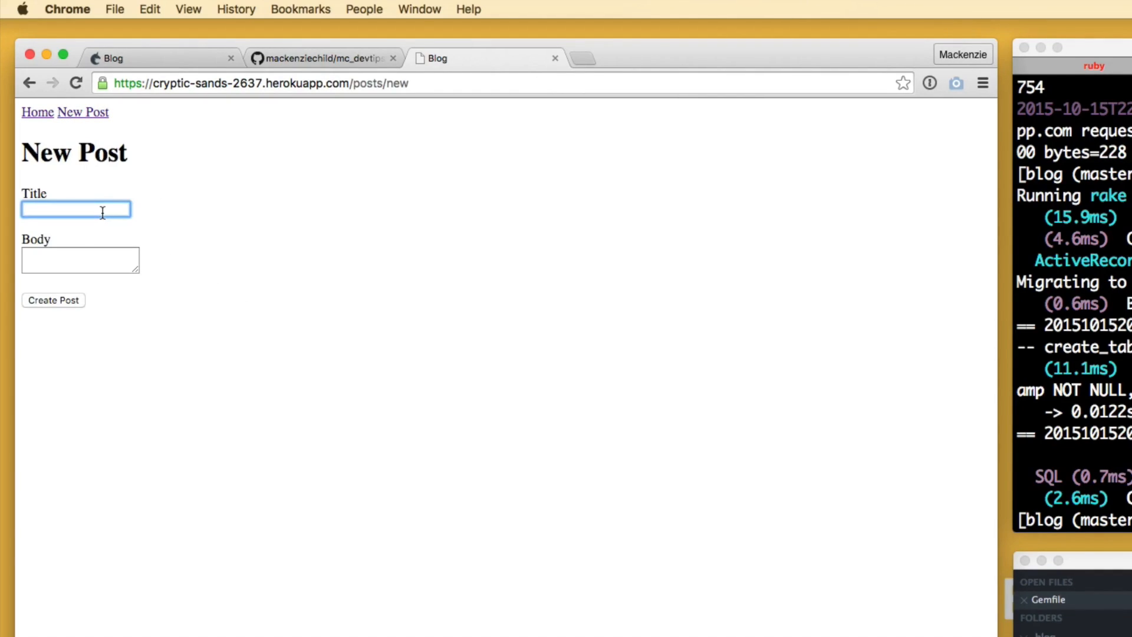
pyautogui.write('M')
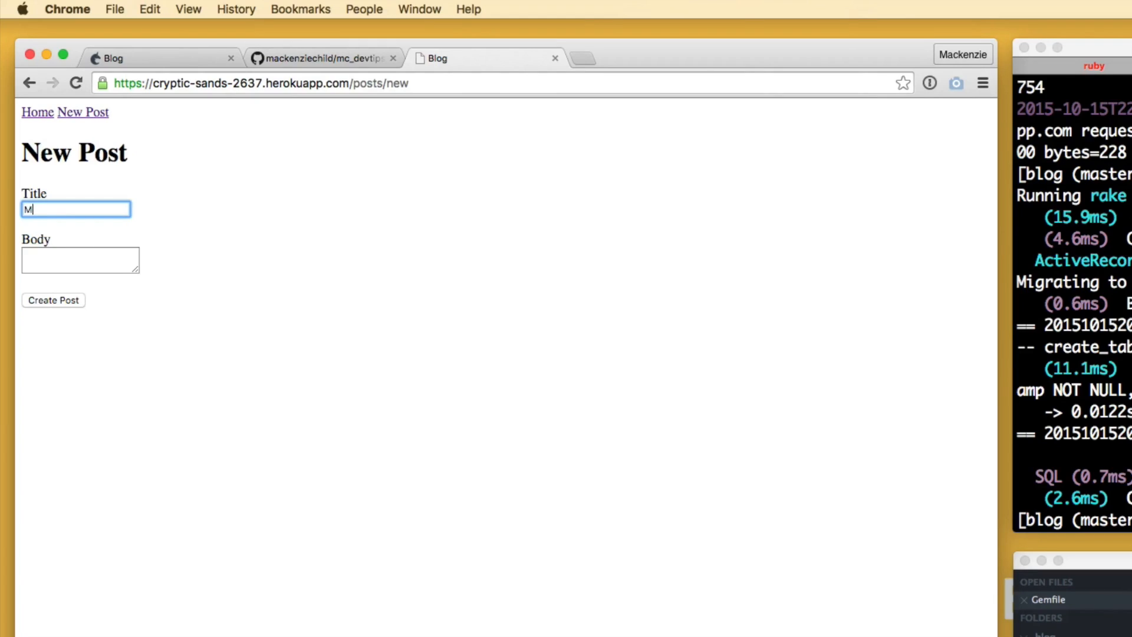
pyautogui.write('y first post on Her')
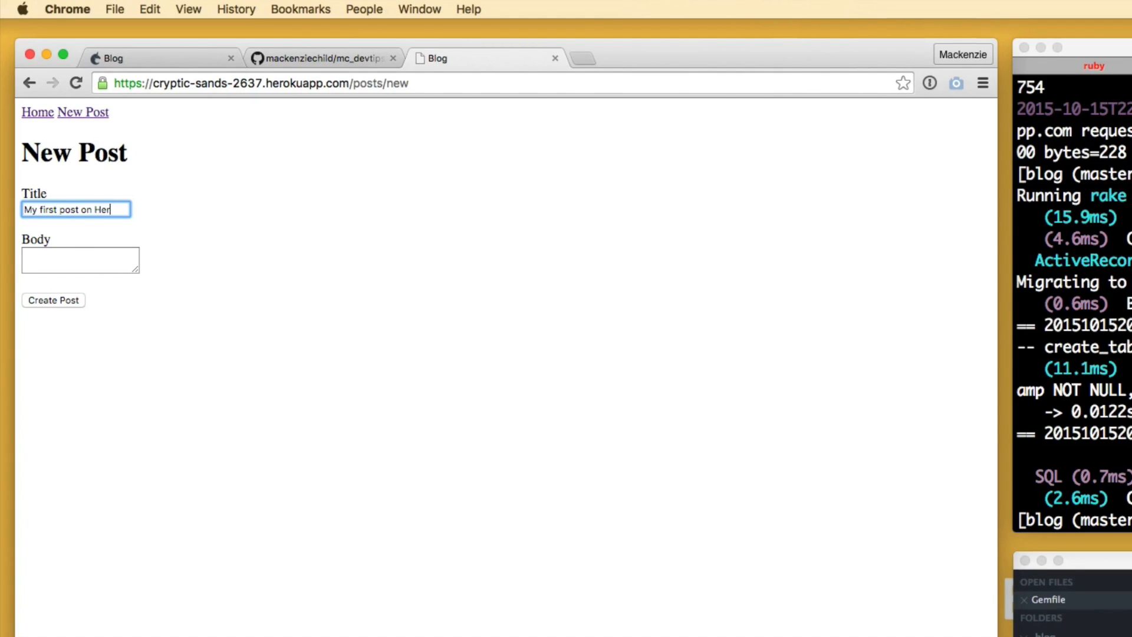
pyautogui.click(80, 259)
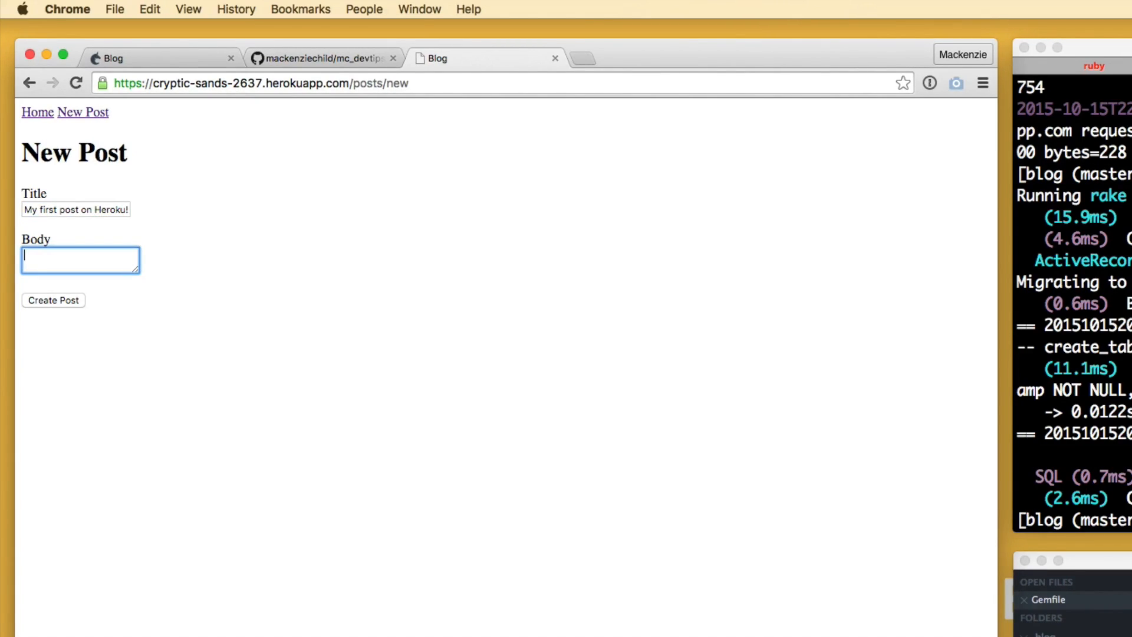
pyautogui.write('asdfasdfasdfasdfasdfasdf')
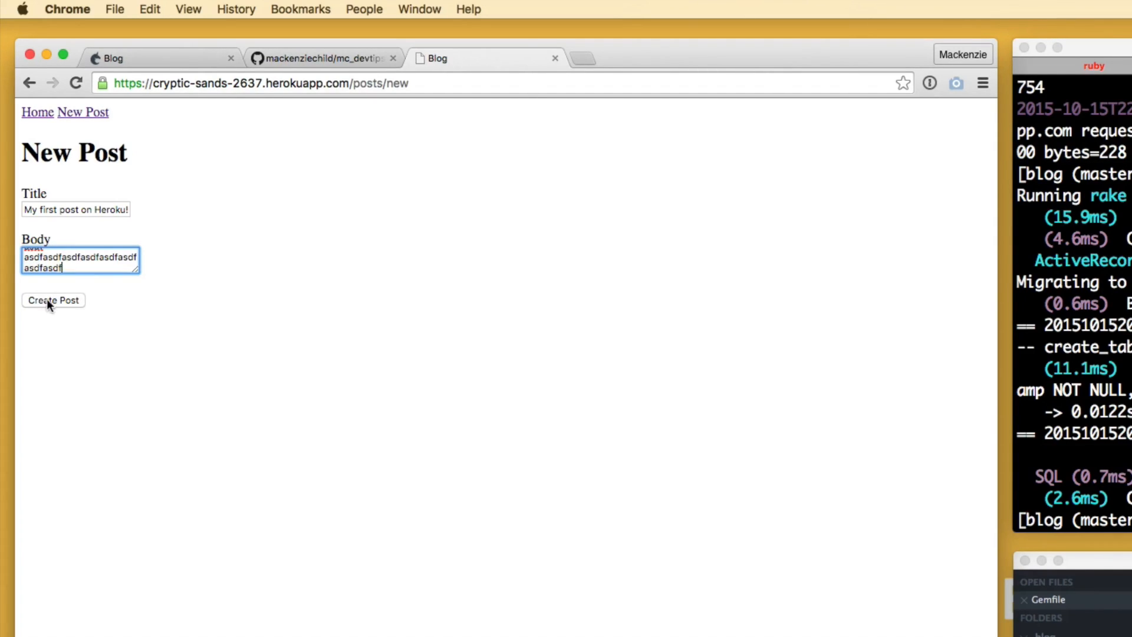
pyautogui.click(53, 300)
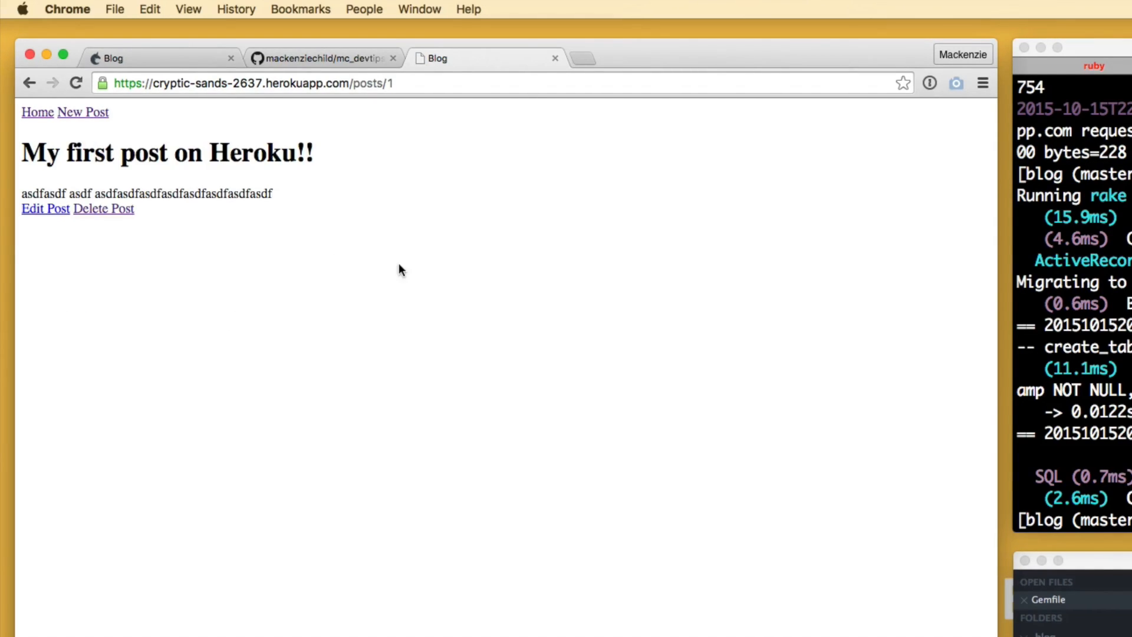
pyautogui.moveTo(81, 222)
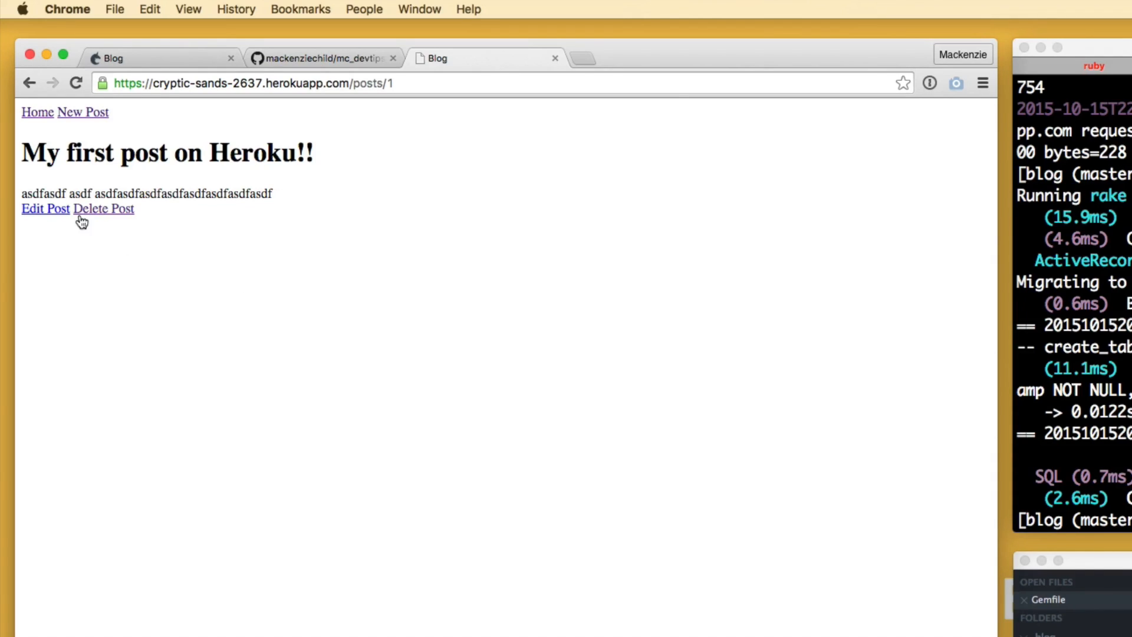
# Update the post body to 'Hello world!' and go back to the home page.
pyautogui.click(46, 208)
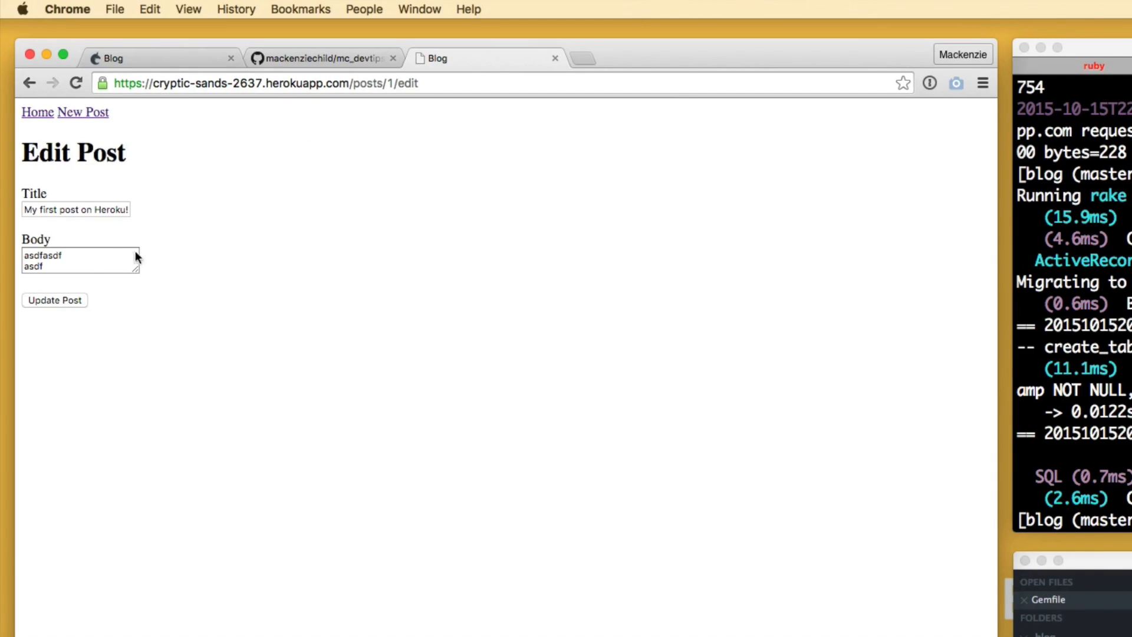
pyautogui.write('Hell')
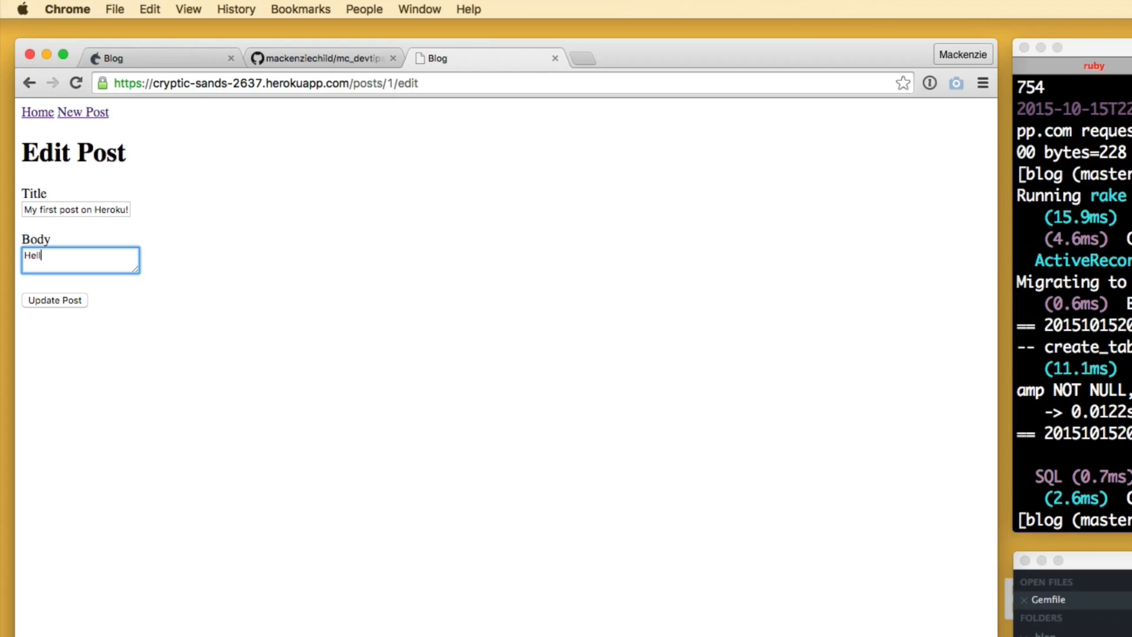
pyautogui.write('o world!')
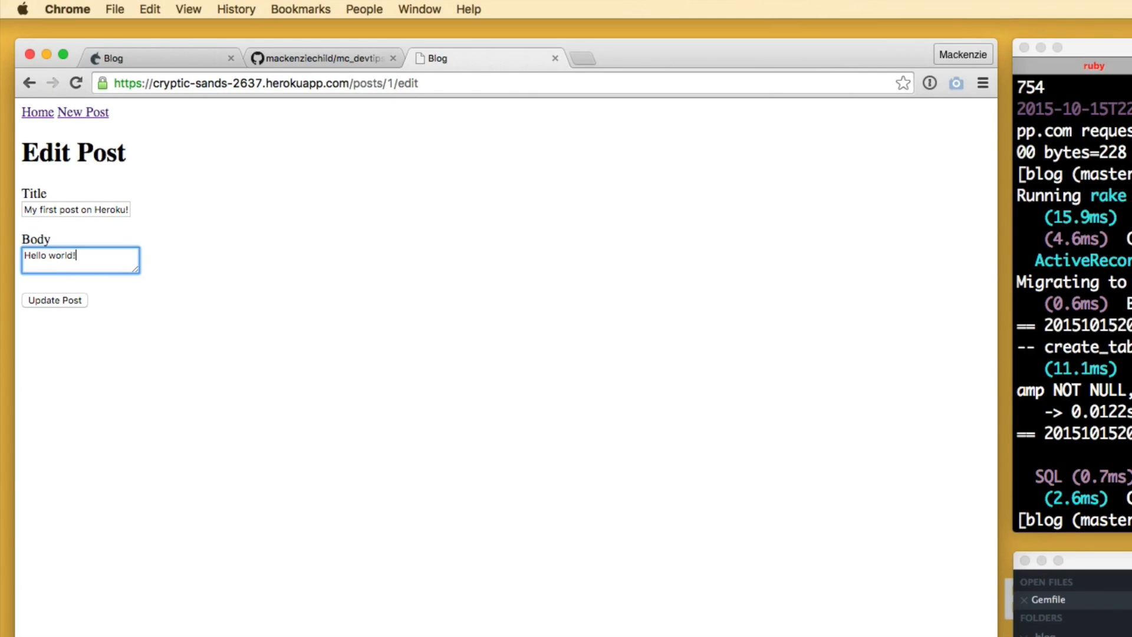
pyautogui.click(54, 300)
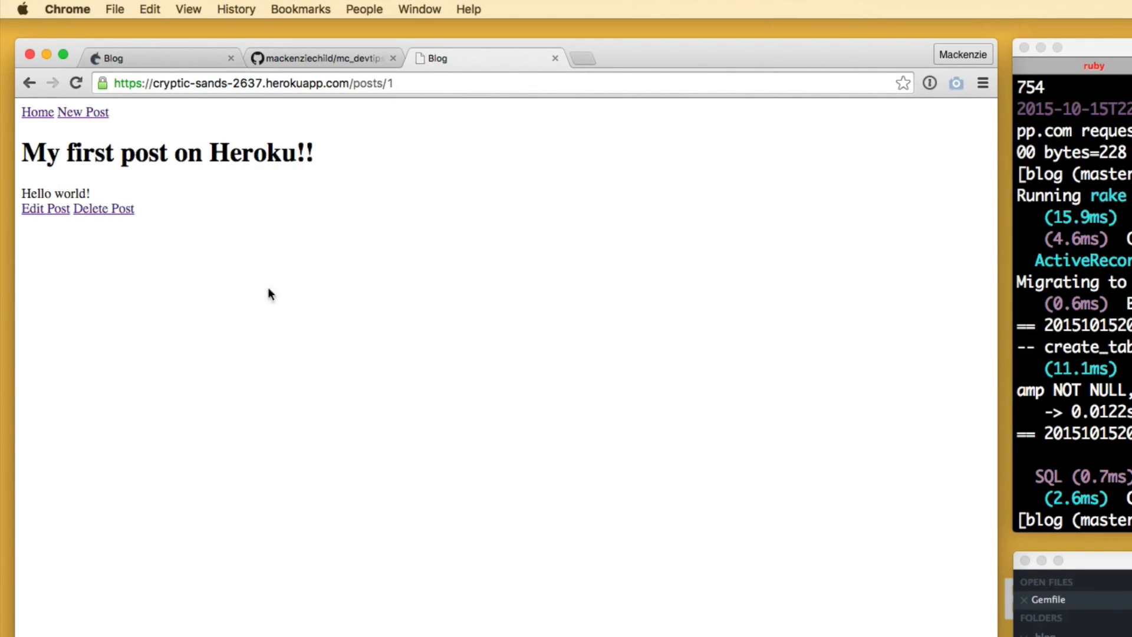
pyautogui.click(37, 112)
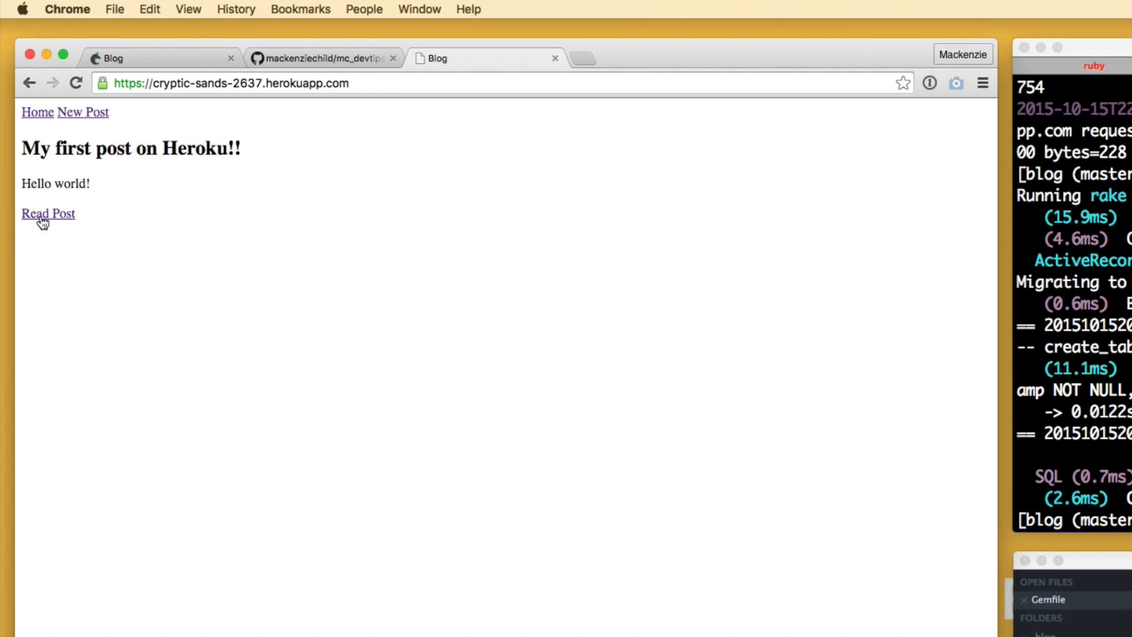
pyautogui.moveTo(373, 83)
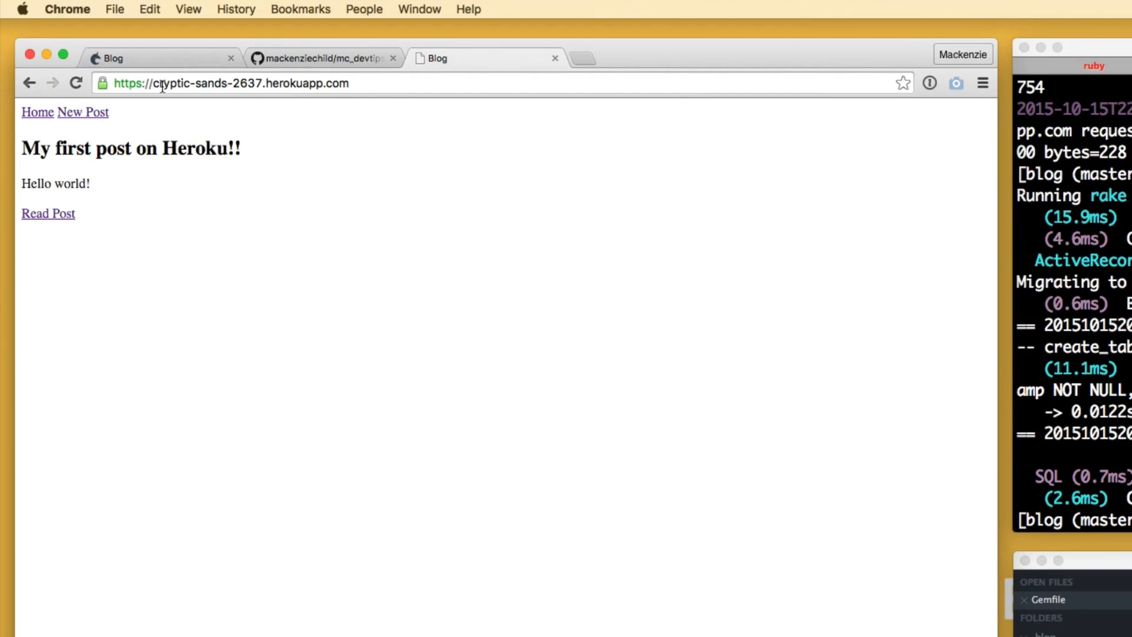
pyautogui.moveTo(354, 105)
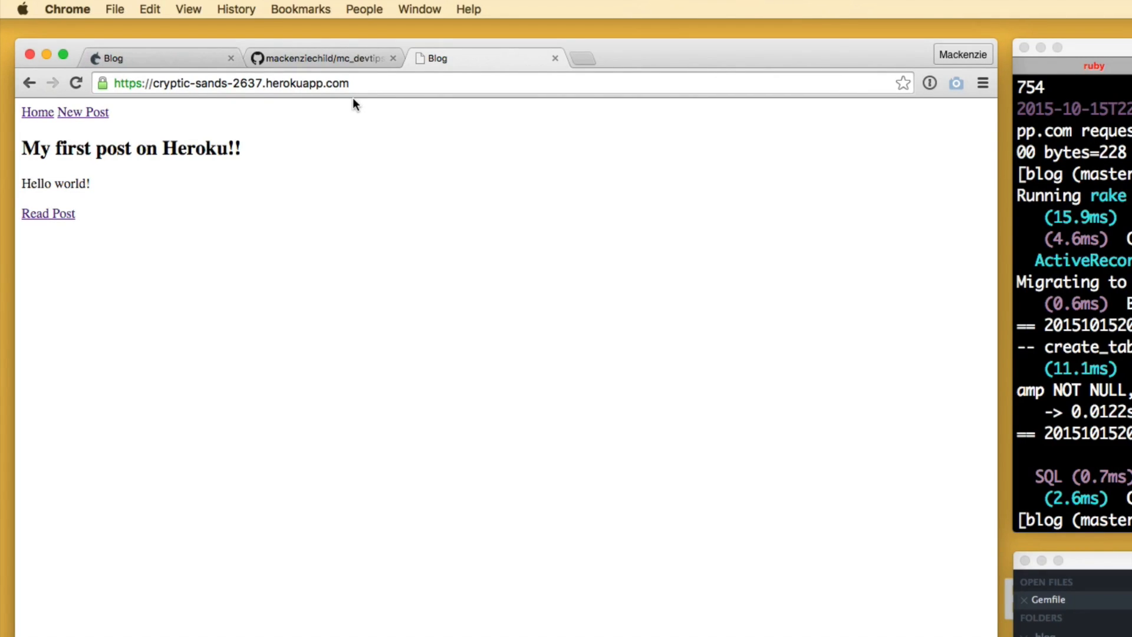